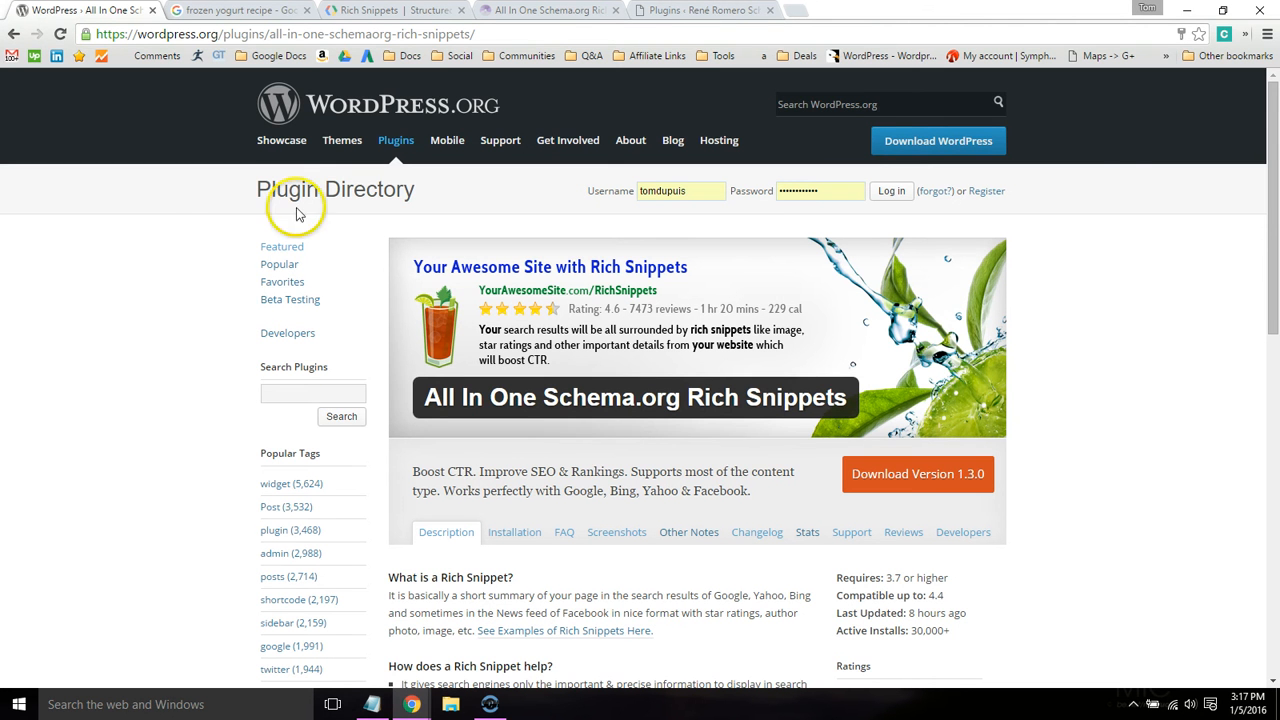
- Highlight the top Allrecipes result's rating, reviews and calories line for 'frozen yogurt recipe'
{"action": "left_click", "coordinate": [230, 10]}
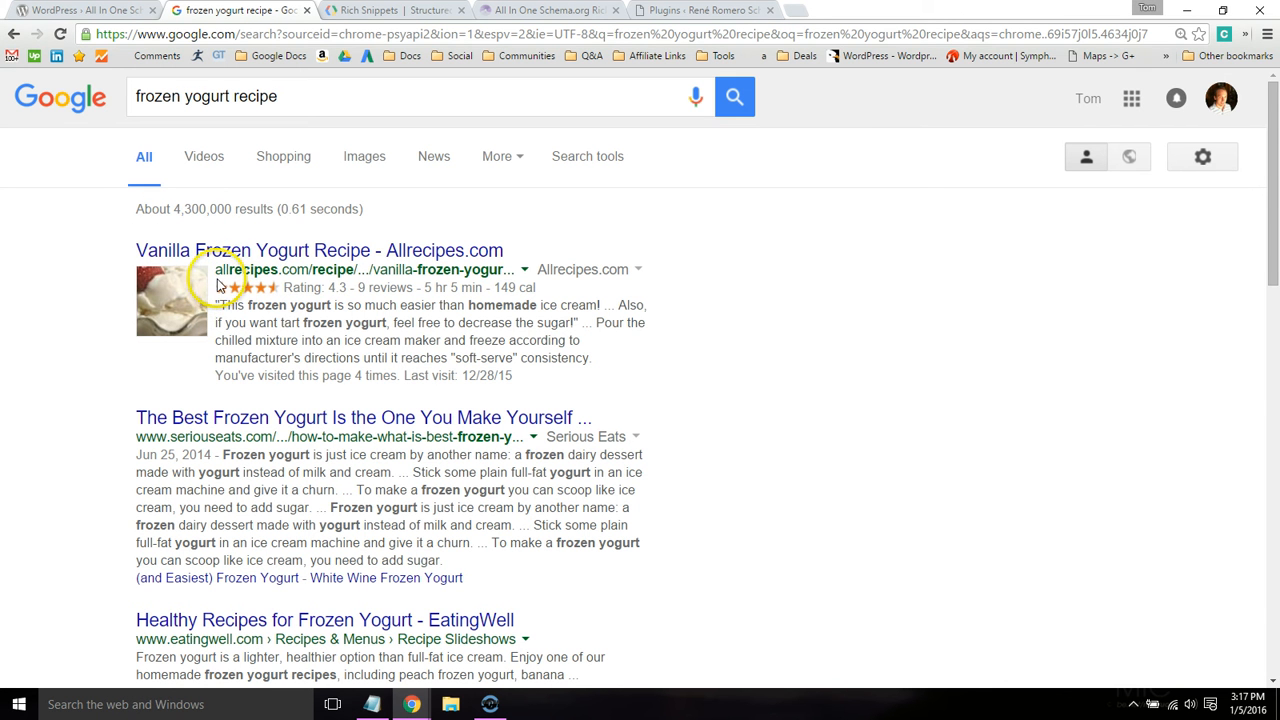
{"action": "double_click", "coordinate": [308, 287]}
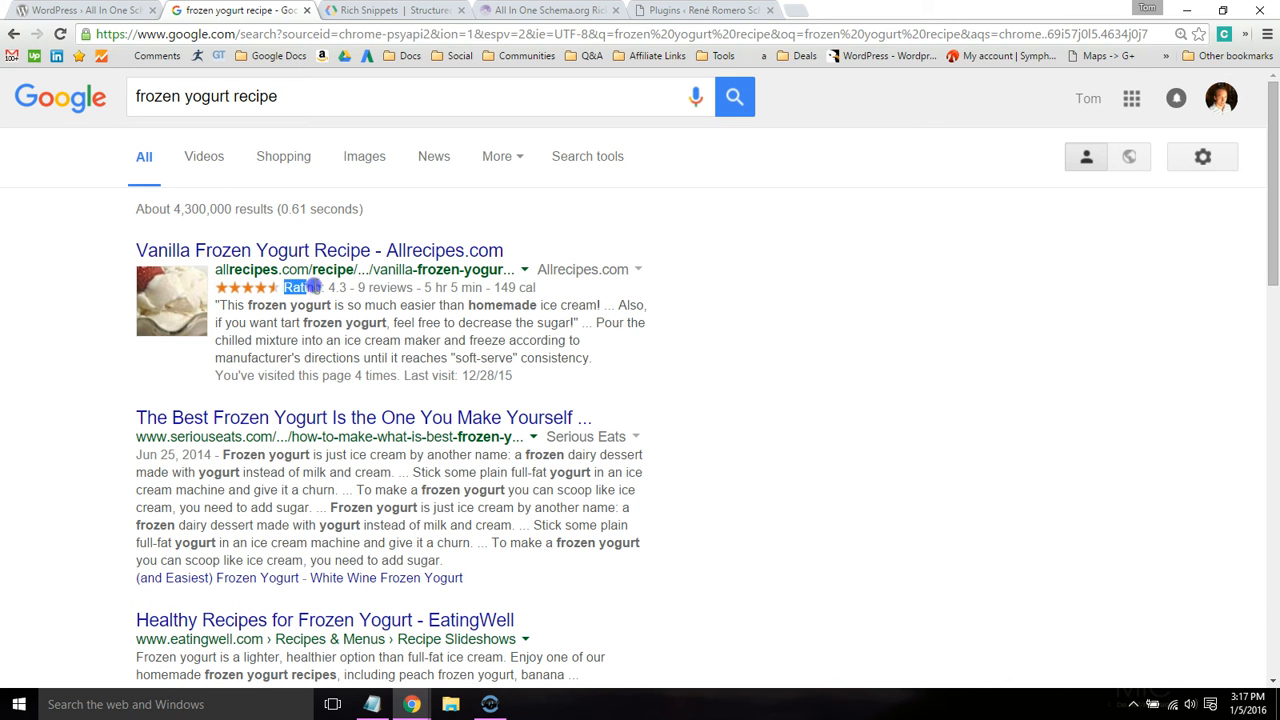
{"action": "left_click_drag", "start_coordinate": [290, 287], "coordinate": [540, 287]}
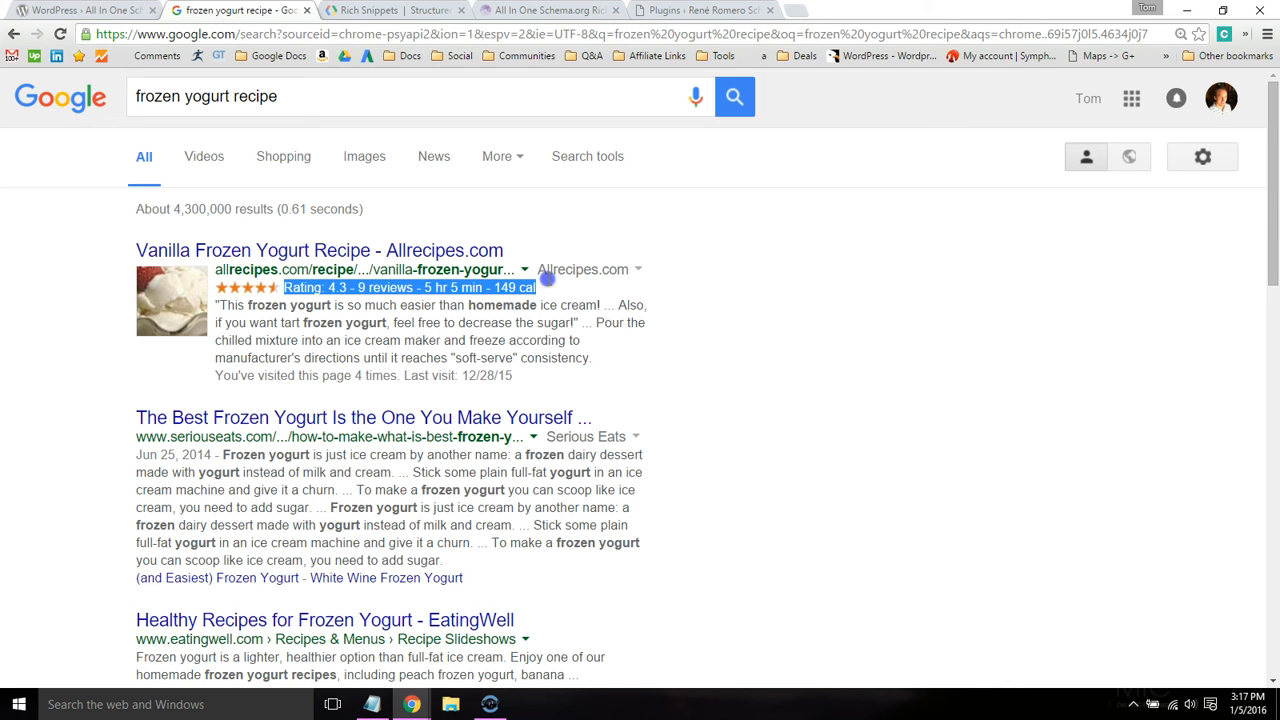
{"action": "mouse_move", "coordinate": [569, 380]}
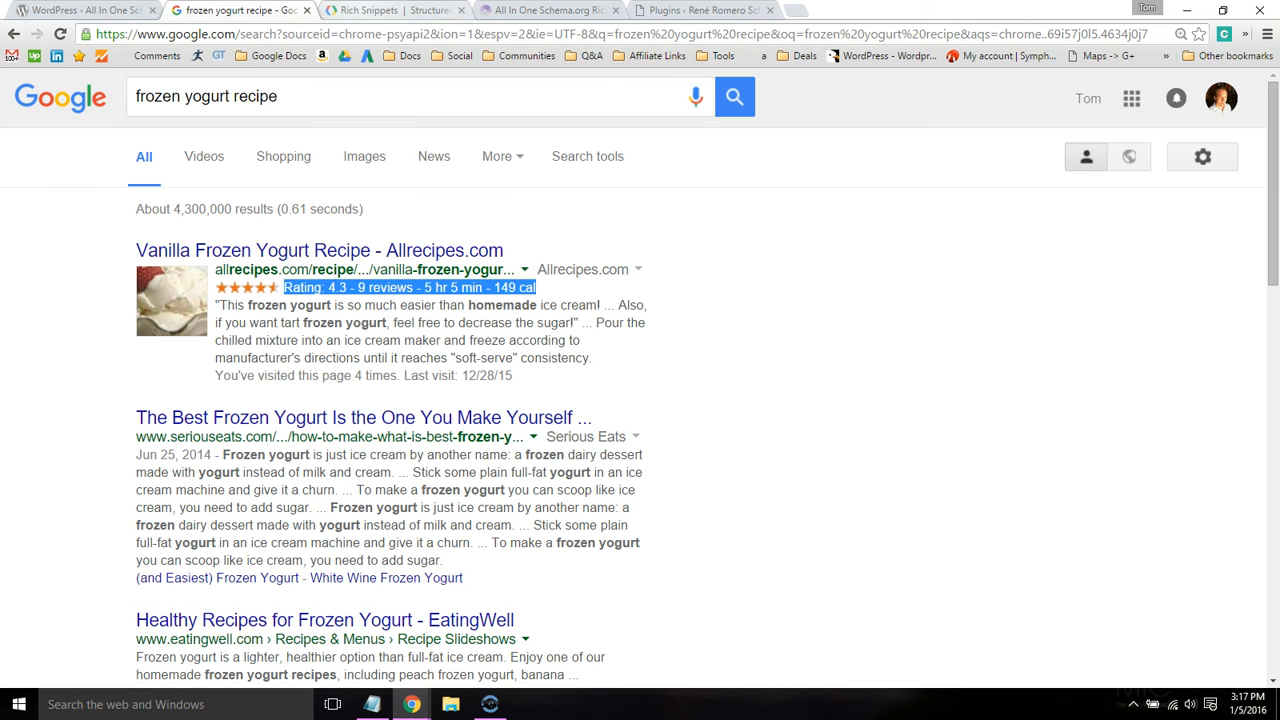
{"action": "mouse_move", "coordinate": [390, 10]}
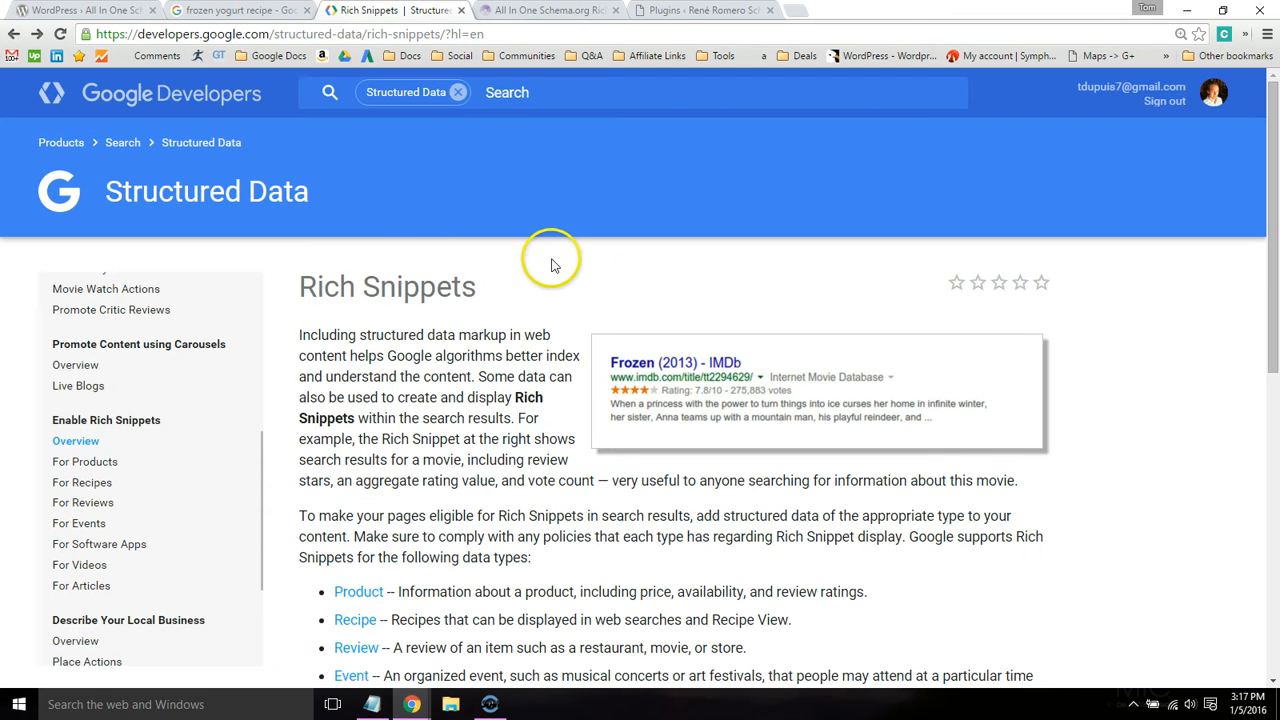
{"action": "scroll", "scroll_direction": "down", "scroll_amount": 3}
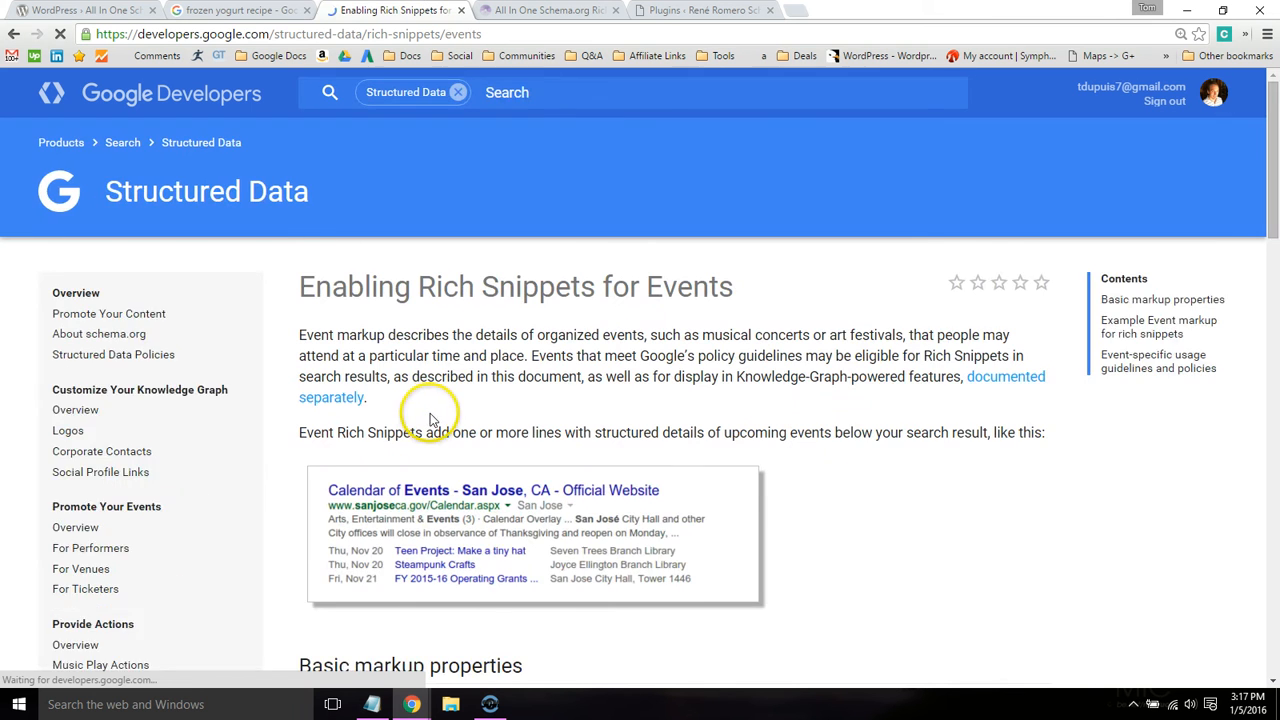
{"action": "scroll", "scroll_direction": "down", "scroll_amount": 3}
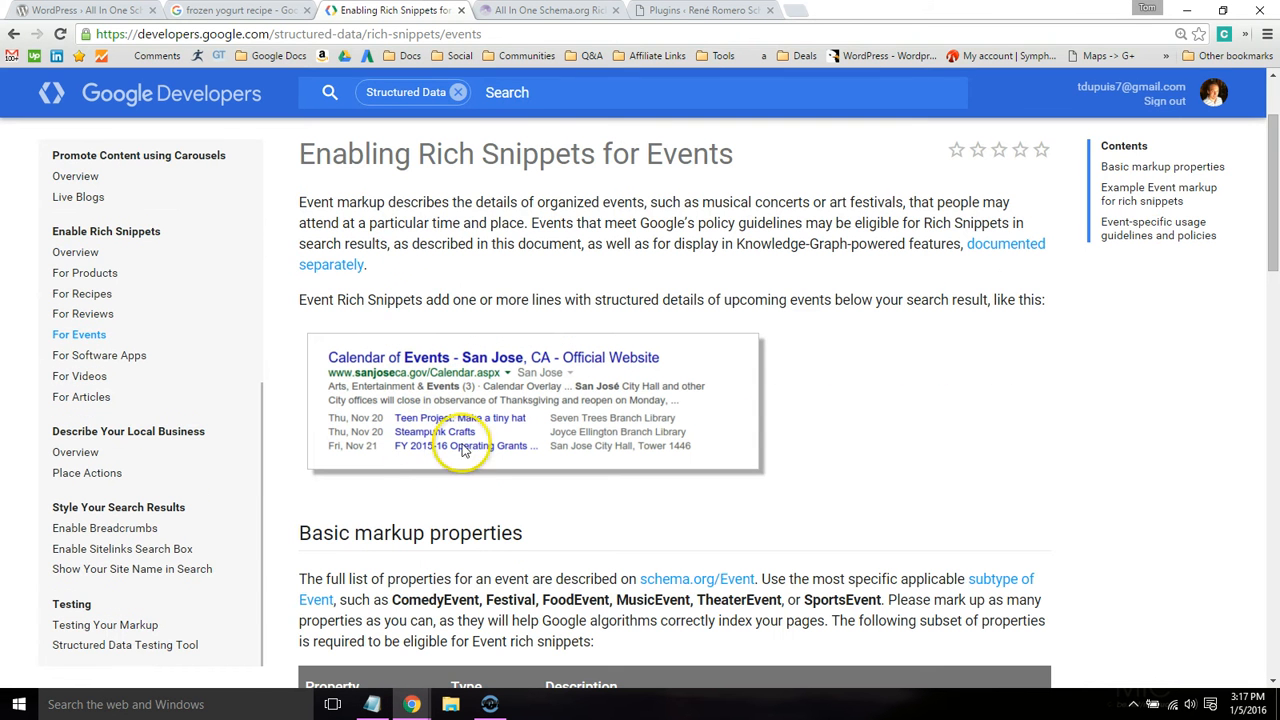
{"action": "mouse_move", "coordinate": [90, 90]}
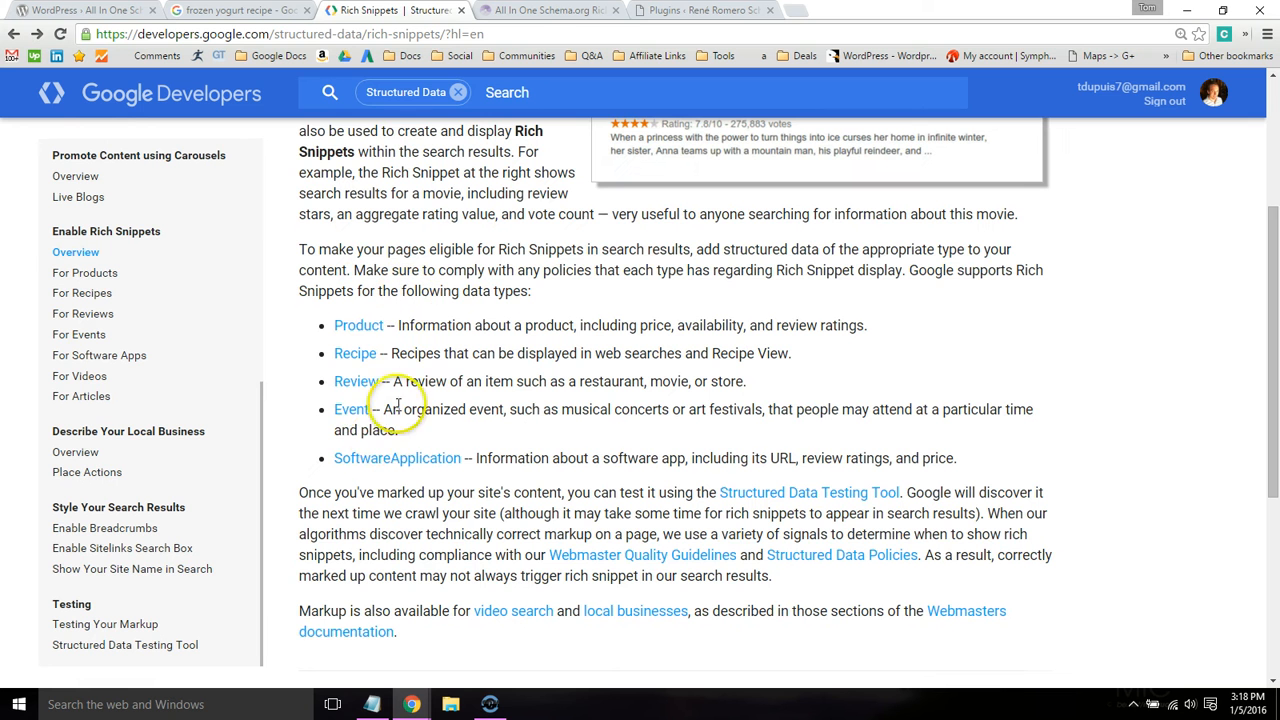
{"action": "mouse_move", "coordinate": [434, 446]}
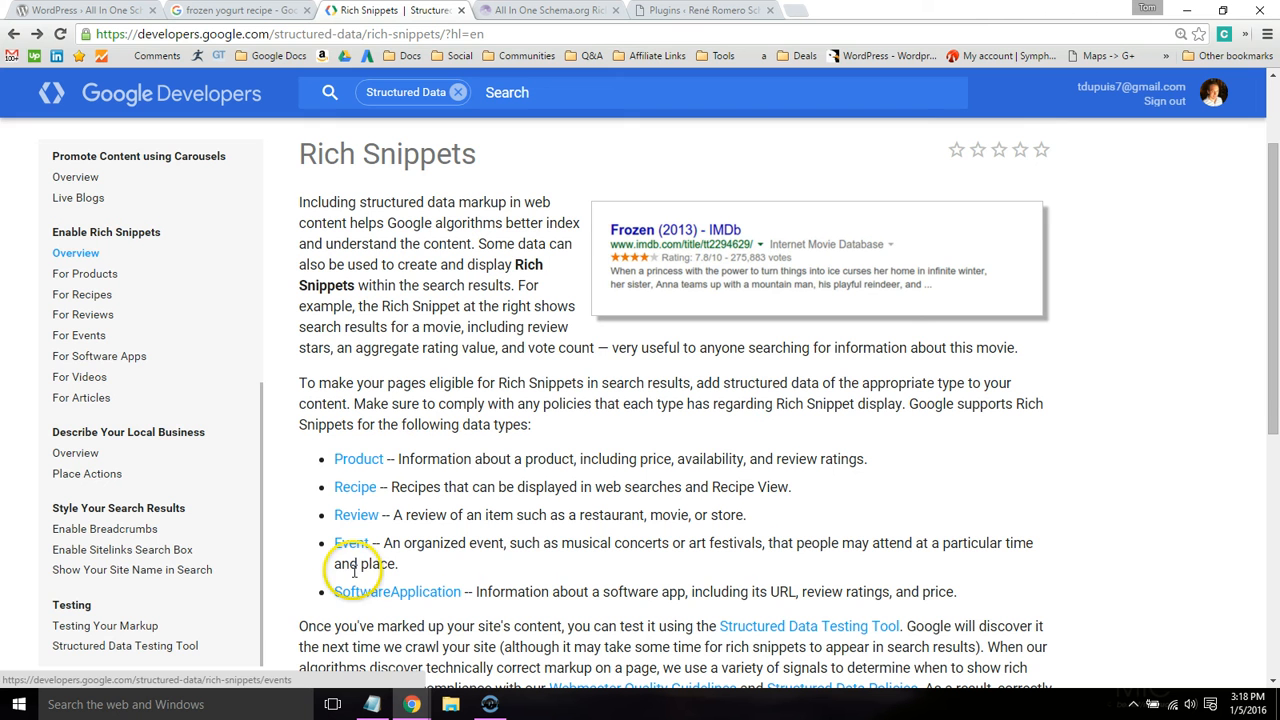
{"action": "mouse_move", "coordinate": [452, 368]}
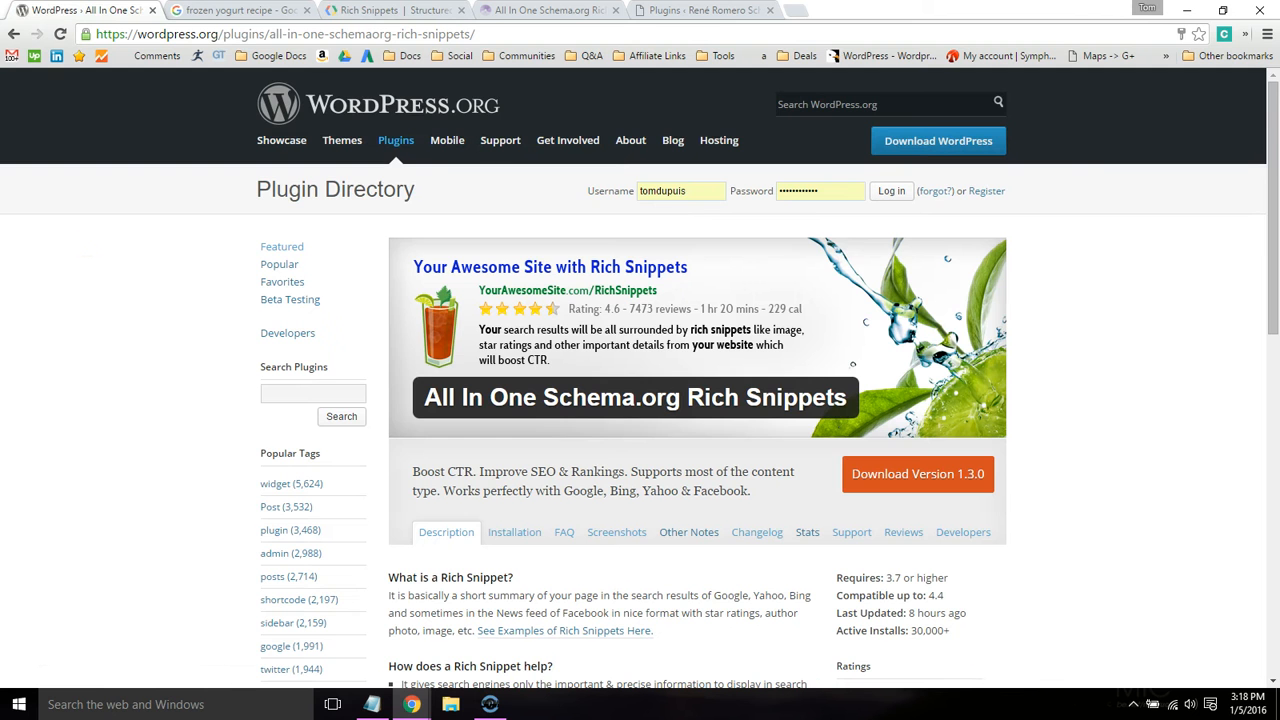
{"action": "mouse_move", "coordinate": [87, 291]}
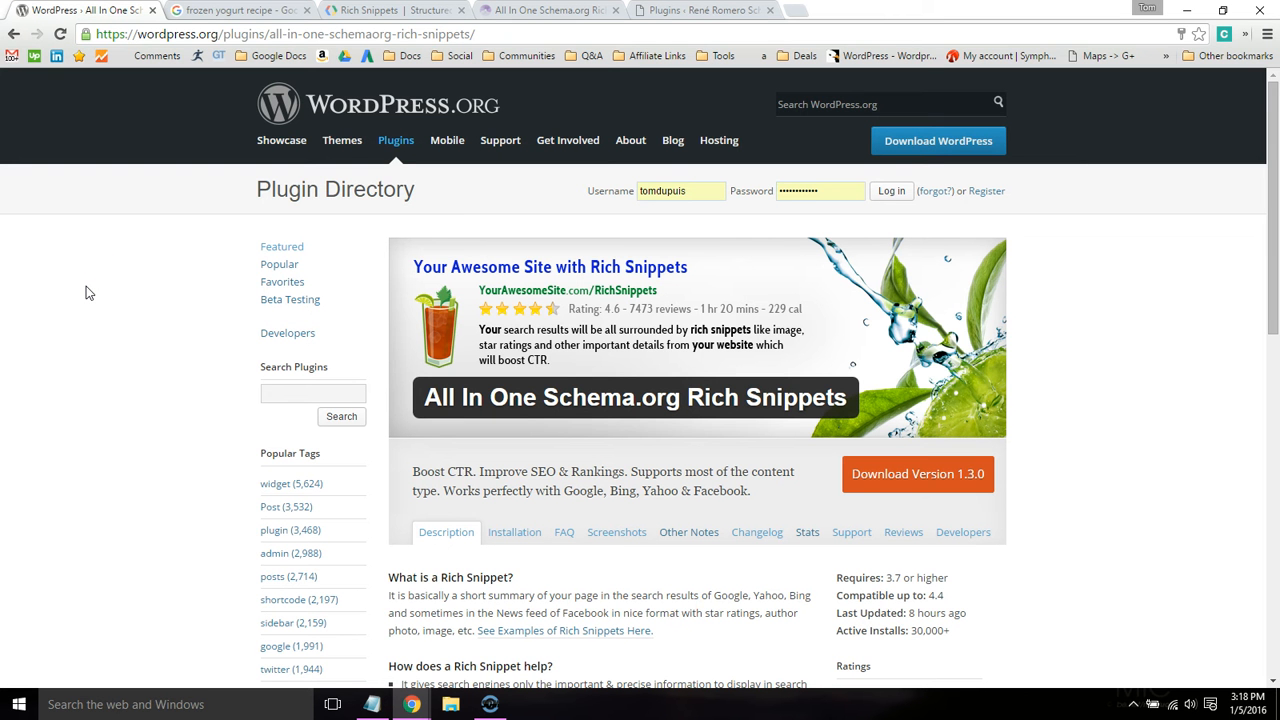
- Scroll the plugin page down to its Ratings box and clear the text selection
{"action": "scroll", "scroll_direction": "down", "scroll_amount": 3}
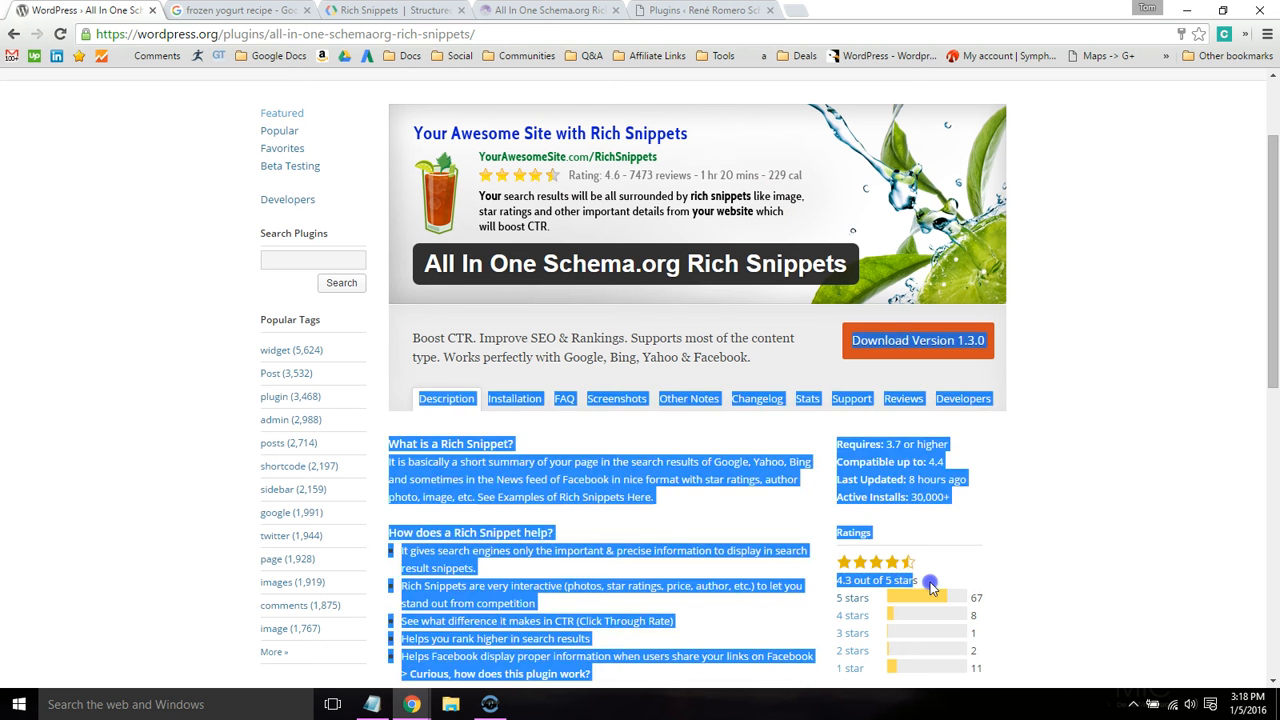
{"action": "left_click", "coordinate": [545, 10]}
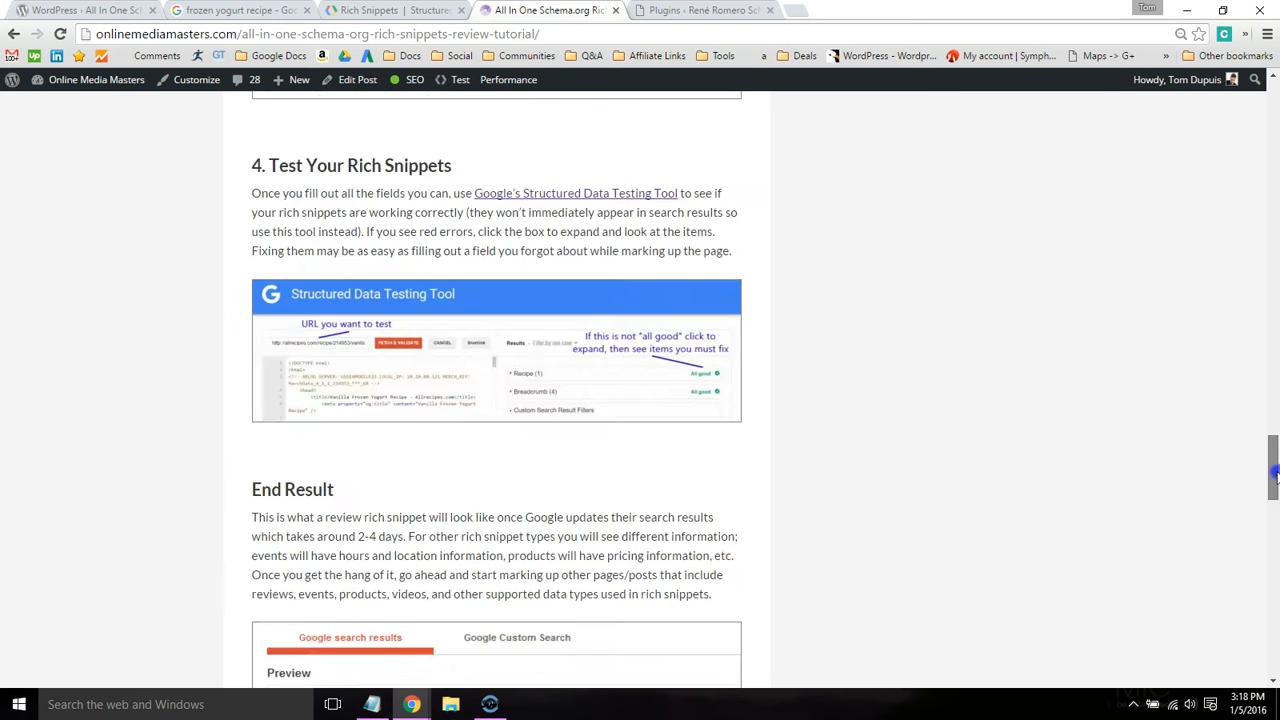
- Scroll through the Online Media Masters review and select the plugin name in its title
{"action": "scroll", "scroll_direction": "up", "scroll_amount": 3}
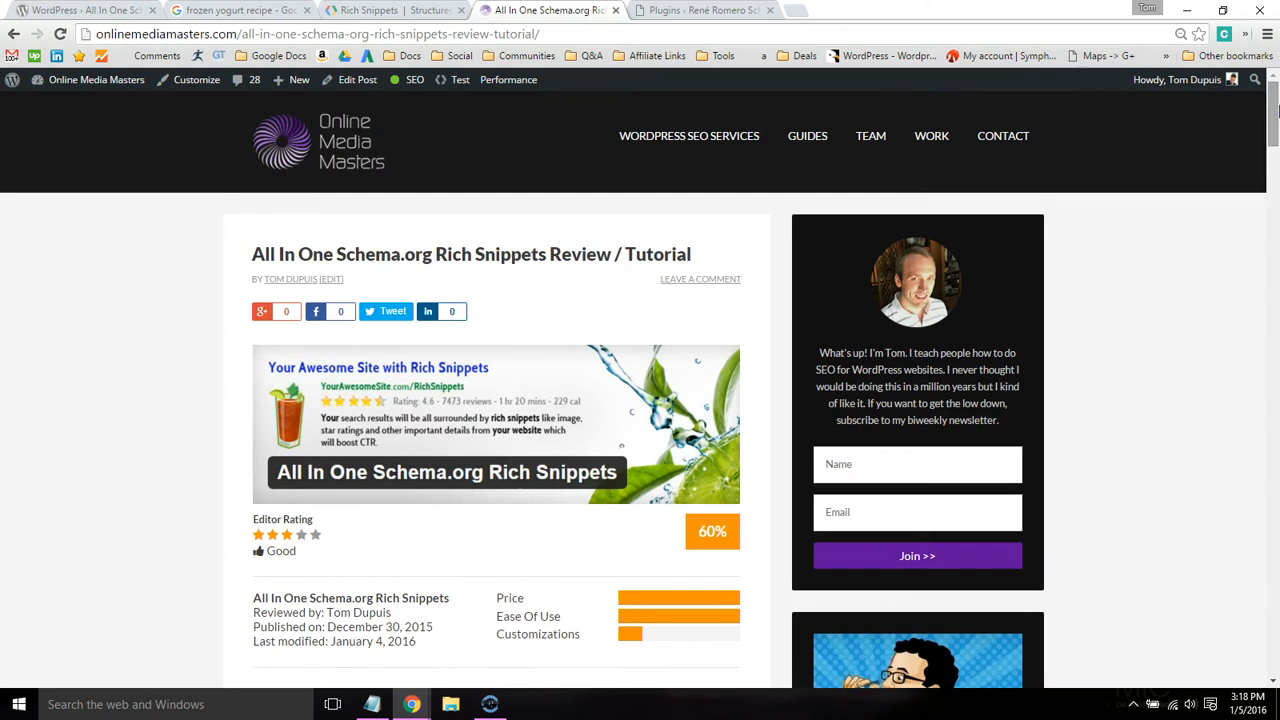
{"action": "scroll", "scroll_direction": "down", "scroll_amount": 3}
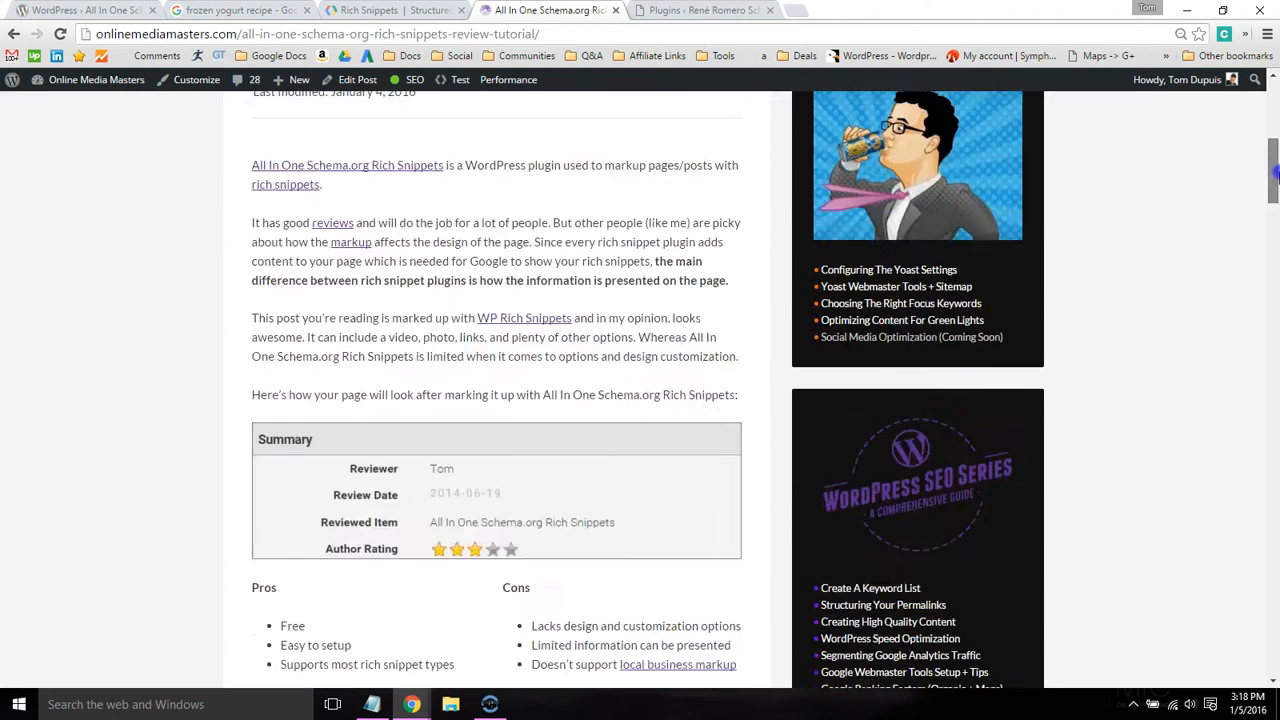
{"action": "scroll", "scroll_direction": "down", "scroll_amount": 3}
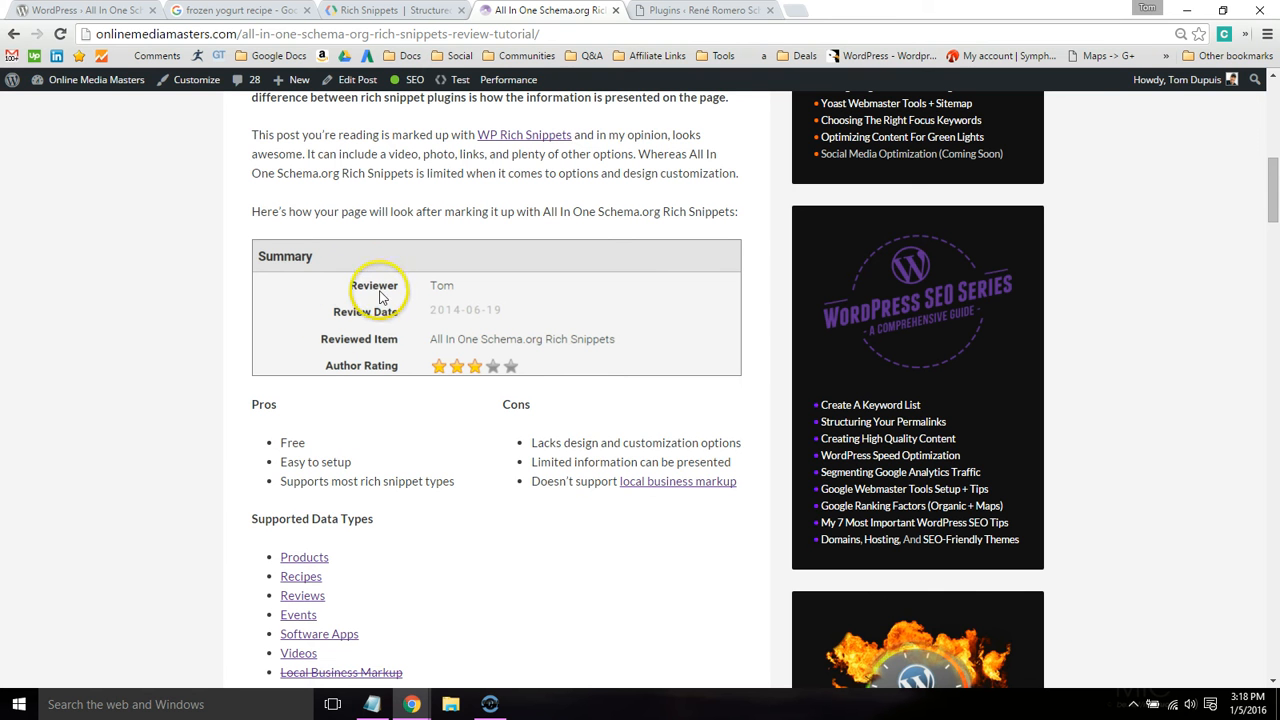
{"action": "mouse_move", "coordinate": [437, 339]}
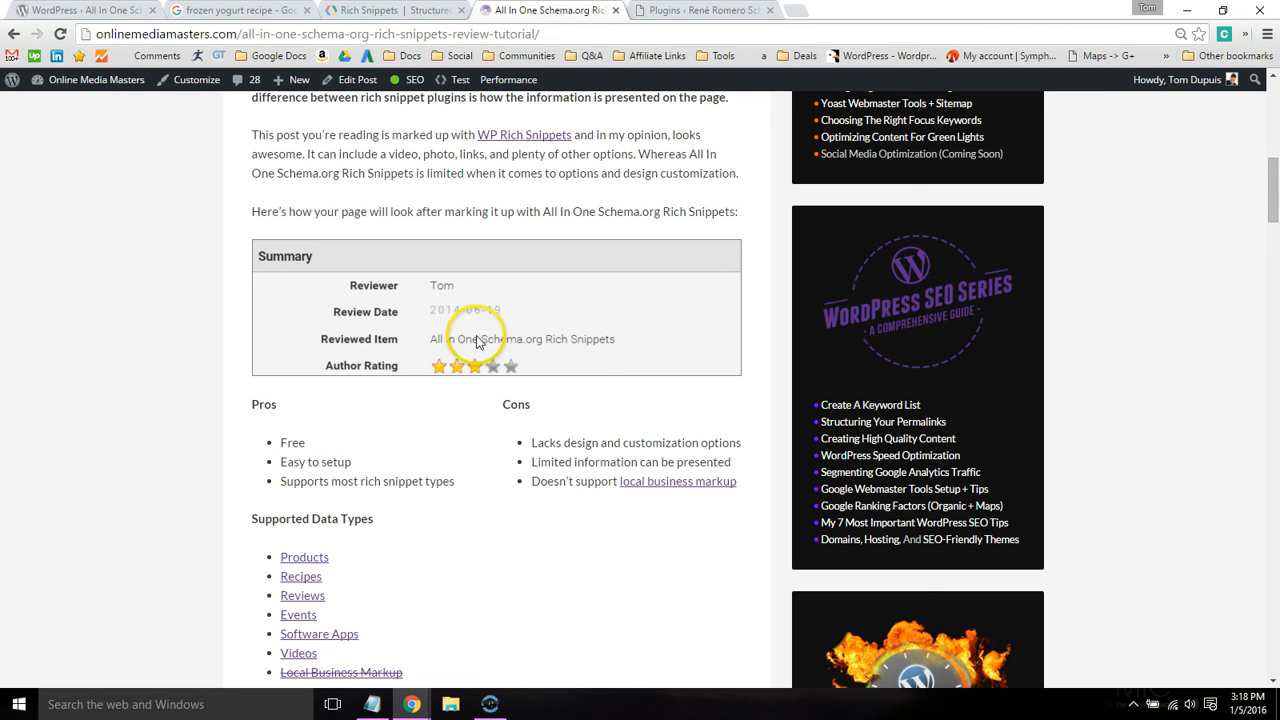
{"action": "scroll", "scroll_direction": "up", "scroll_amount": 3}
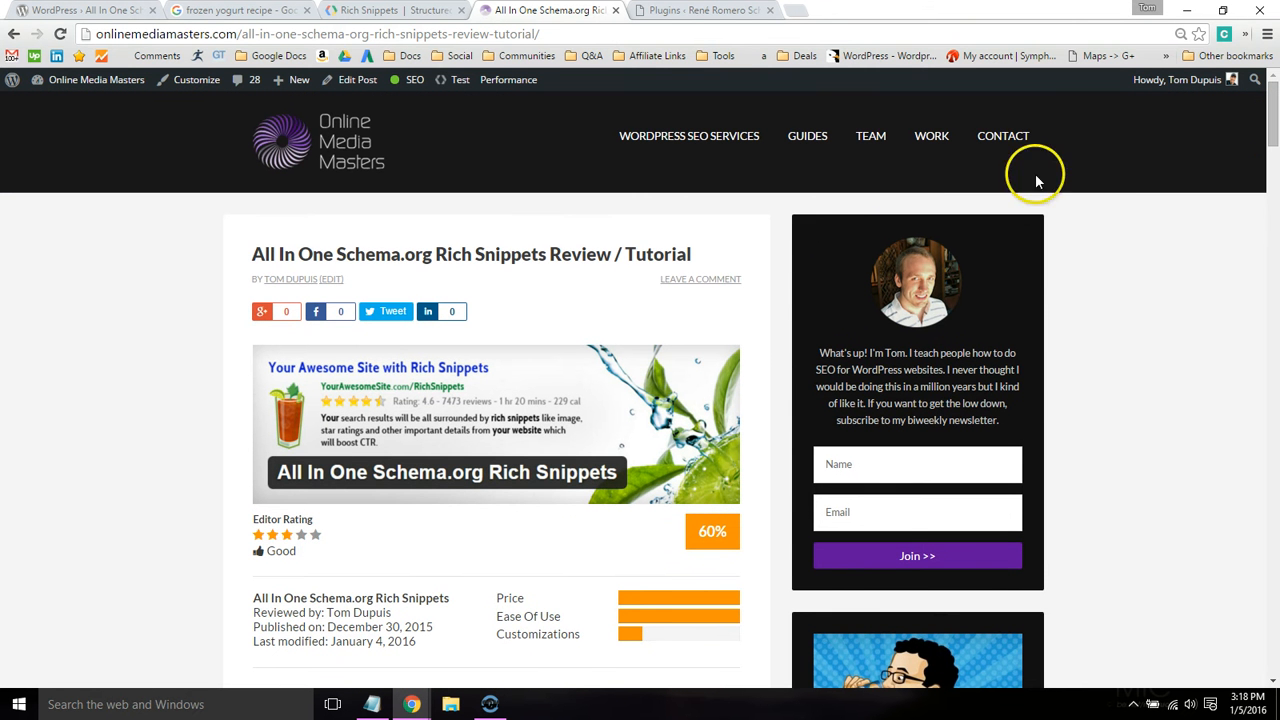
{"action": "mouse_move", "coordinate": [277, 254]}
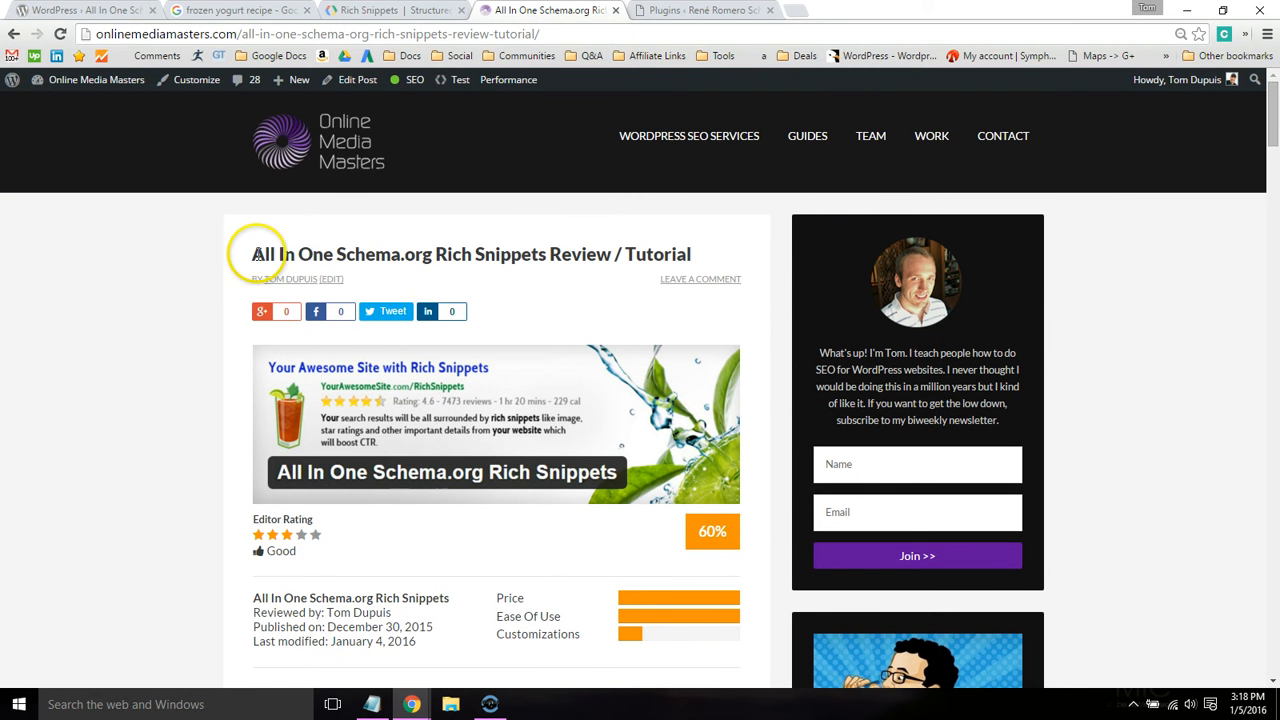
{"action": "scroll", "scroll_direction": "down", "scroll_amount": 3}
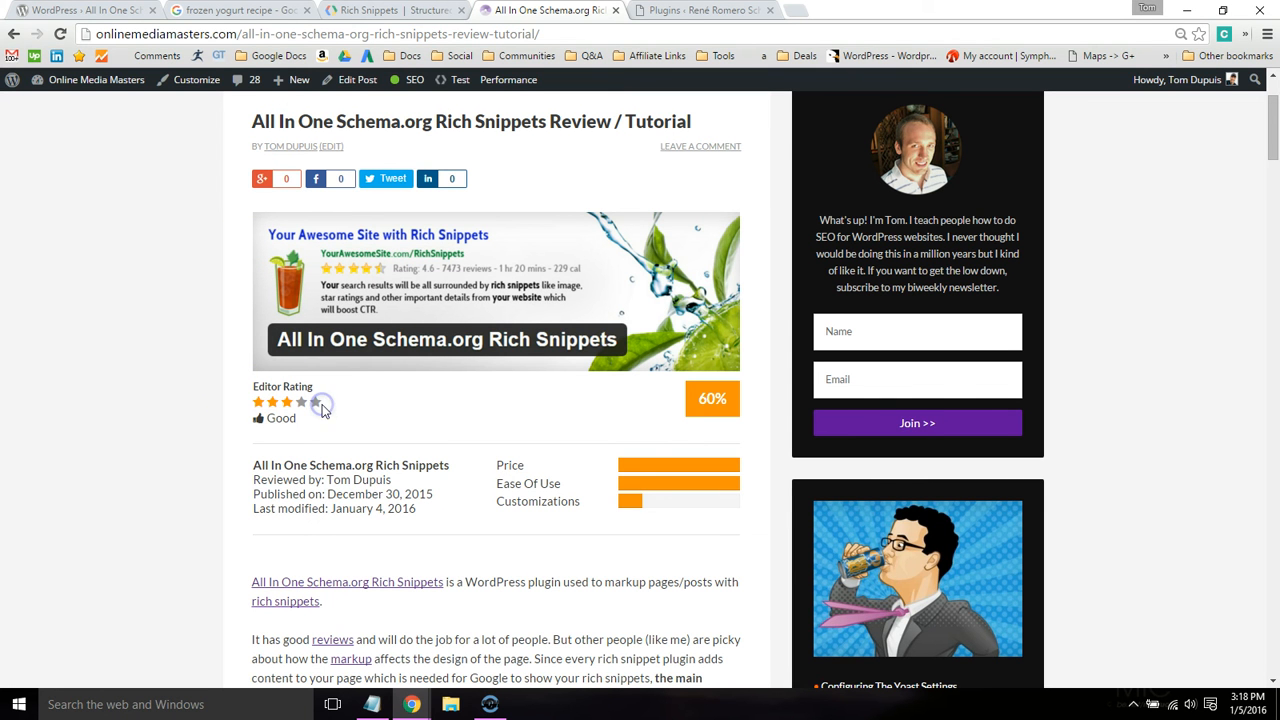
{"action": "mouse_move", "coordinate": [497, 473]}
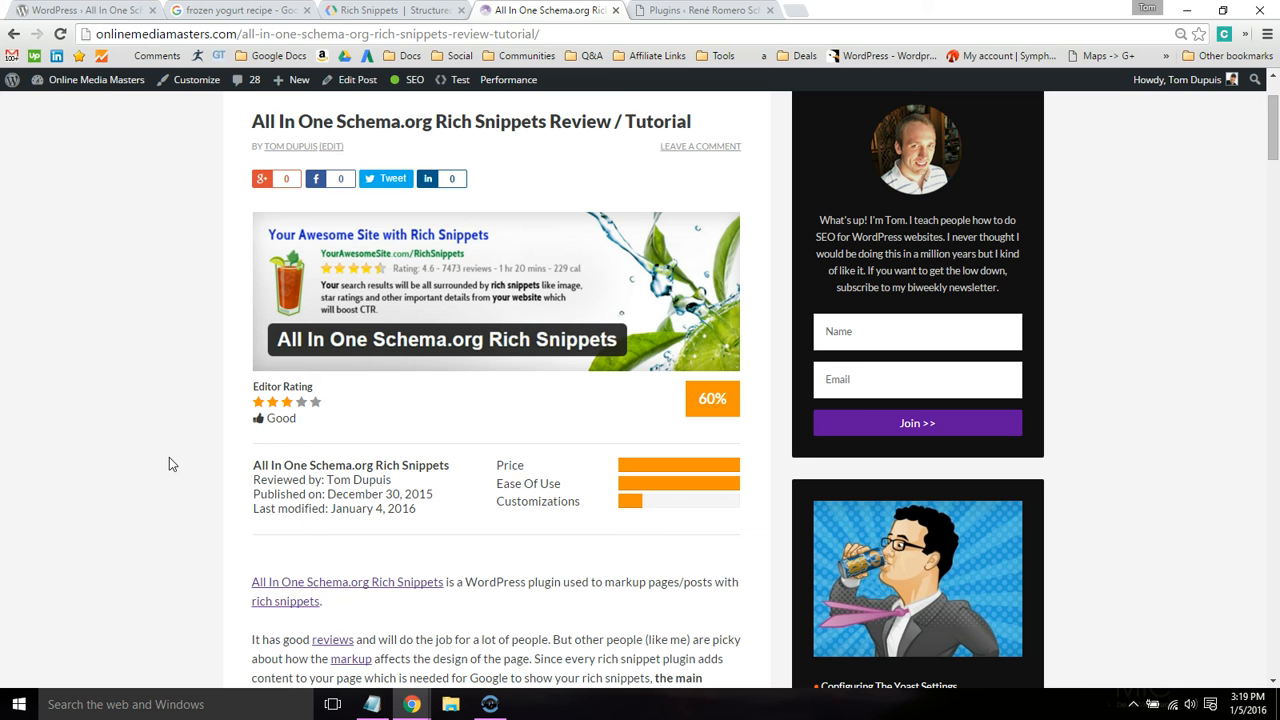
{"action": "mouse_move", "coordinate": [1132, 182]}
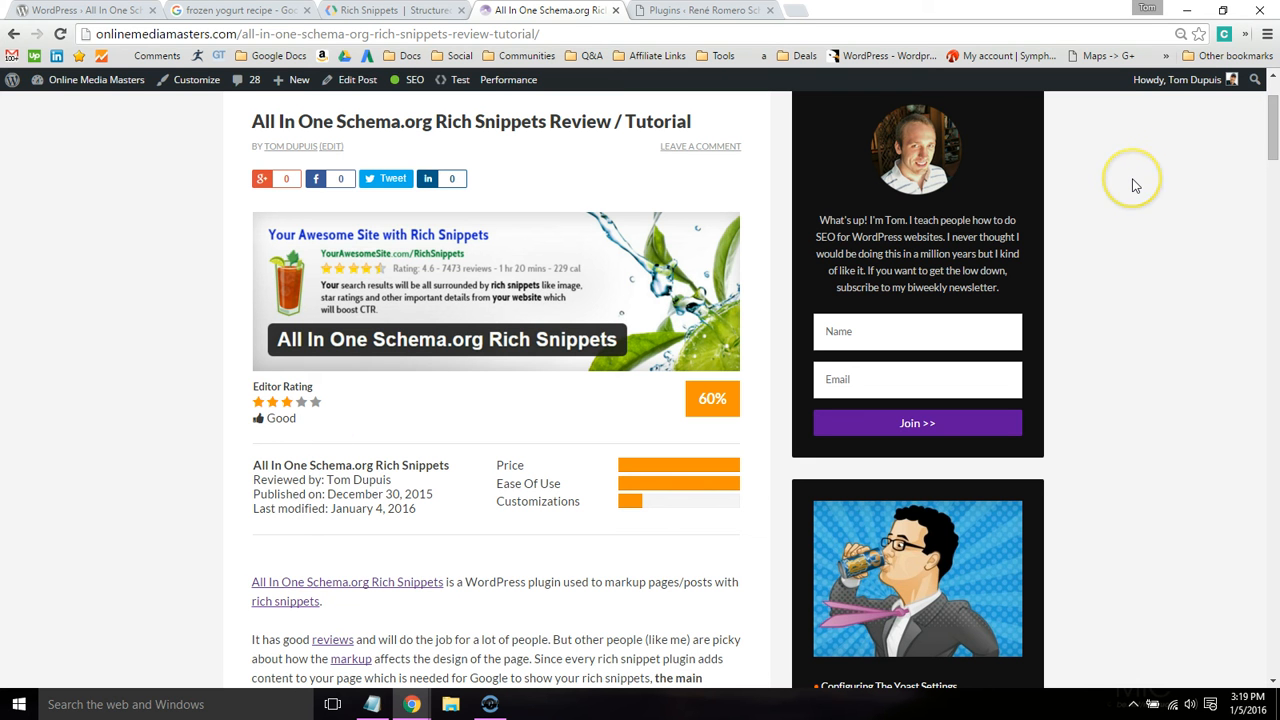
{"action": "mouse_move", "coordinate": [1136, 185]}
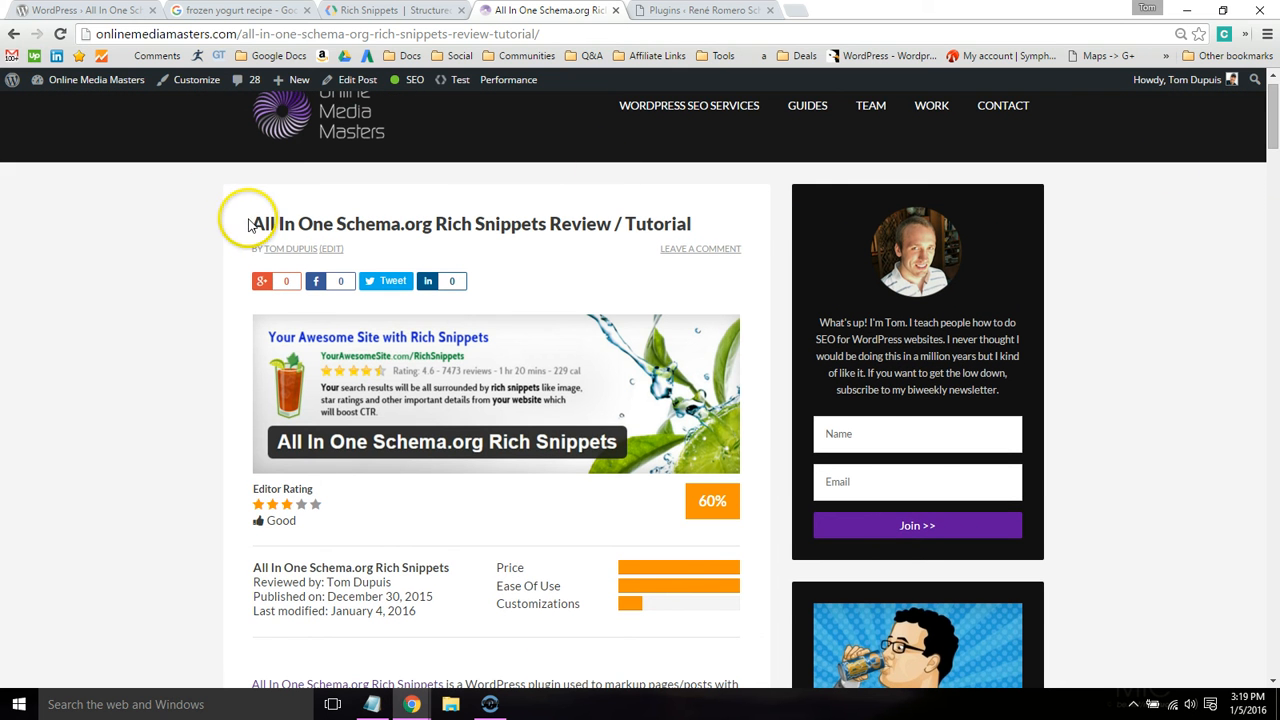
{"action": "double_click", "coordinate": [263, 223]}
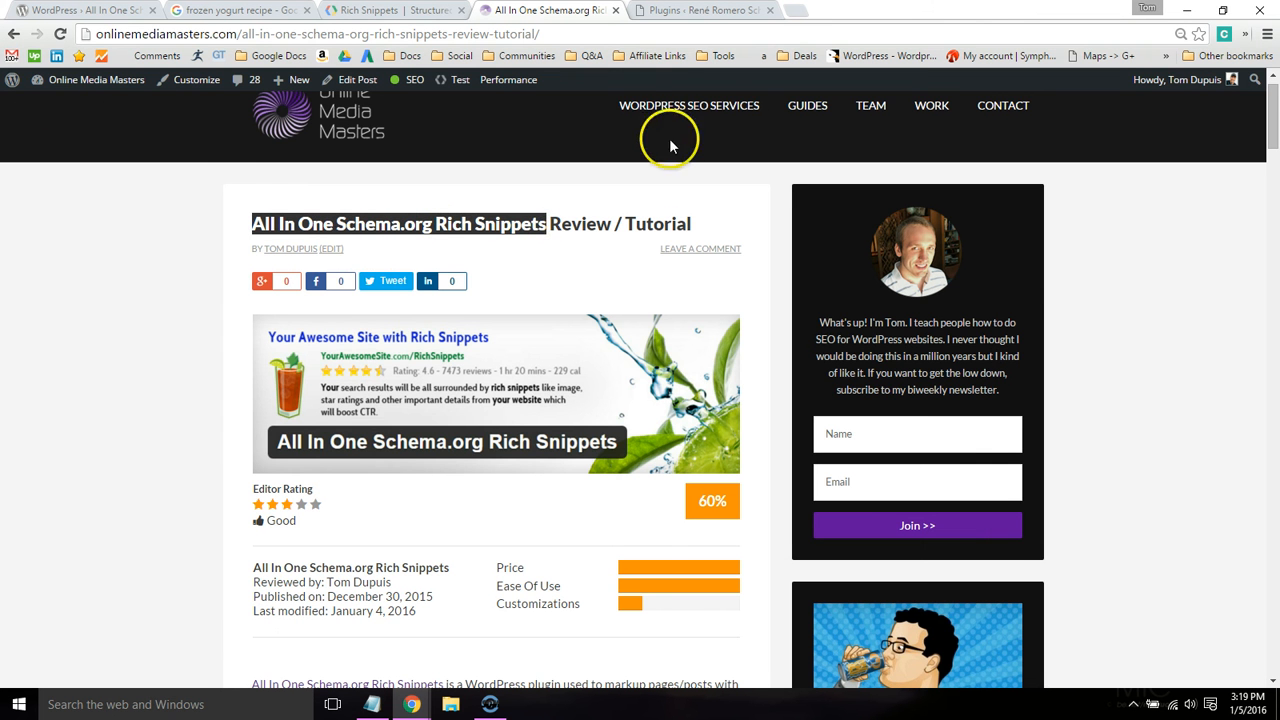
{"action": "left_click", "coordinate": [705, 11]}
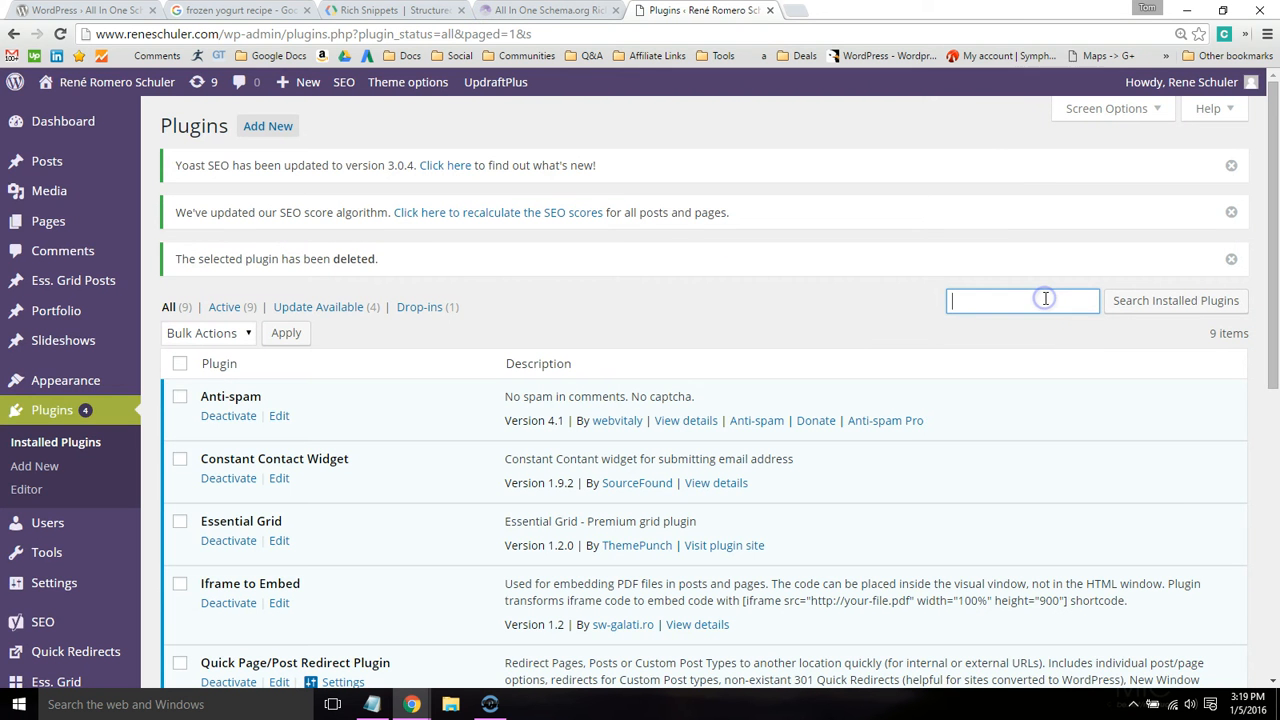
- Search plugins for 'all in', then install and activate All In One Schema.org Rich Snippets
{"action": "type", "text": "all in"}
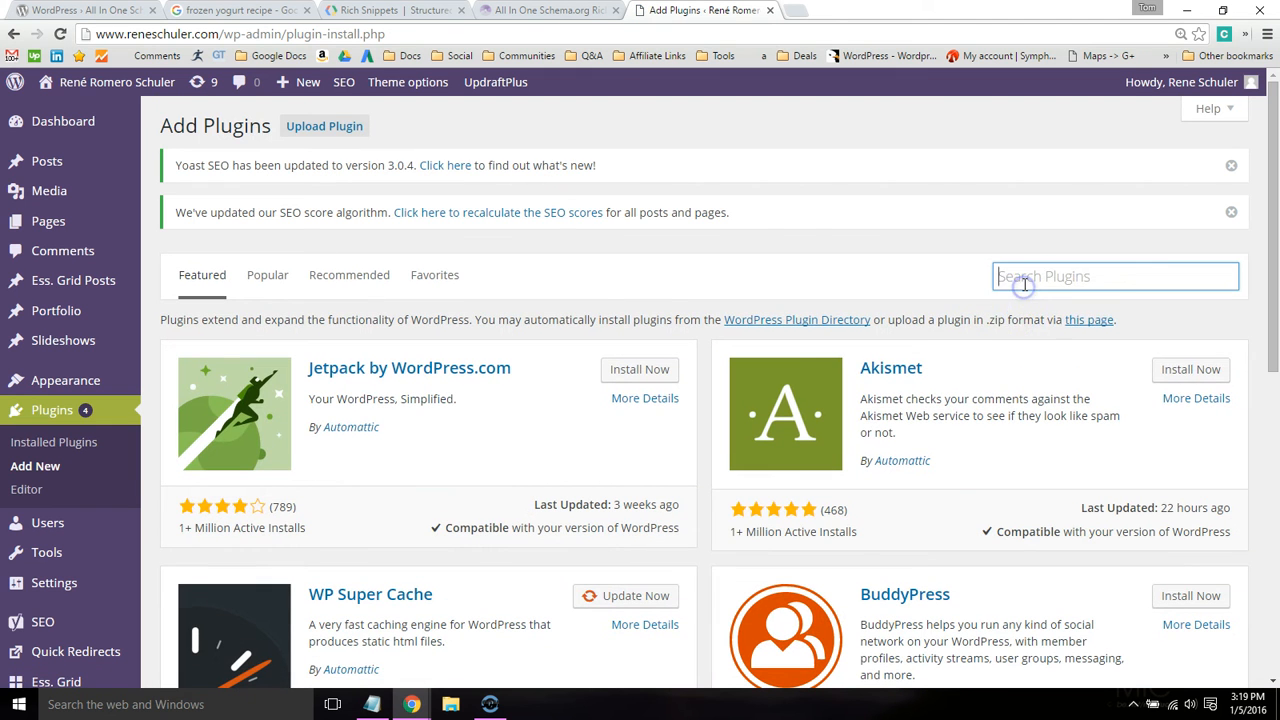
{"action": "type", "text": "all in"}
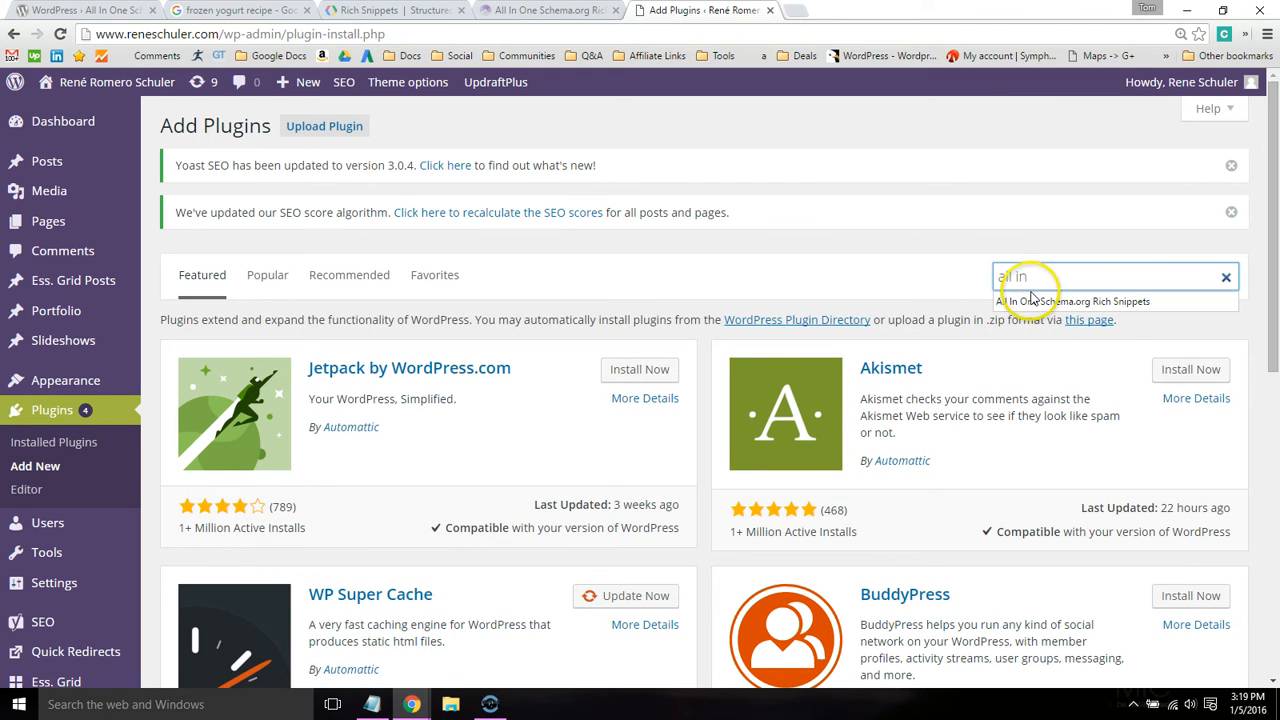
{"action": "left_click", "coordinate": [1054, 300]}
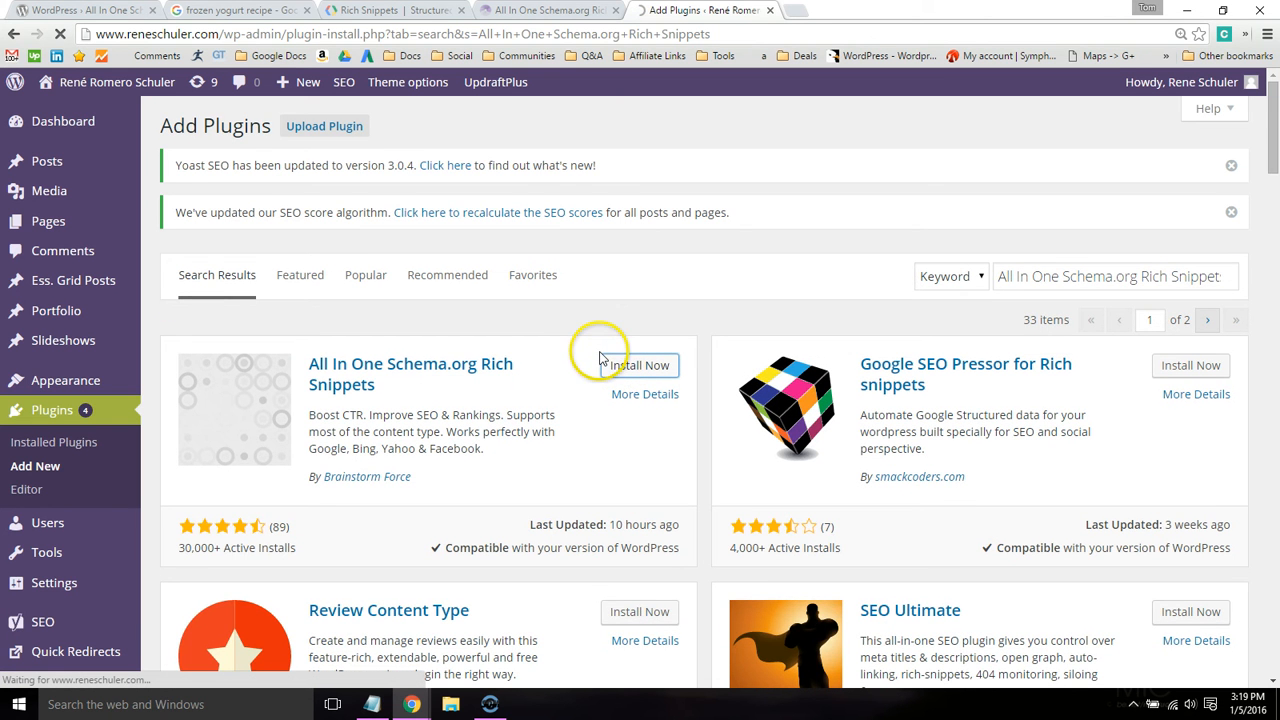
{"action": "left_click", "coordinate": [644, 365]}
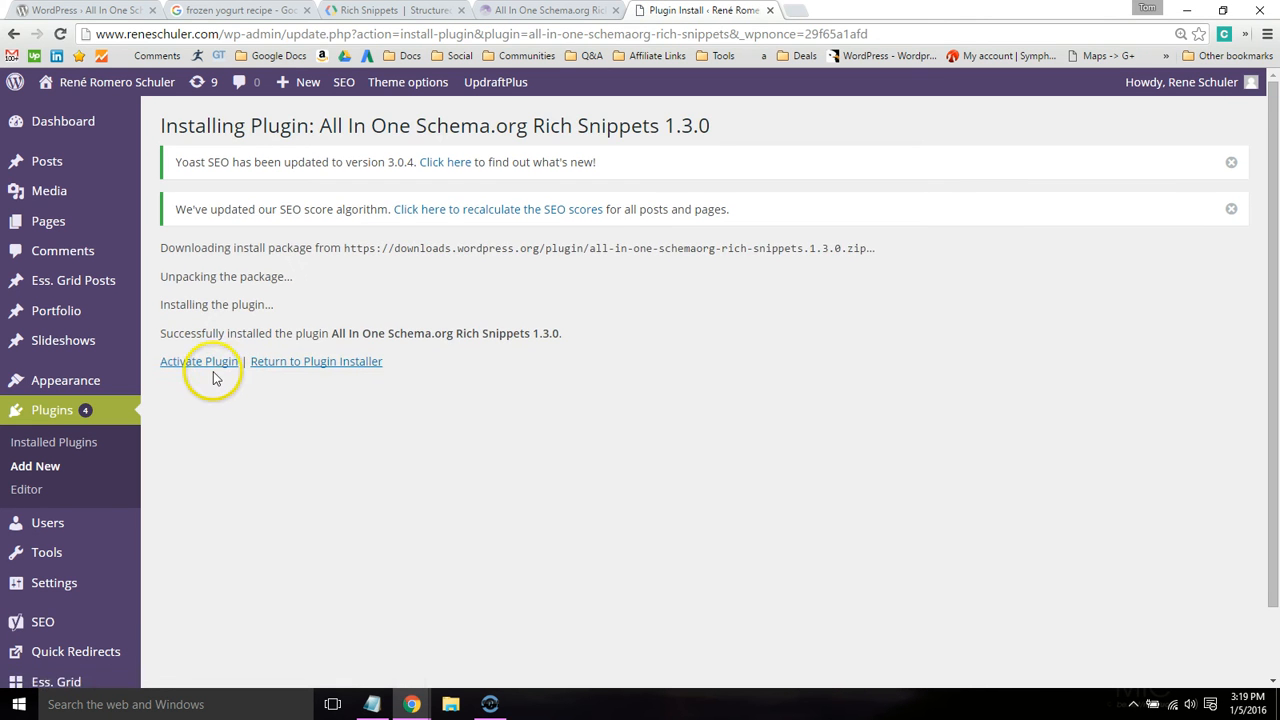
{"action": "left_click", "coordinate": [198, 361]}
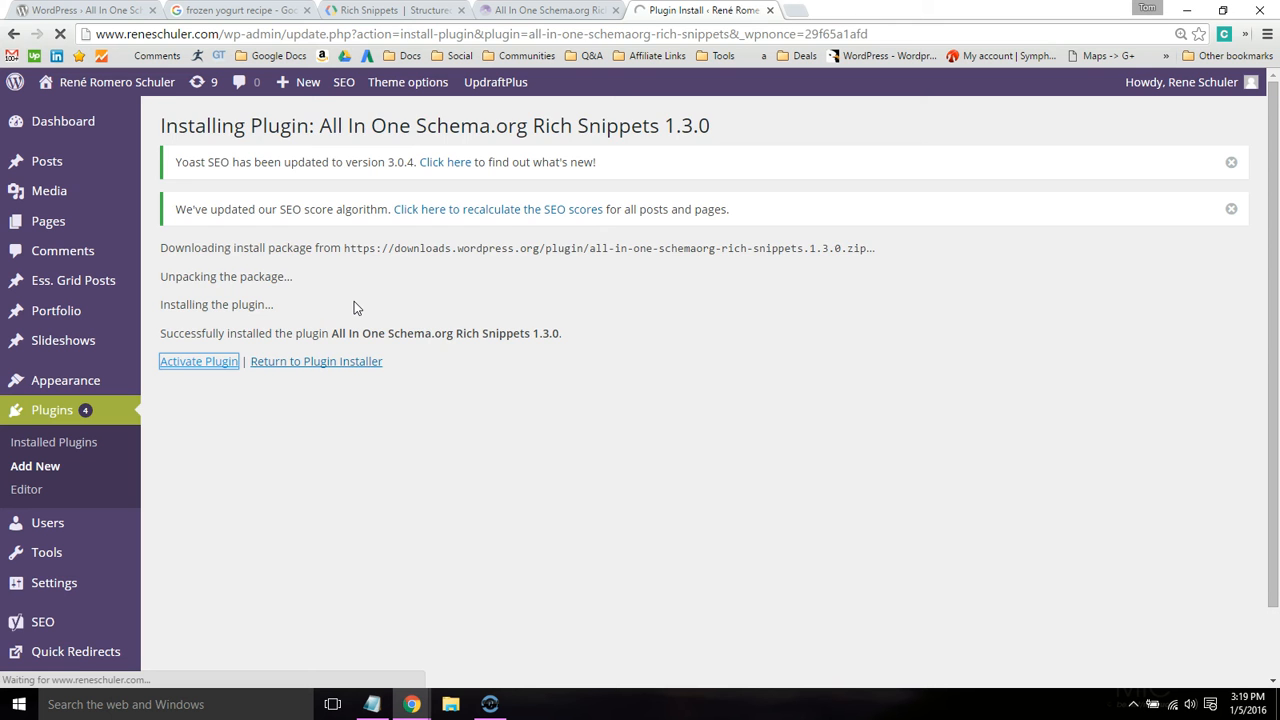
{"action": "left_click", "coordinate": [198, 361]}
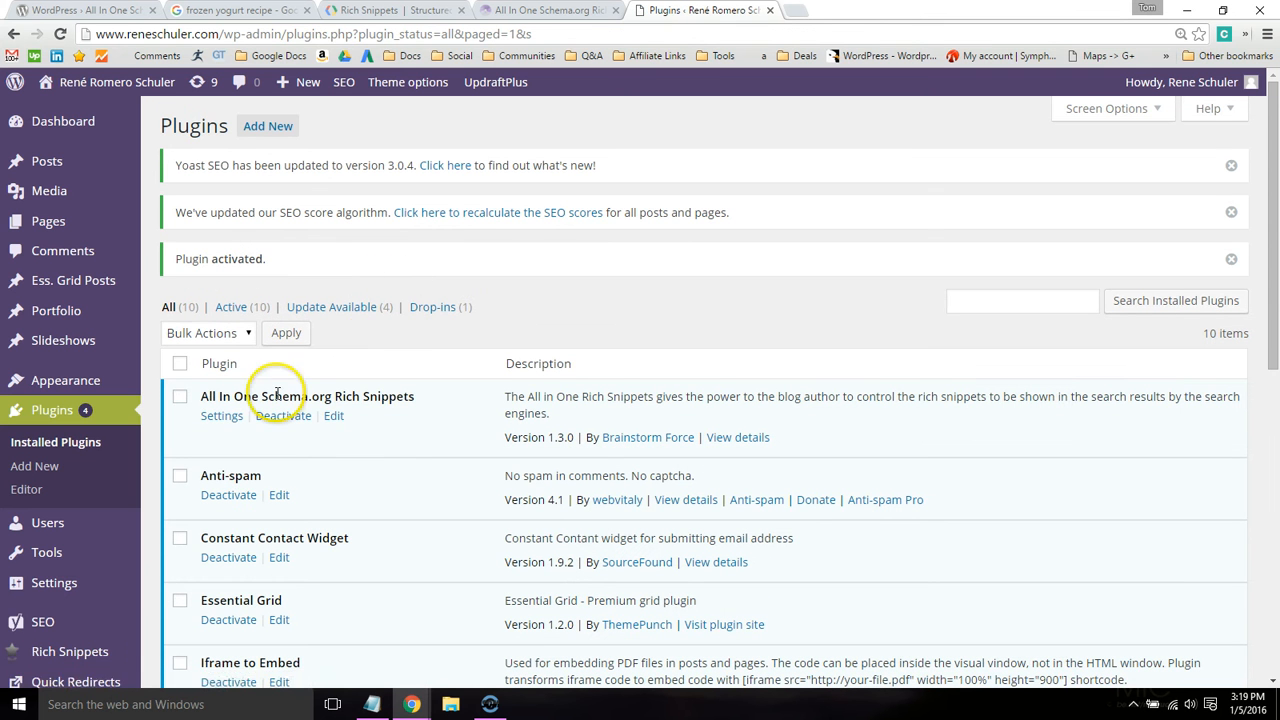
- Open the Rich Snippets plugin settings and expand the Item Review section
{"action": "left_click", "coordinate": [221, 416]}
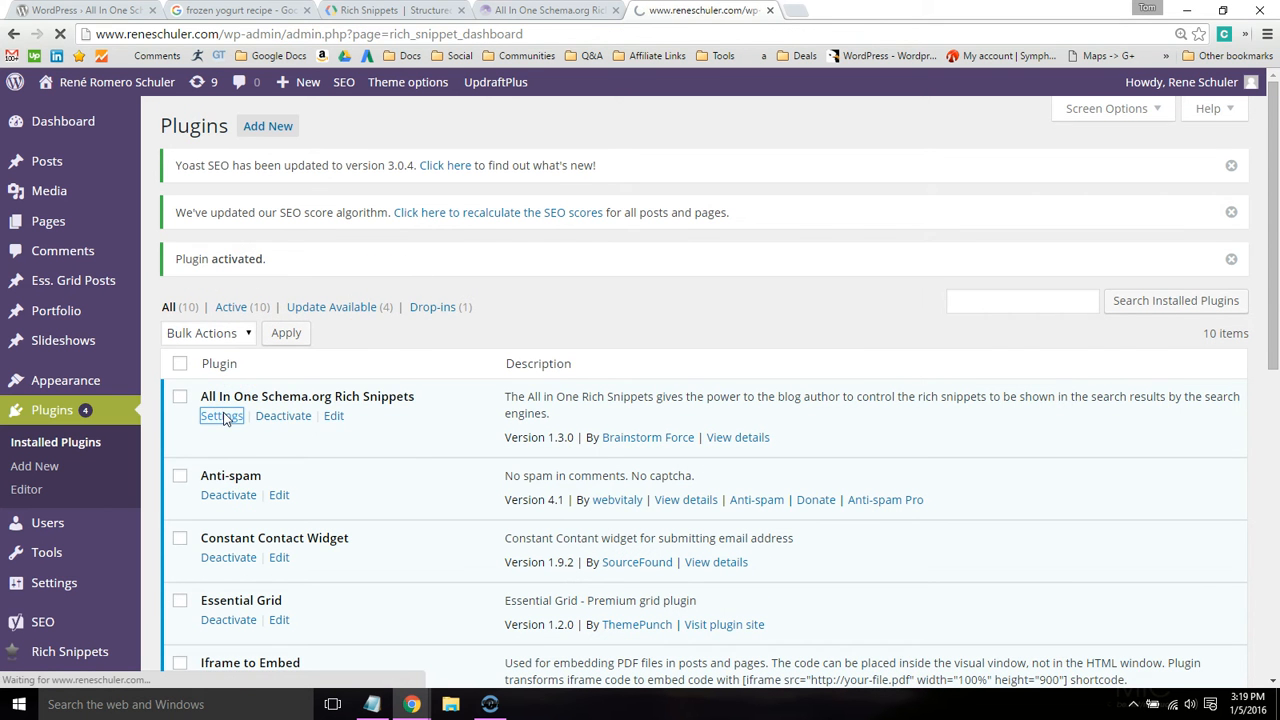
{"action": "left_click", "coordinate": [213, 416]}
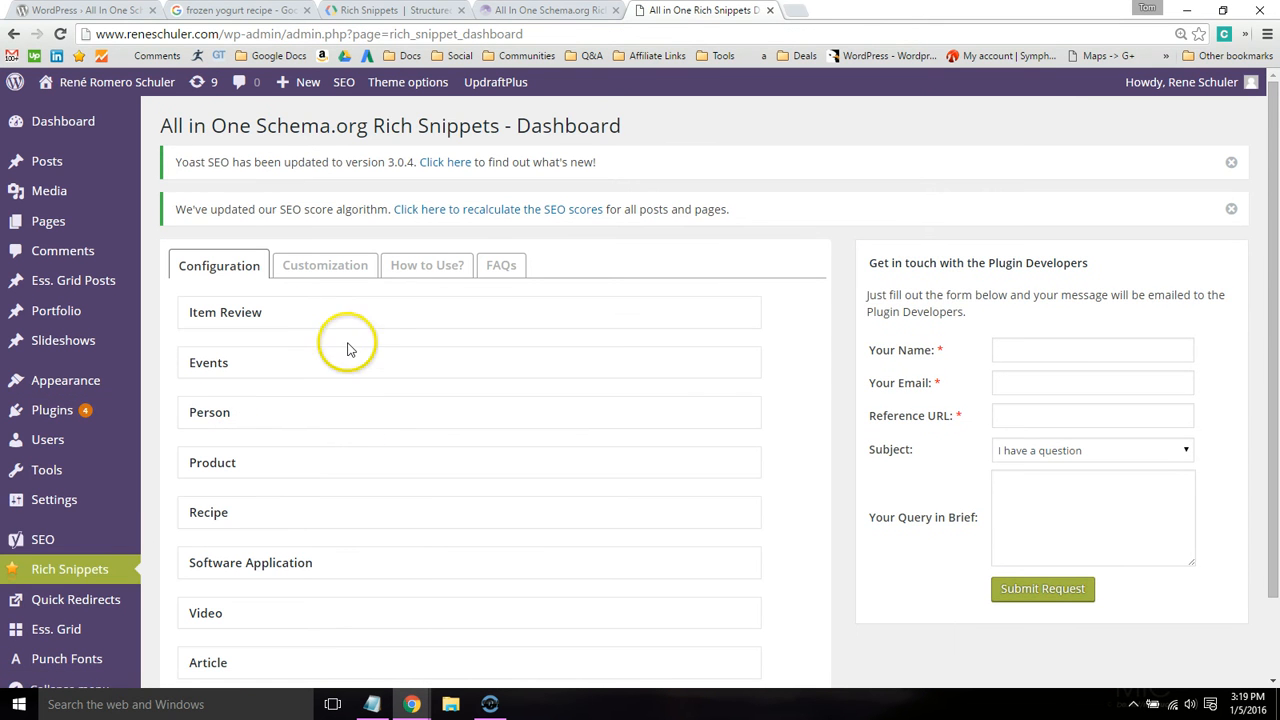
{"action": "left_click", "coordinate": [225, 311]}
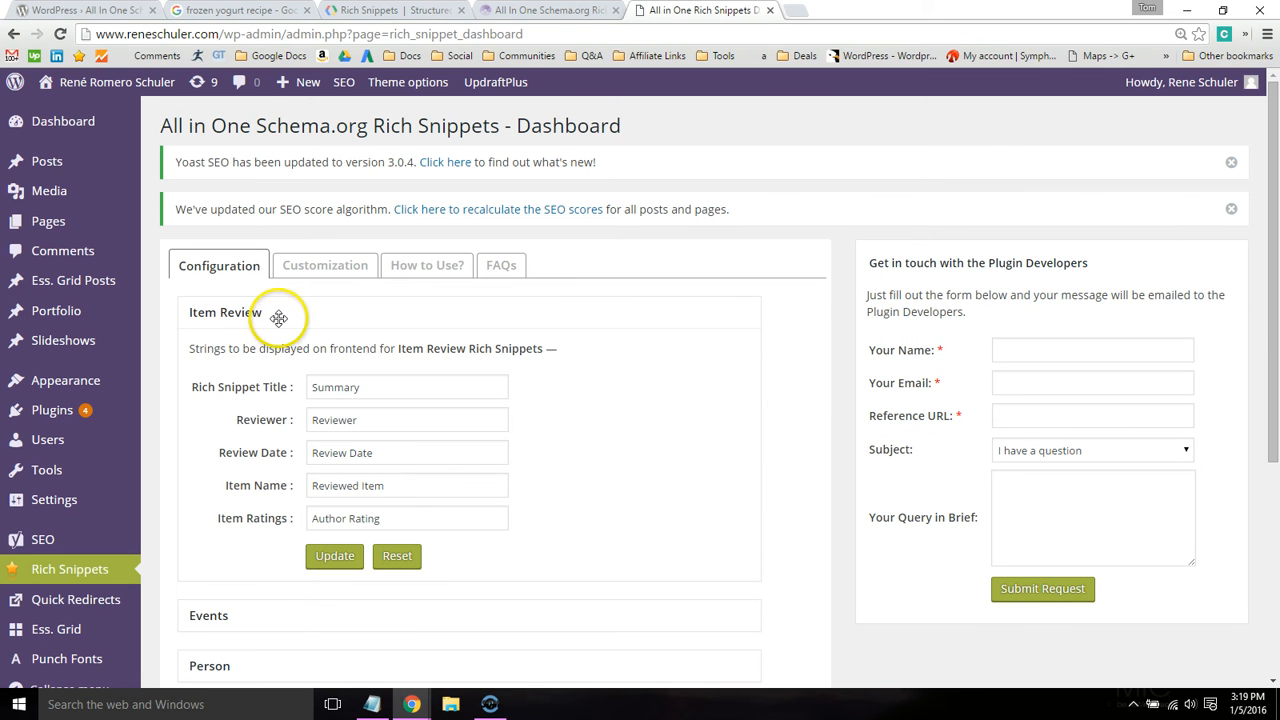
{"action": "left_click", "coordinate": [406, 518]}
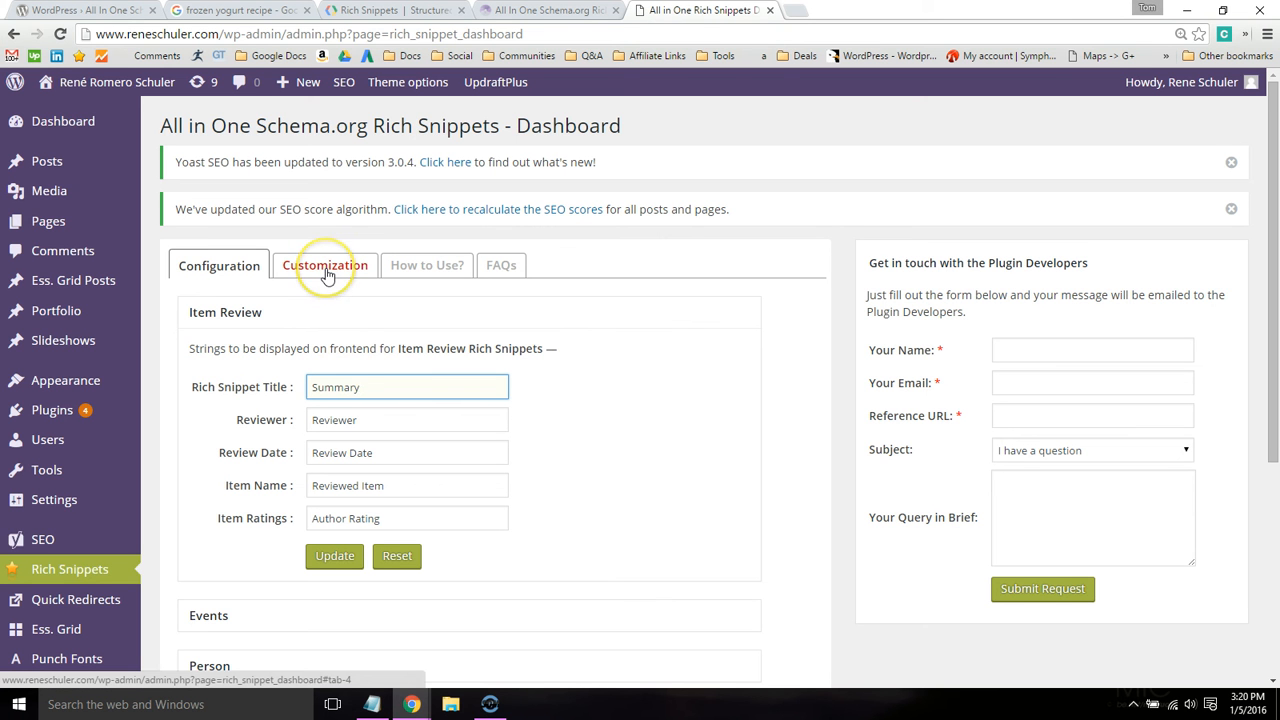
{"action": "mouse_move", "coordinate": [327, 273]}
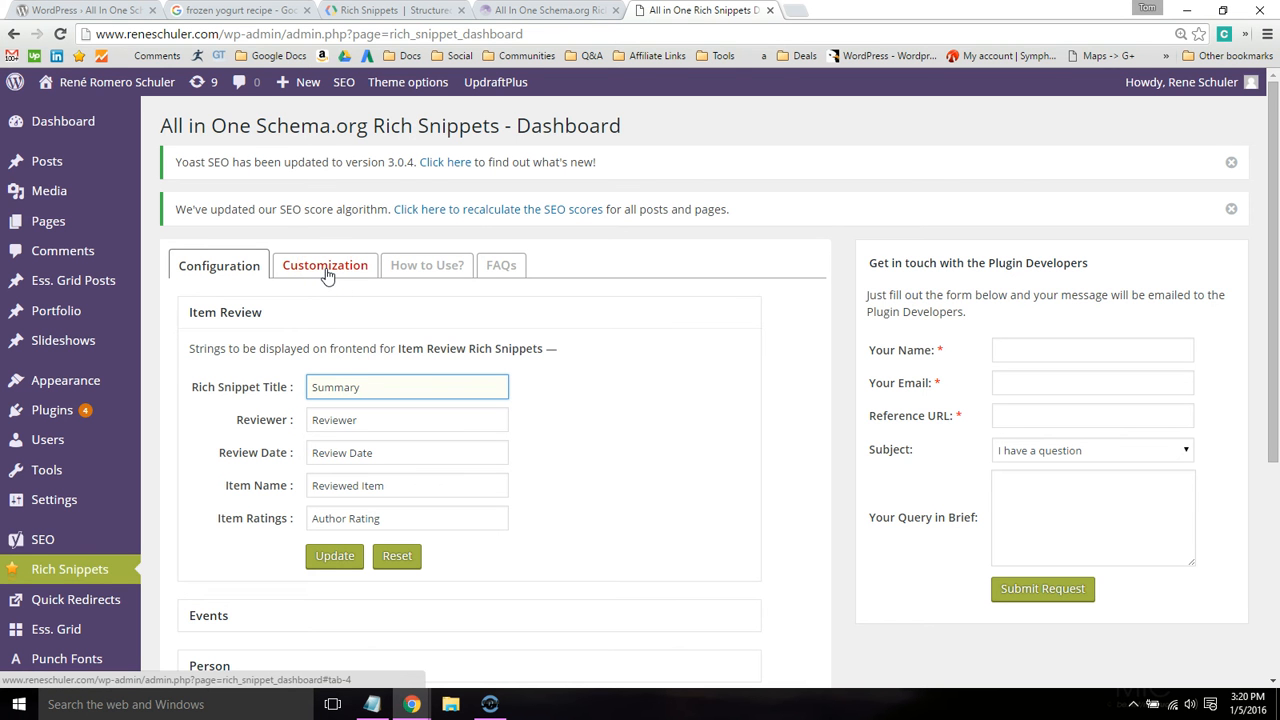
- Look through the plugin's Customization, How to Use? and FAQs tabs
{"action": "left_click", "coordinate": [324, 265]}
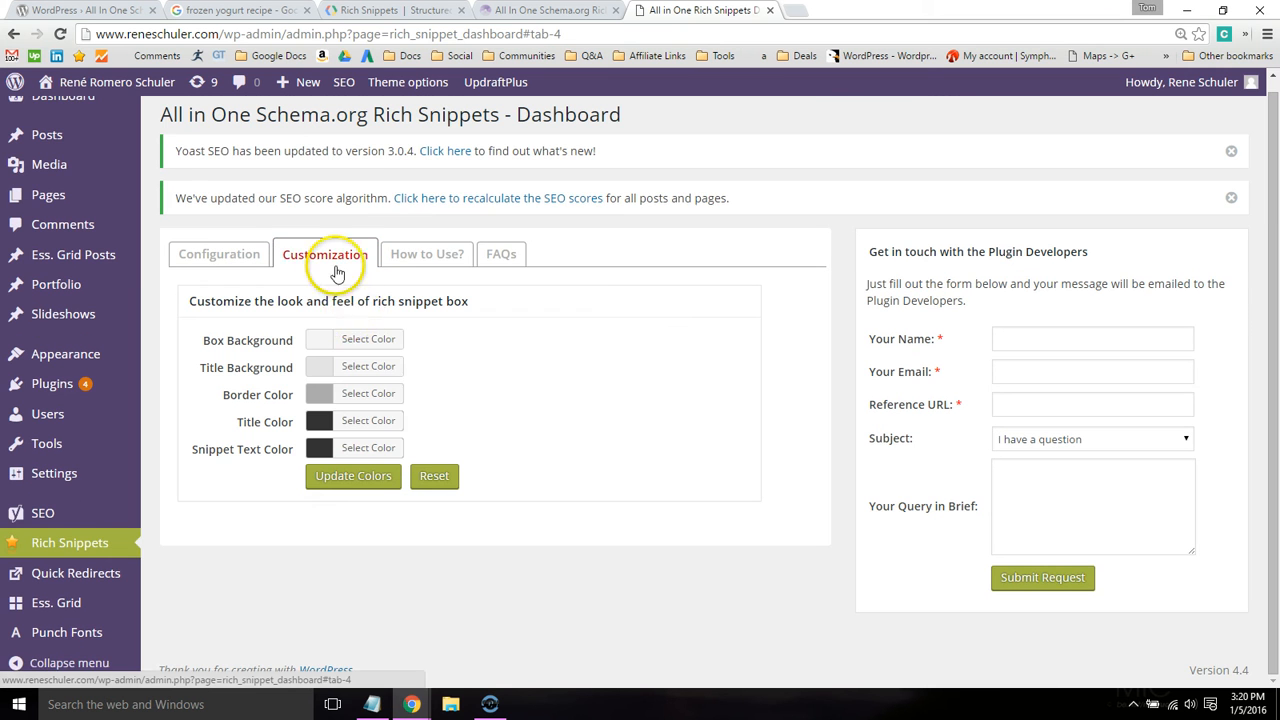
{"action": "mouse_move", "coordinate": [417, 443]}
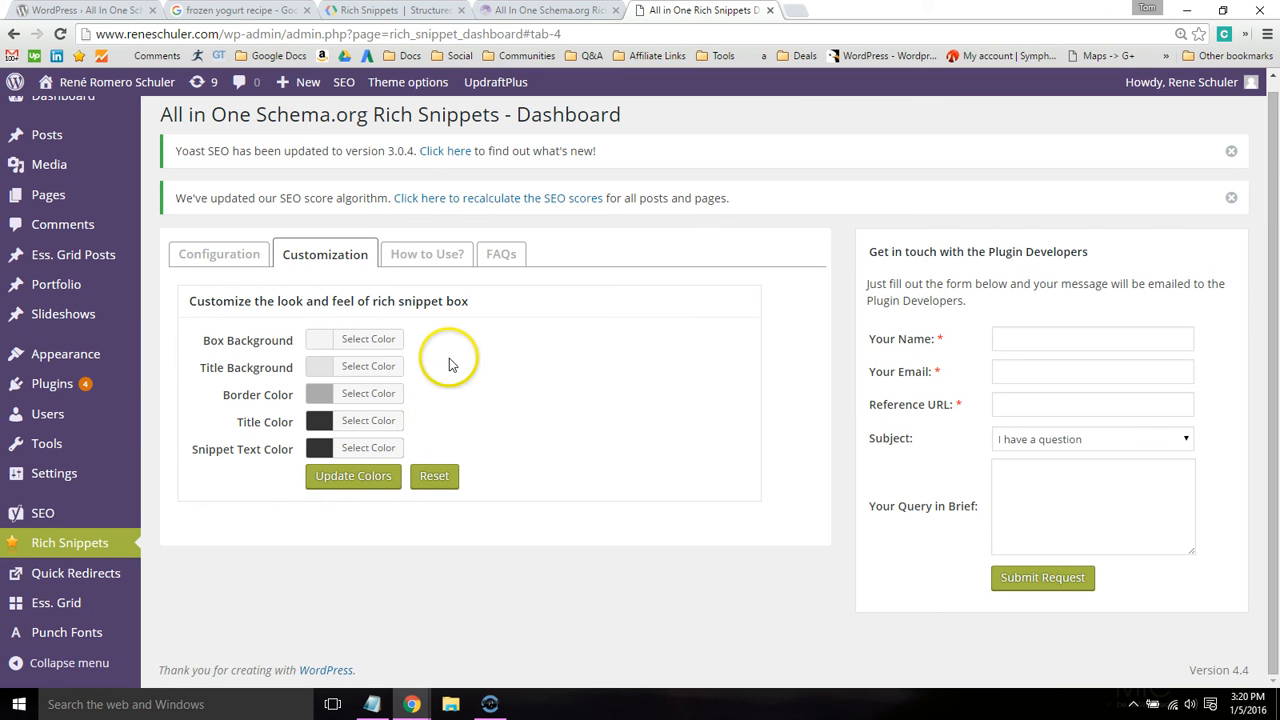
{"action": "left_click", "coordinate": [426, 254]}
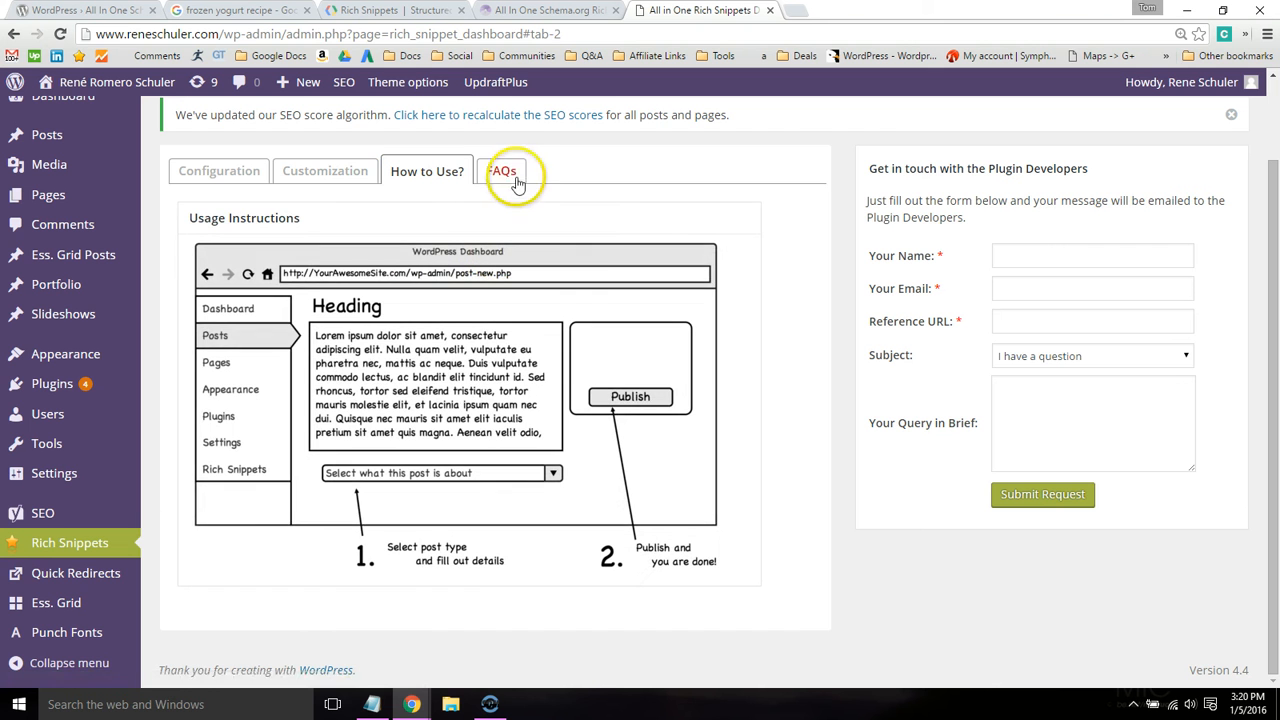
{"action": "left_click", "coordinate": [503, 170]}
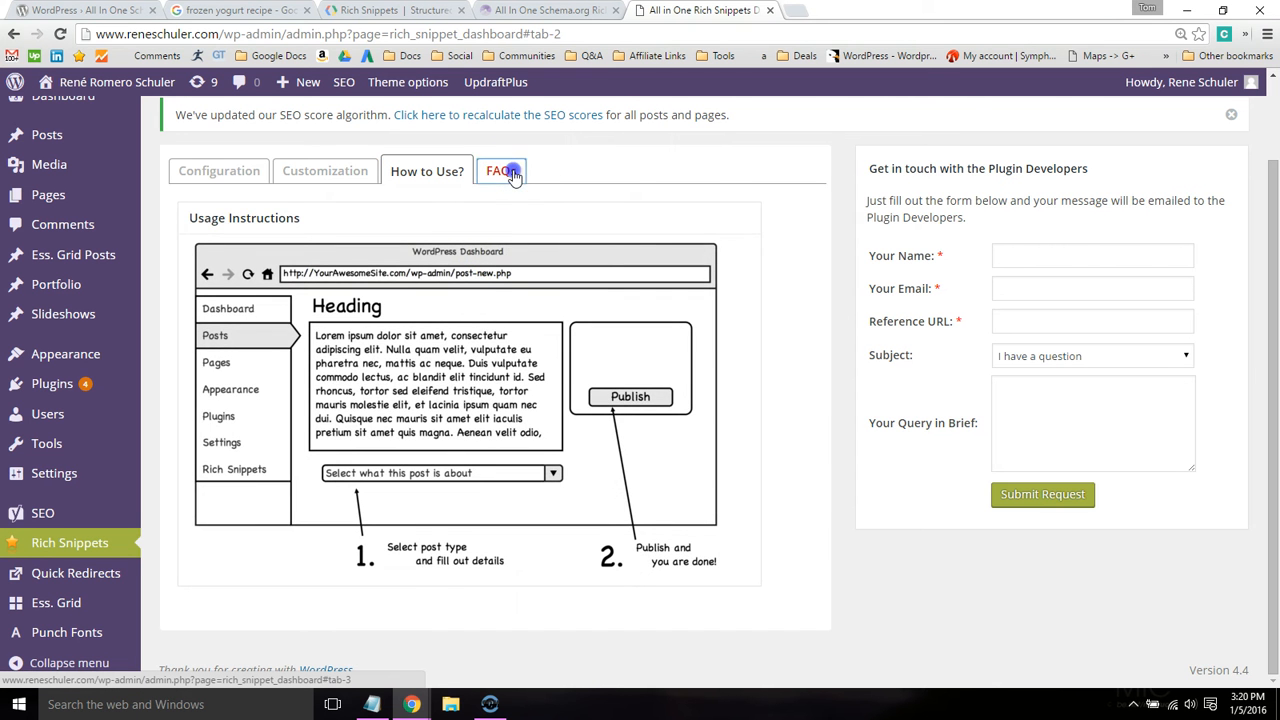
{"action": "left_click", "coordinate": [500, 170]}
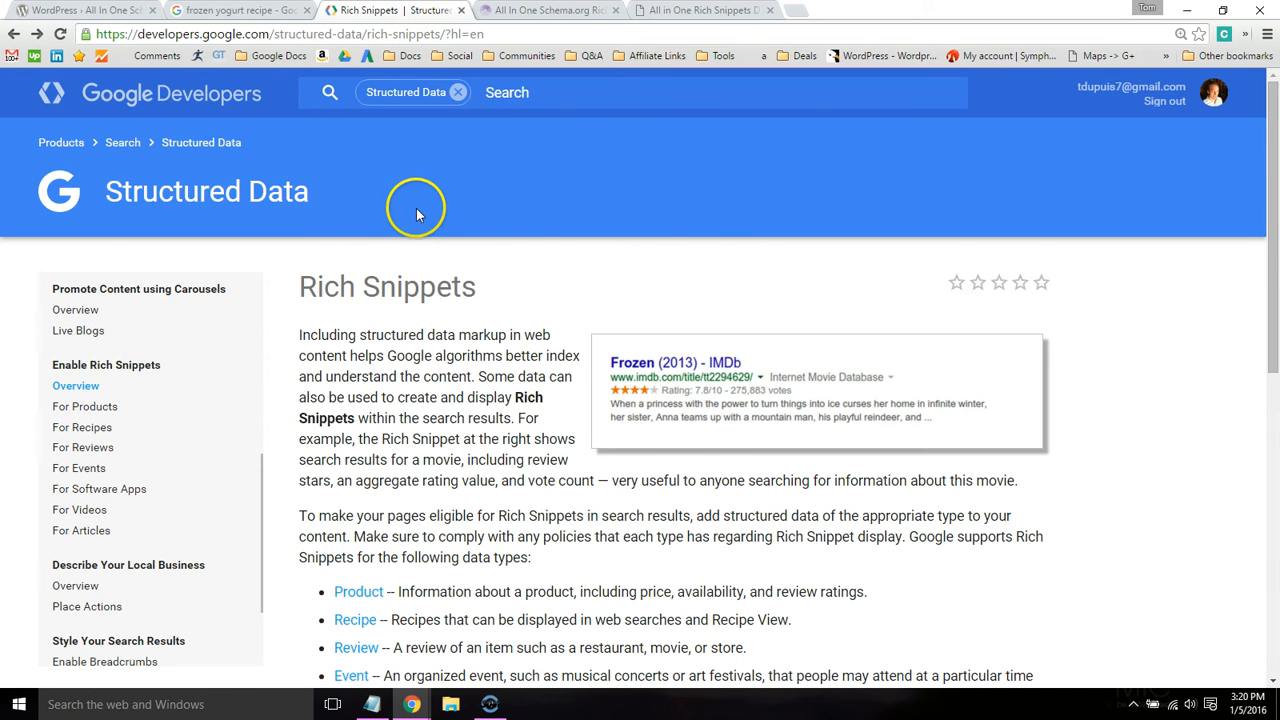
- Scroll to Google Developers' supported data types list, then return to the WordPress FAQs
{"action": "scroll", "scroll_direction": "down", "scroll_amount": 3}
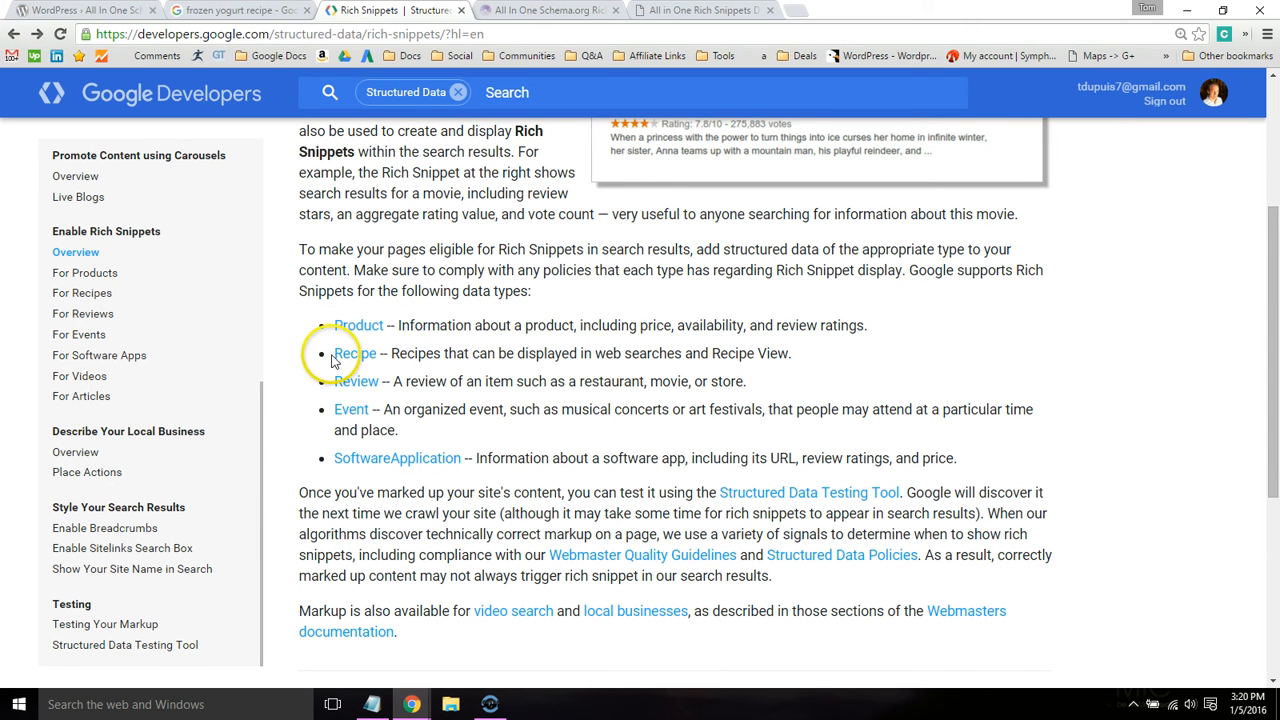
{"action": "mouse_move", "coordinate": [364, 193]}
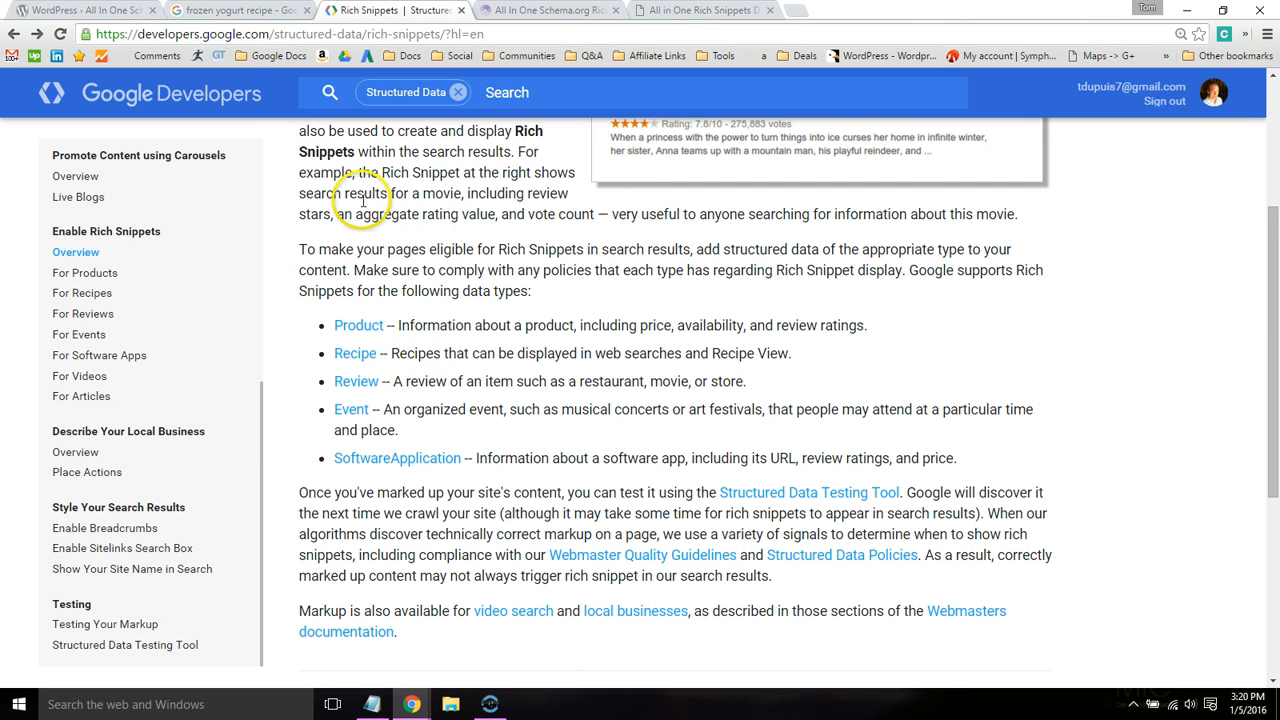
{"action": "left_click", "coordinate": [695, 11]}
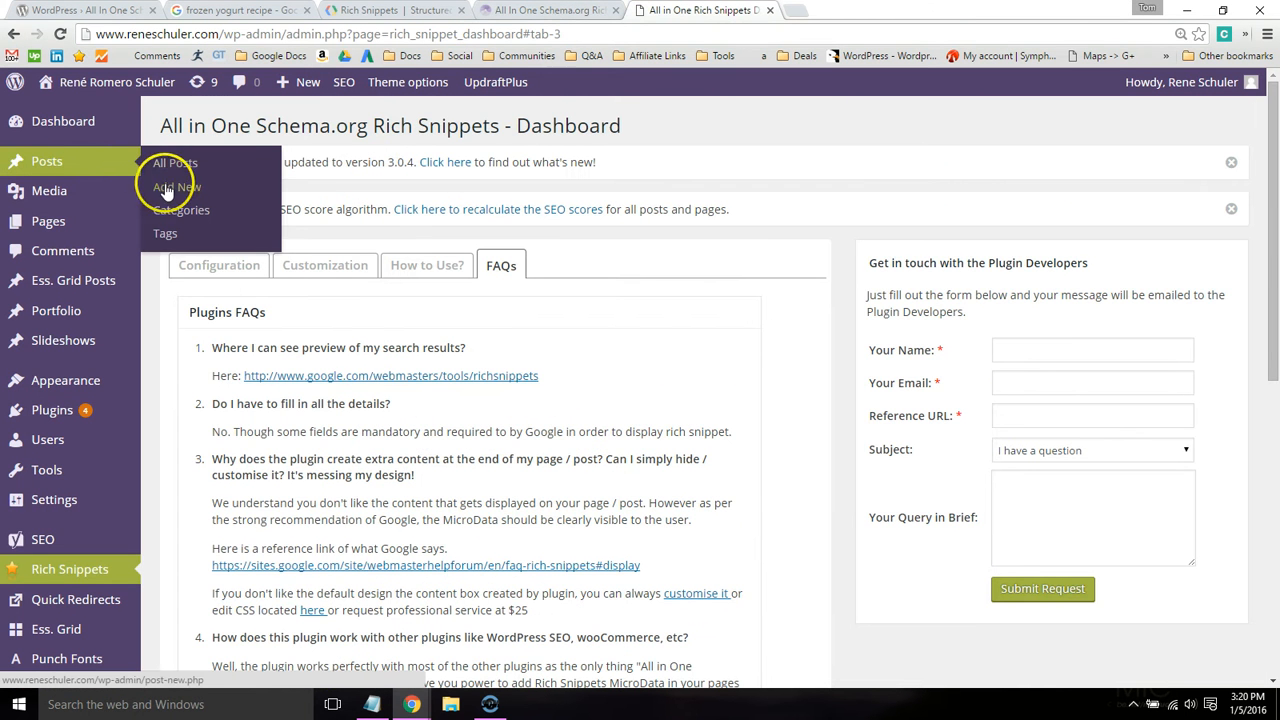
- Create a new post titled 'Godaddy Hosting Review' and zoom into Configure Rich Snippet
{"action": "left_click", "coordinate": [177, 187]}
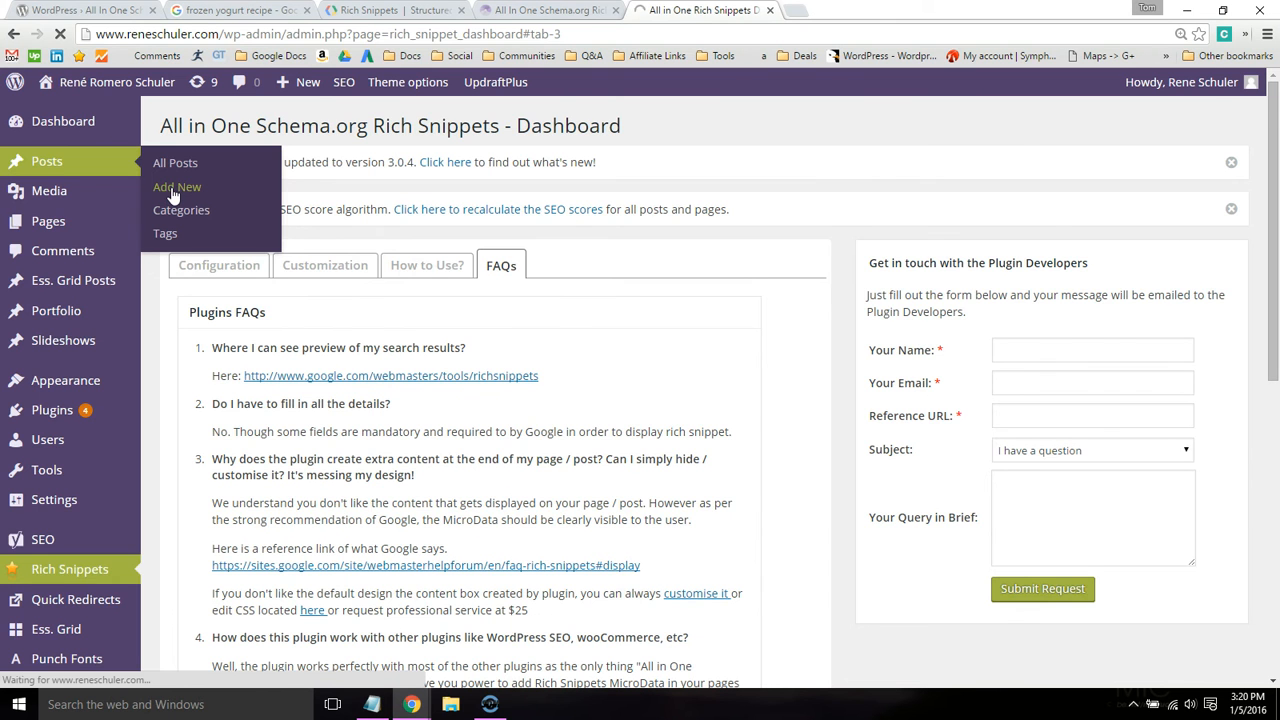
{"action": "left_click", "coordinate": [176, 187]}
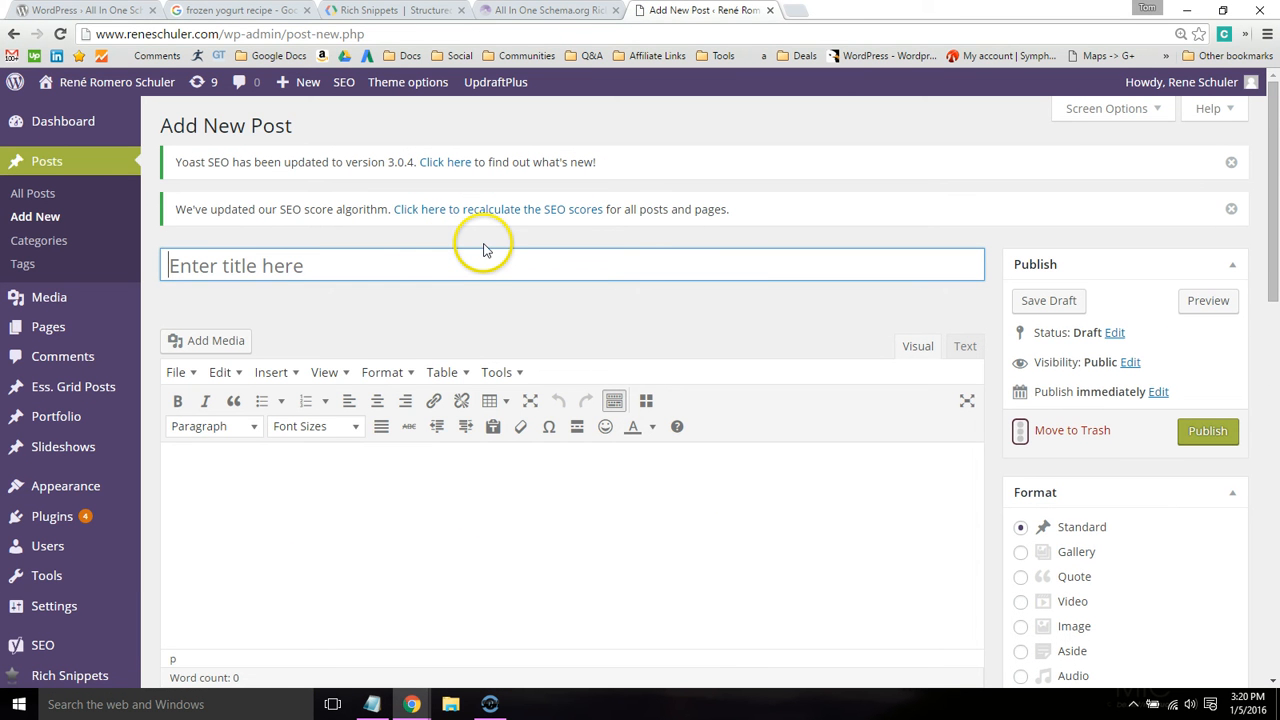
{"action": "type", "text": "Godaddy Hos"}
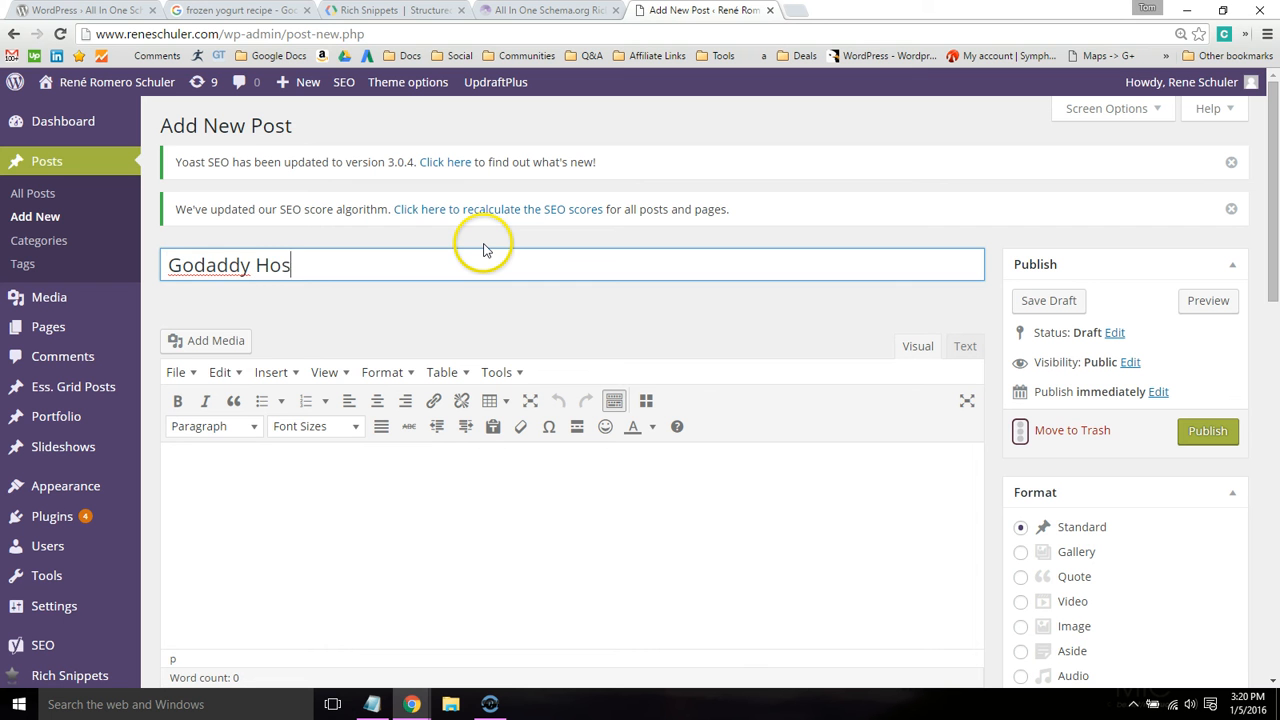
{"action": "type", "text": "ting Review"}
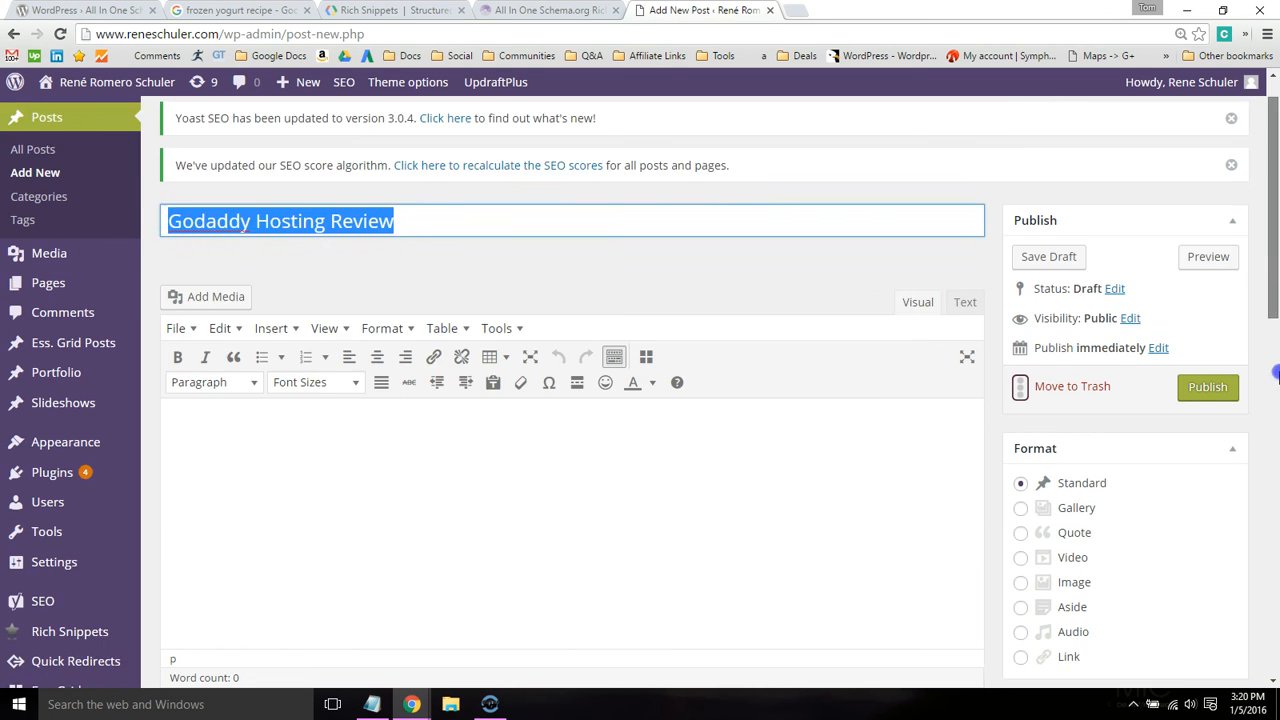
{"action": "scroll", "scroll_direction": "down", "scroll_amount": 3}
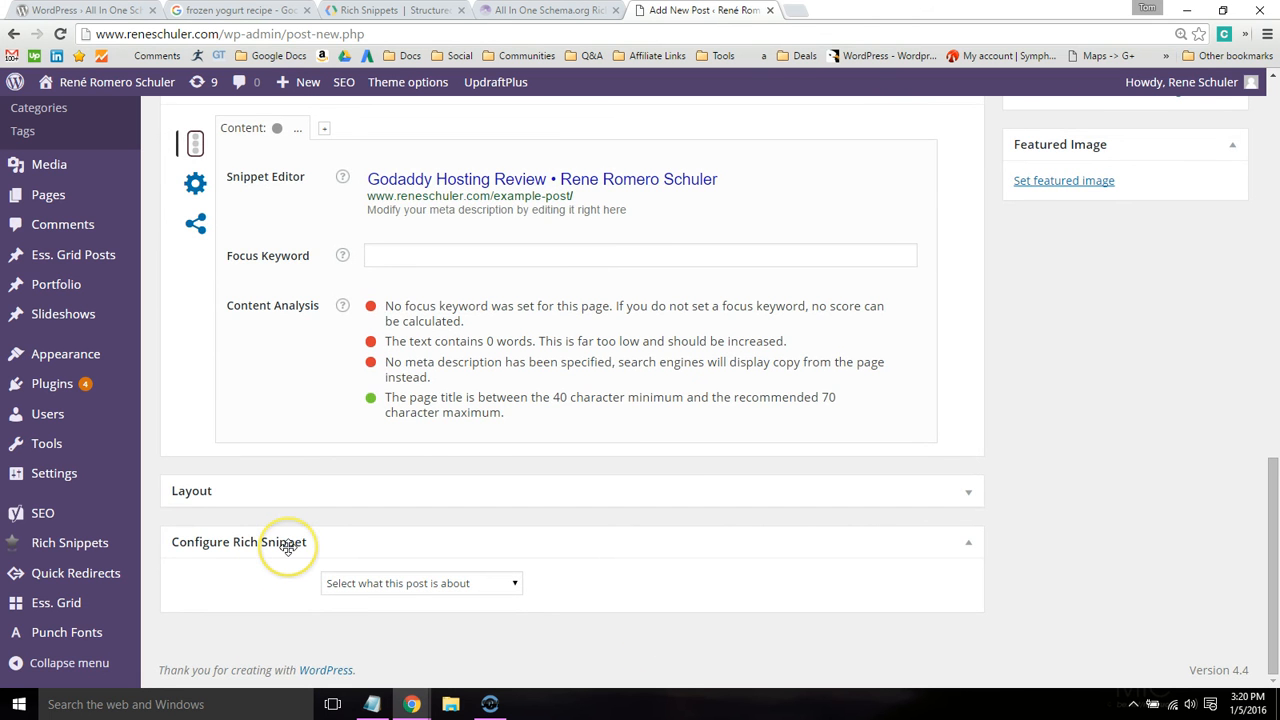
{"action": "key", "text": "ctrl+plus"}
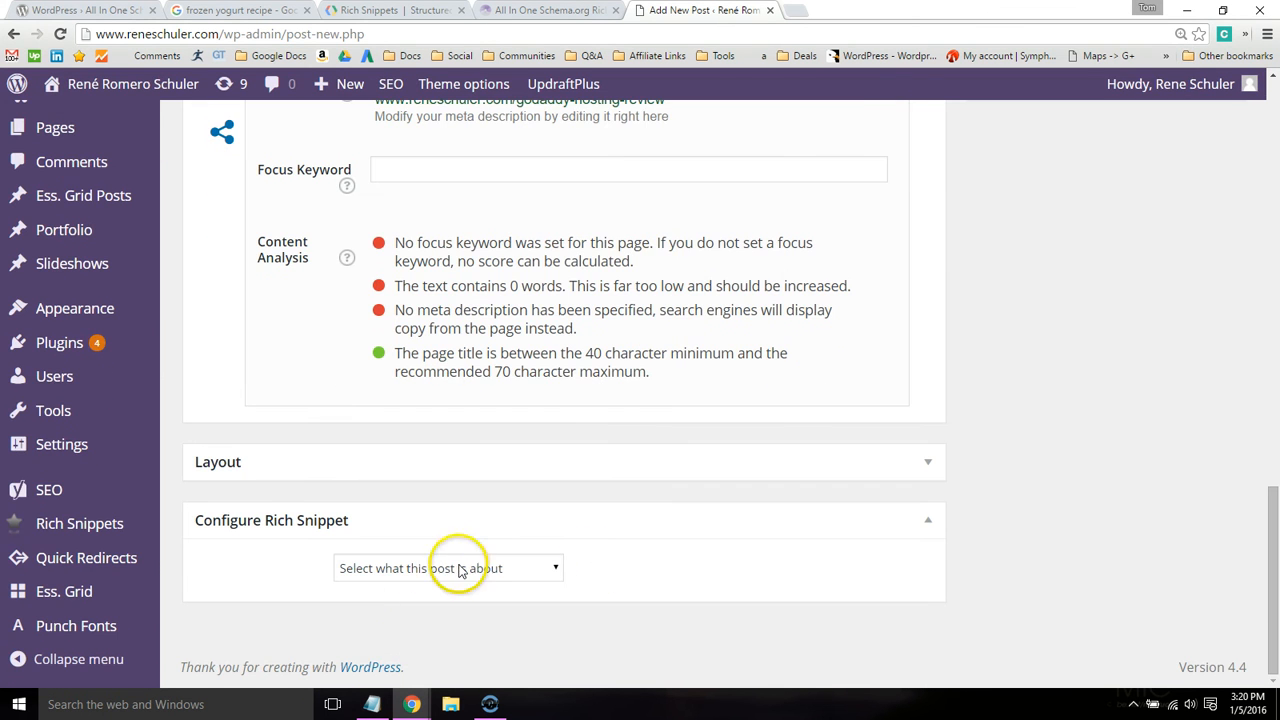
- Make the snippet an Item Review by Tom Dupuis of 'Godaddy Hosting Review', rated 4 stars
{"action": "left_click", "coordinate": [447, 568]}
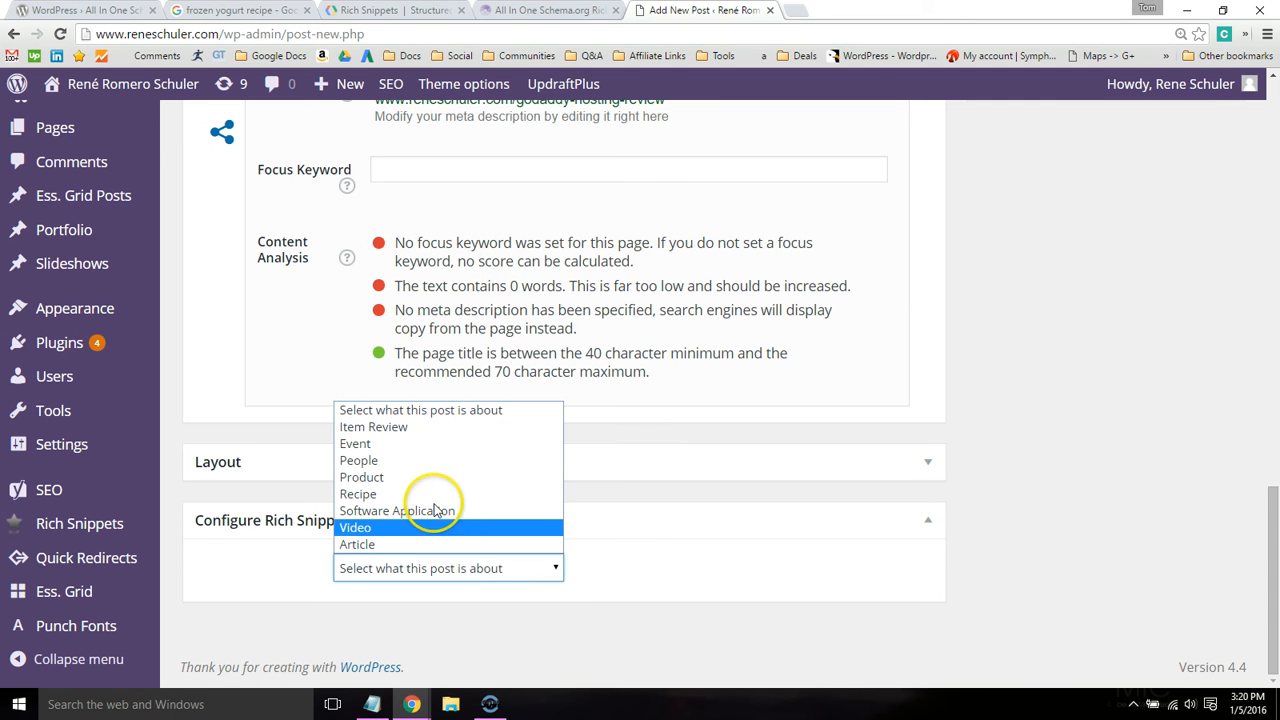
{"action": "mouse_move", "coordinate": [421, 427]}
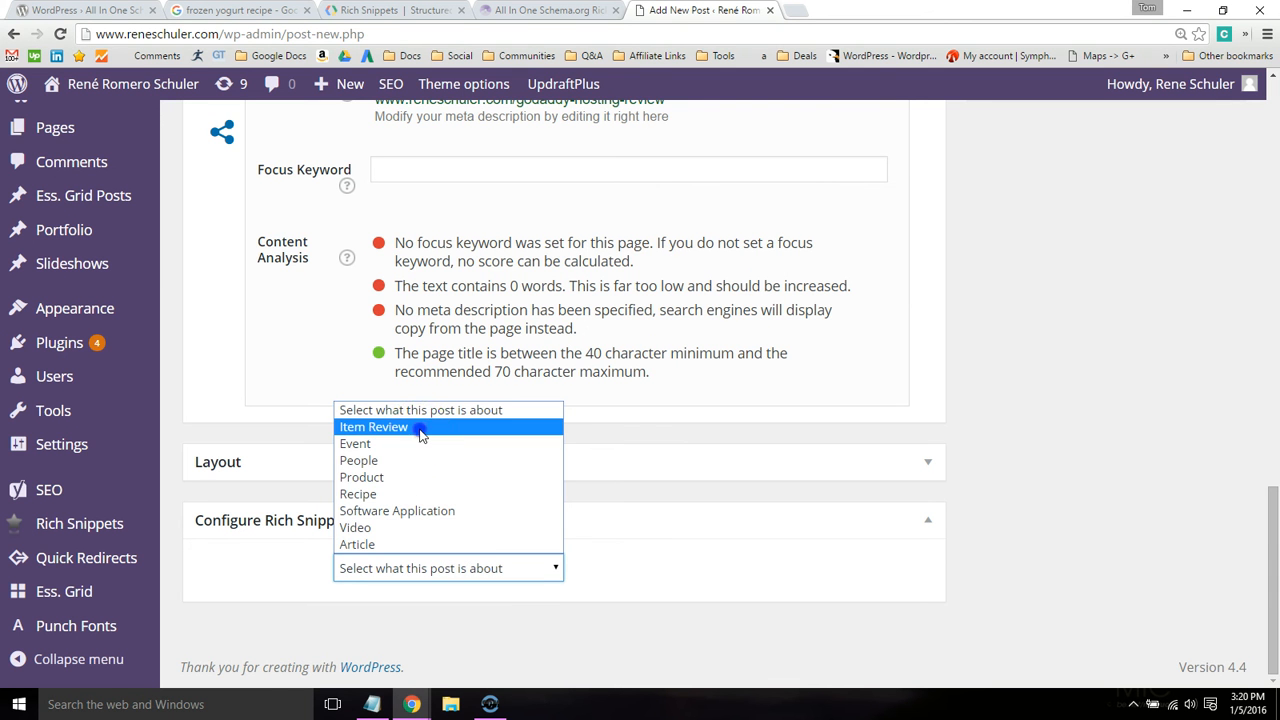
{"action": "left_click", "coordinate": [373, 427]}
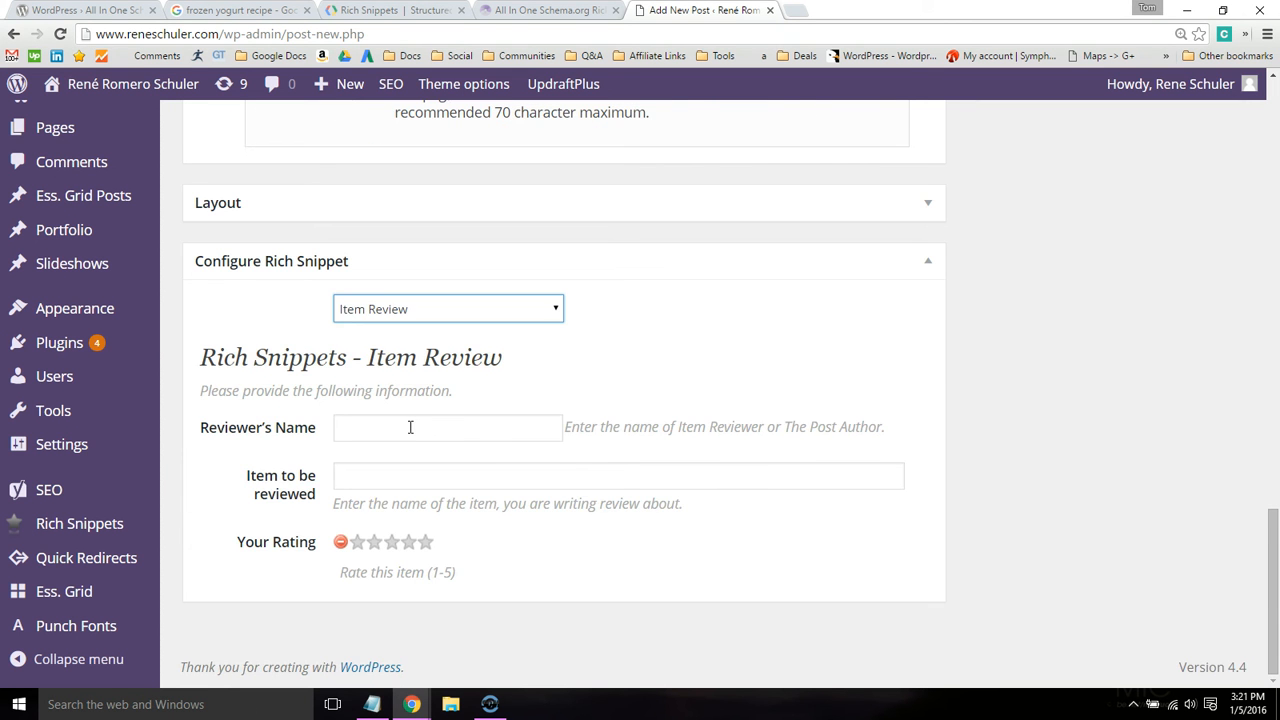
{"action": "type", "text": "Tom Dup"}
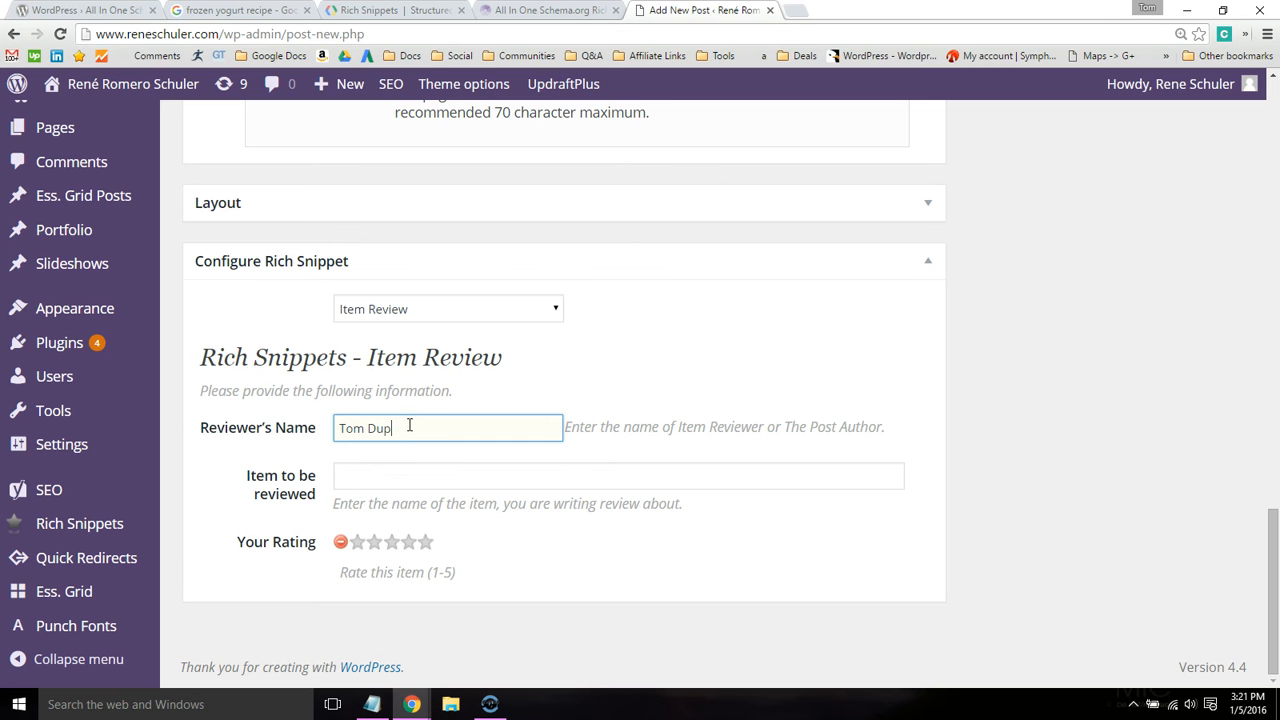
{"action": "type", "text": "Godaddy Hosting Review"}
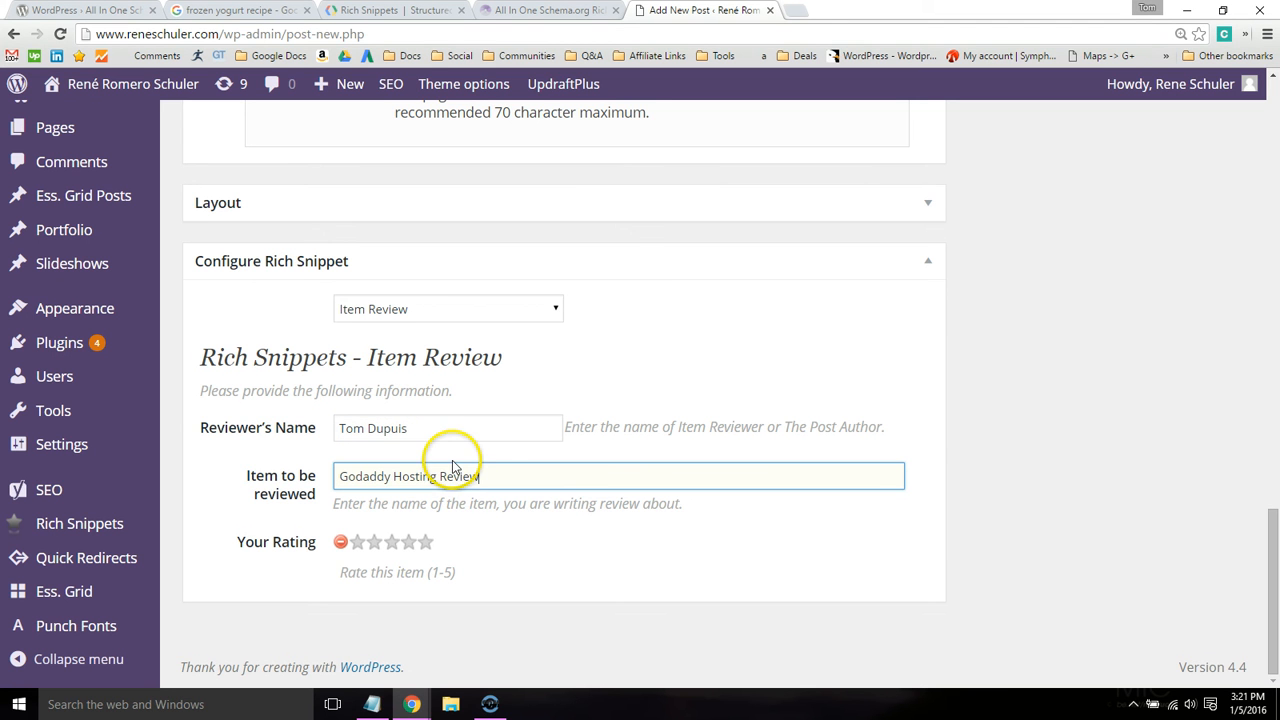
{"action": "mouse_move", "coordinate": [447, 495]}
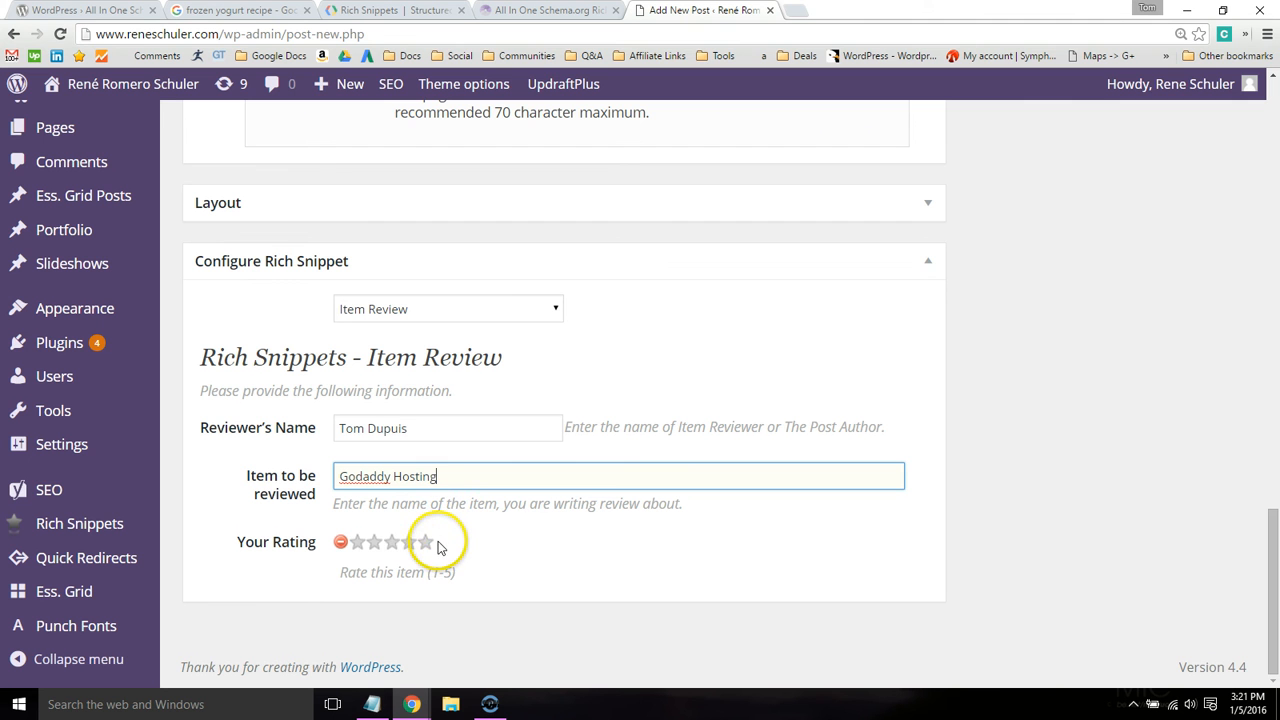
{"action": "left_click", "coordinate": [423, 542]}
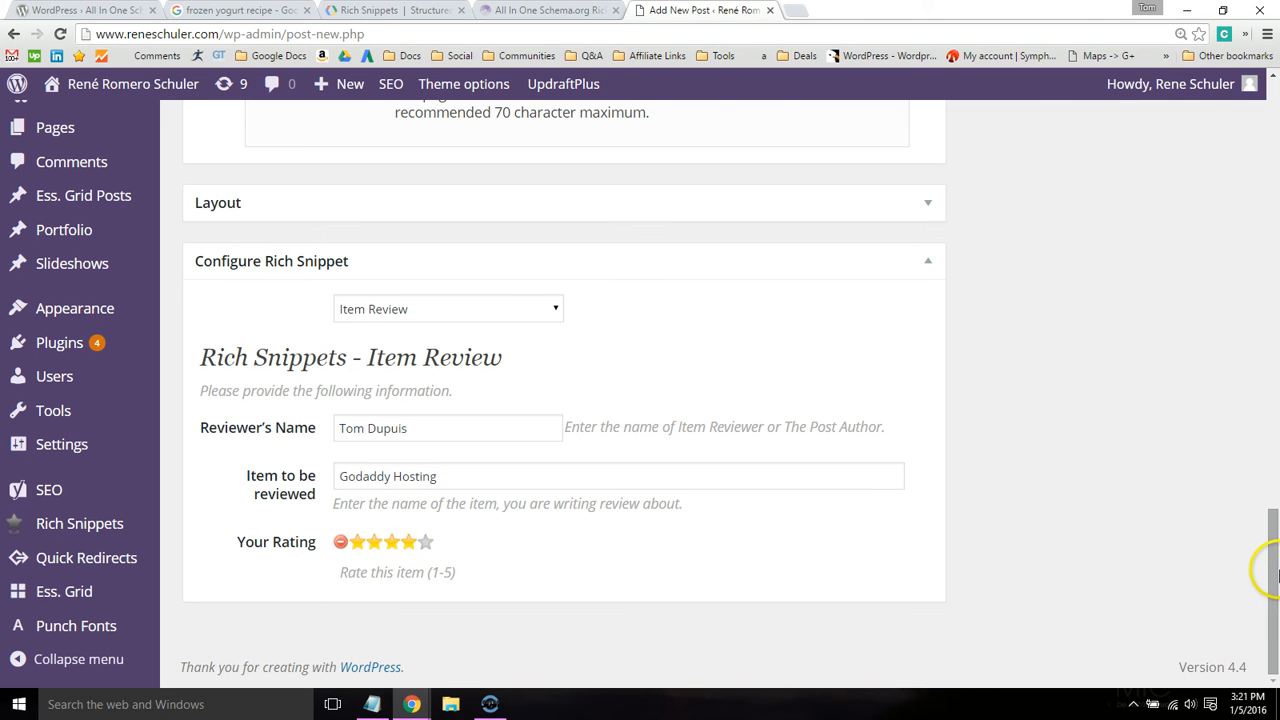
{"action": "scroll", "scroll_direction": "up", "scroll_amount": 3}
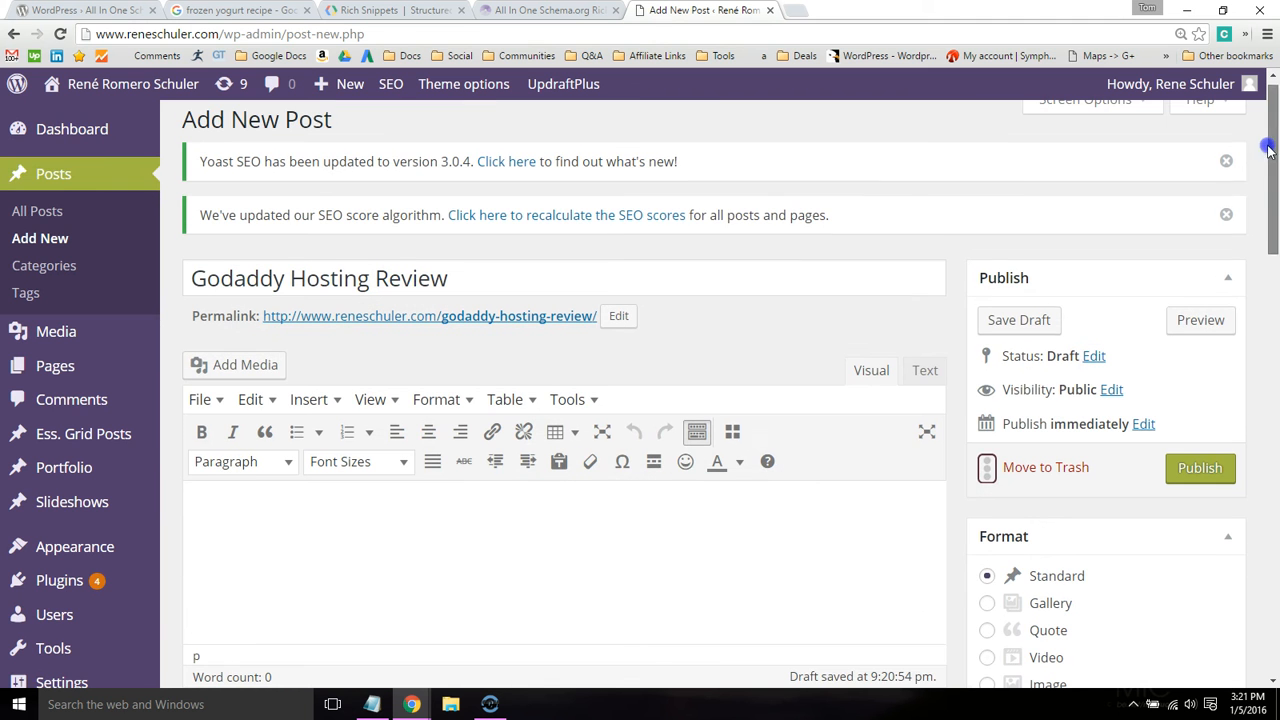
- Type 'Add content here.' as the body, publish the post and view it
{"action": "type", "text": "Add"}
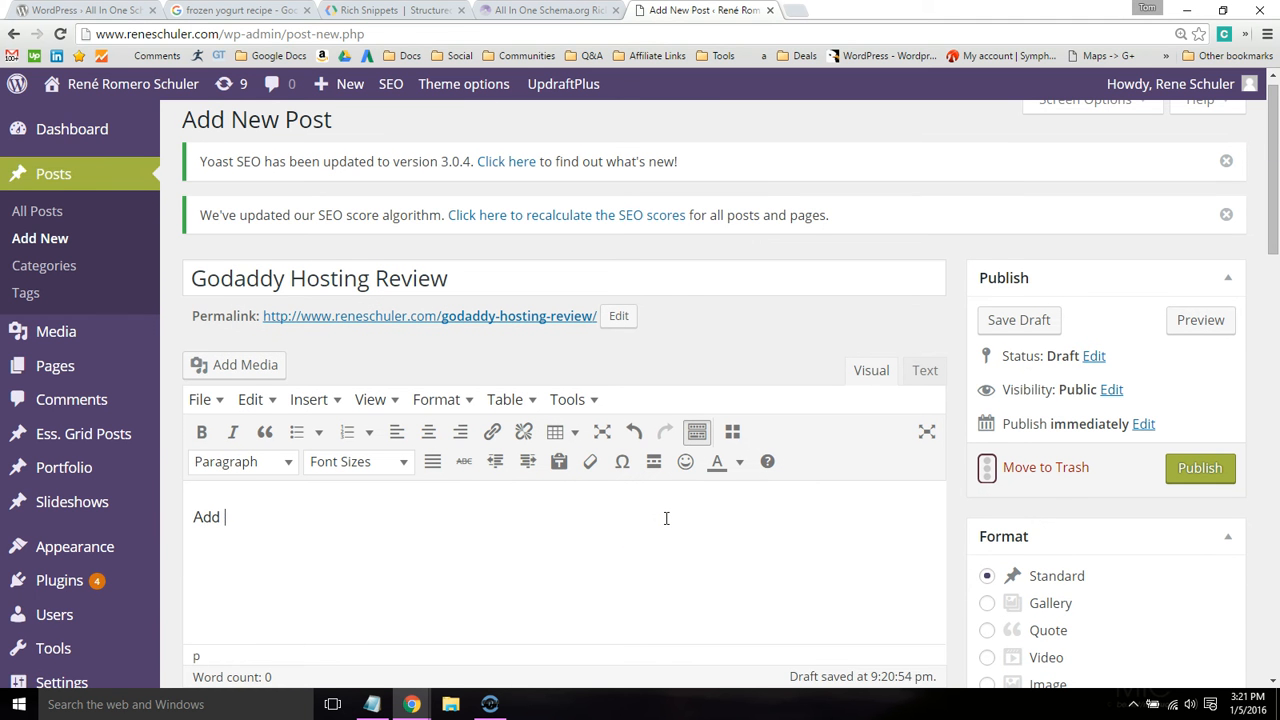
{"action": "type", "text": "content here."}
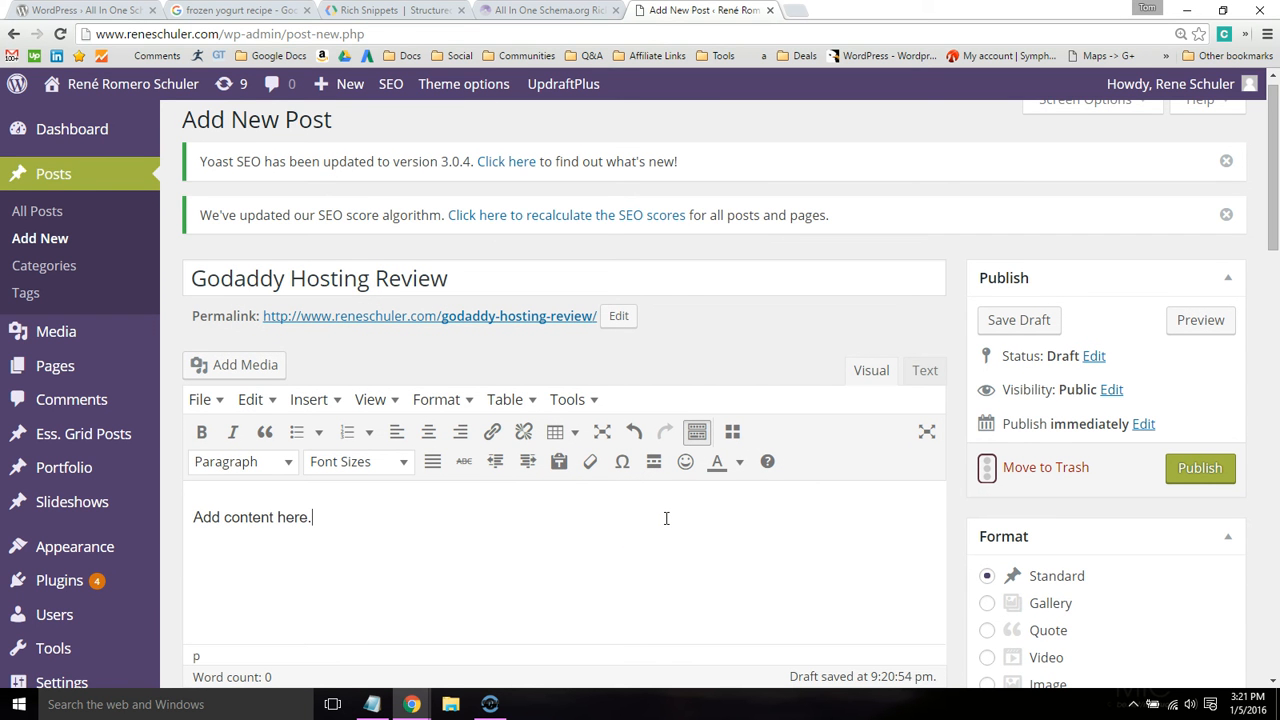
{"action": "left_click", "coordinate": [1199, 467]}
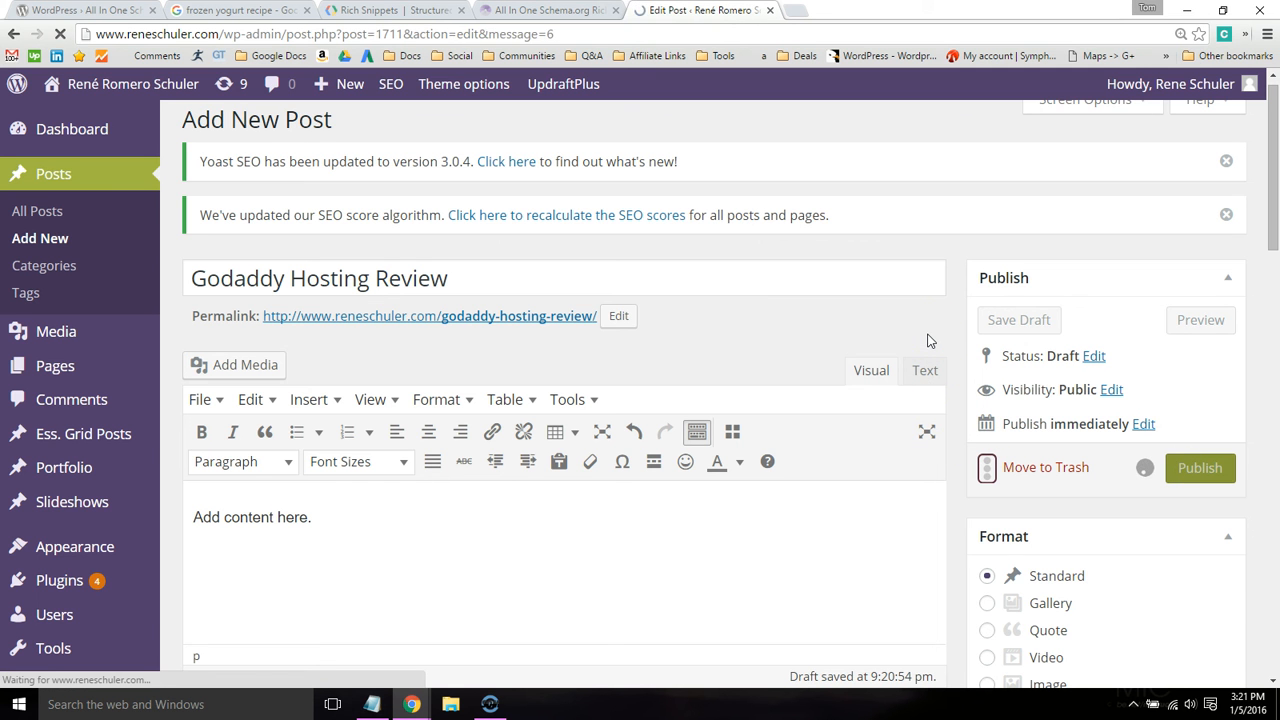
{"action": "left_click", "coordinate": [1199, 468]}
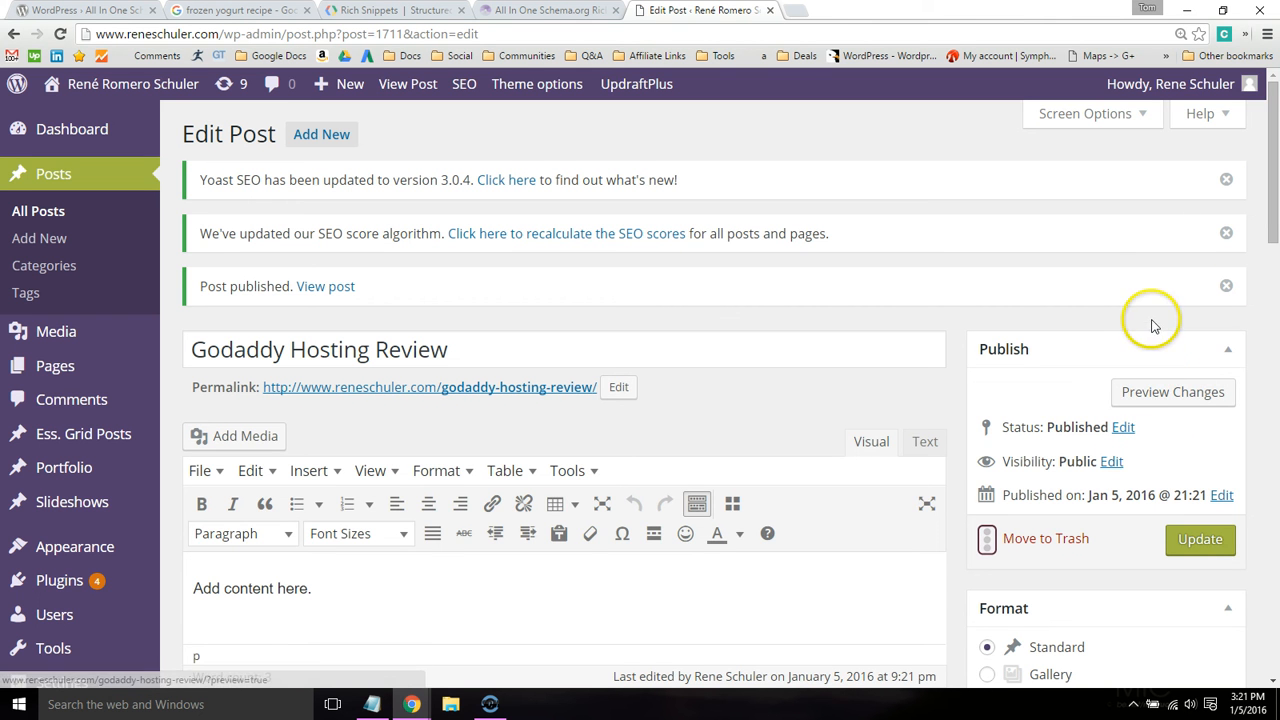
{"action": "left_click", "coordinate": [1172, 392]}
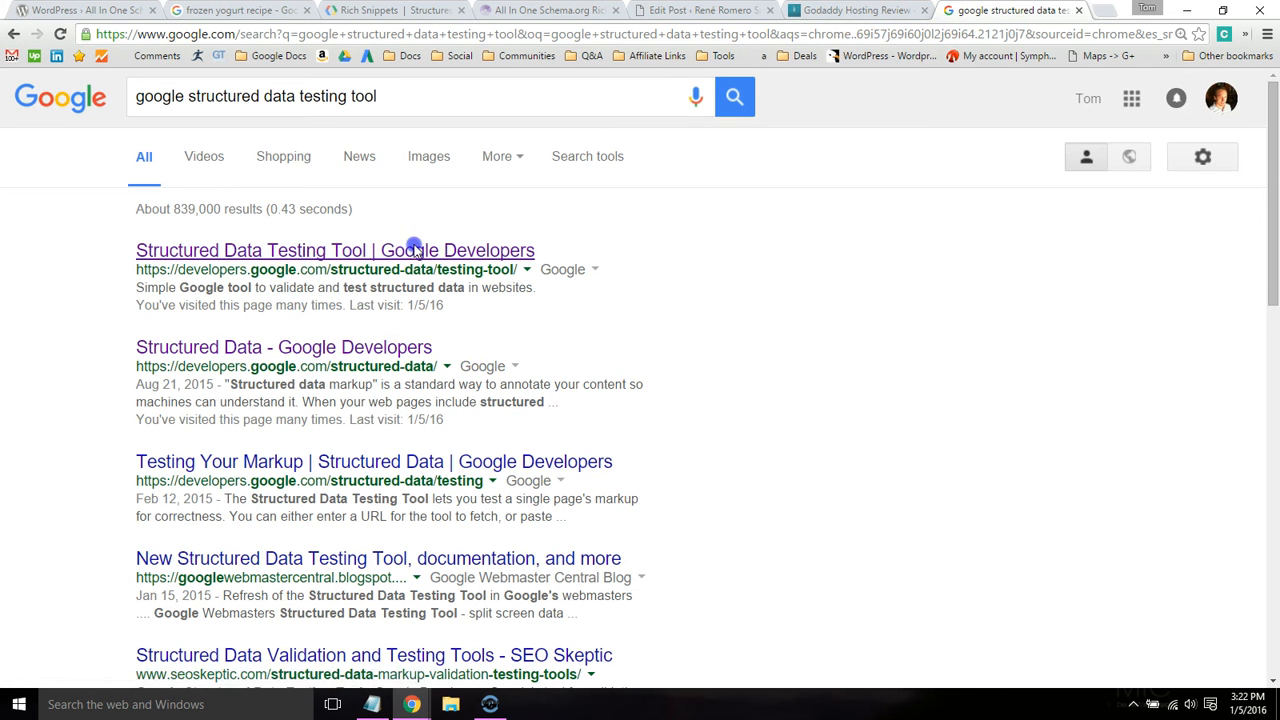
- Fetch and validate the published post's URL, then expand the Review (1) results
{"action": "left_click", "coordinate": [853, 11]}
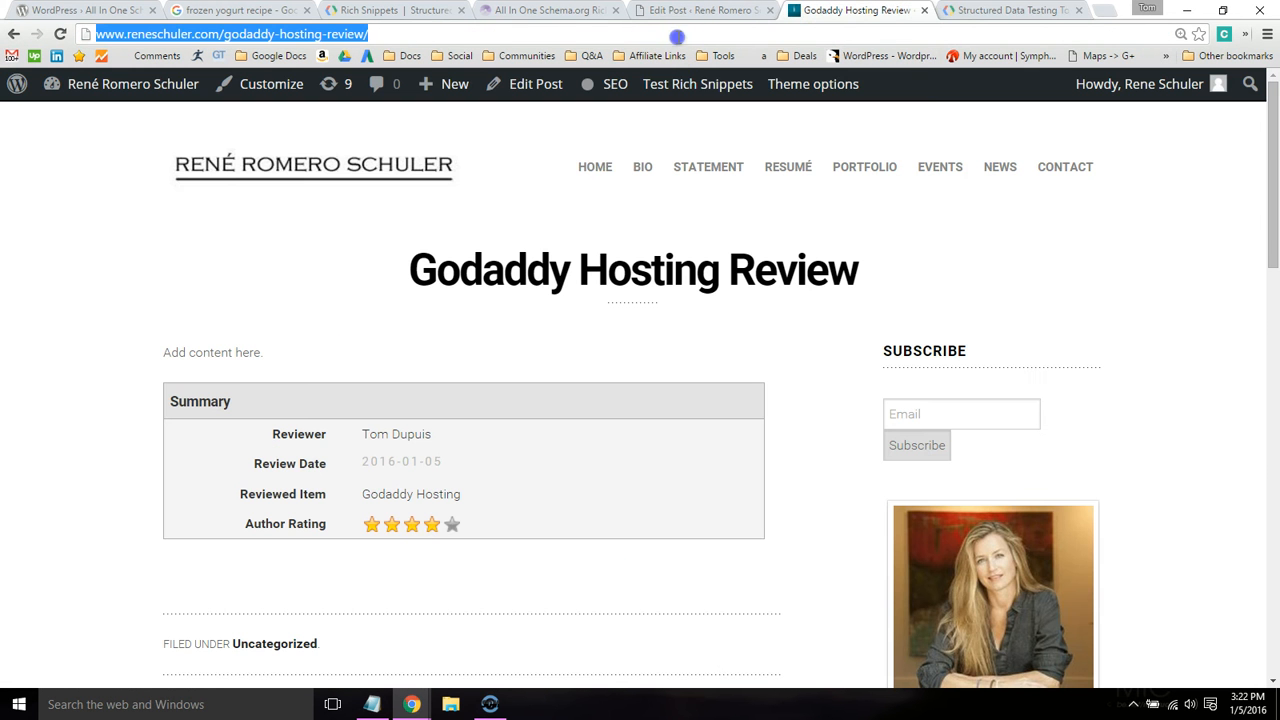
{"action": "left_click", "coordinate": [1020, 11]}
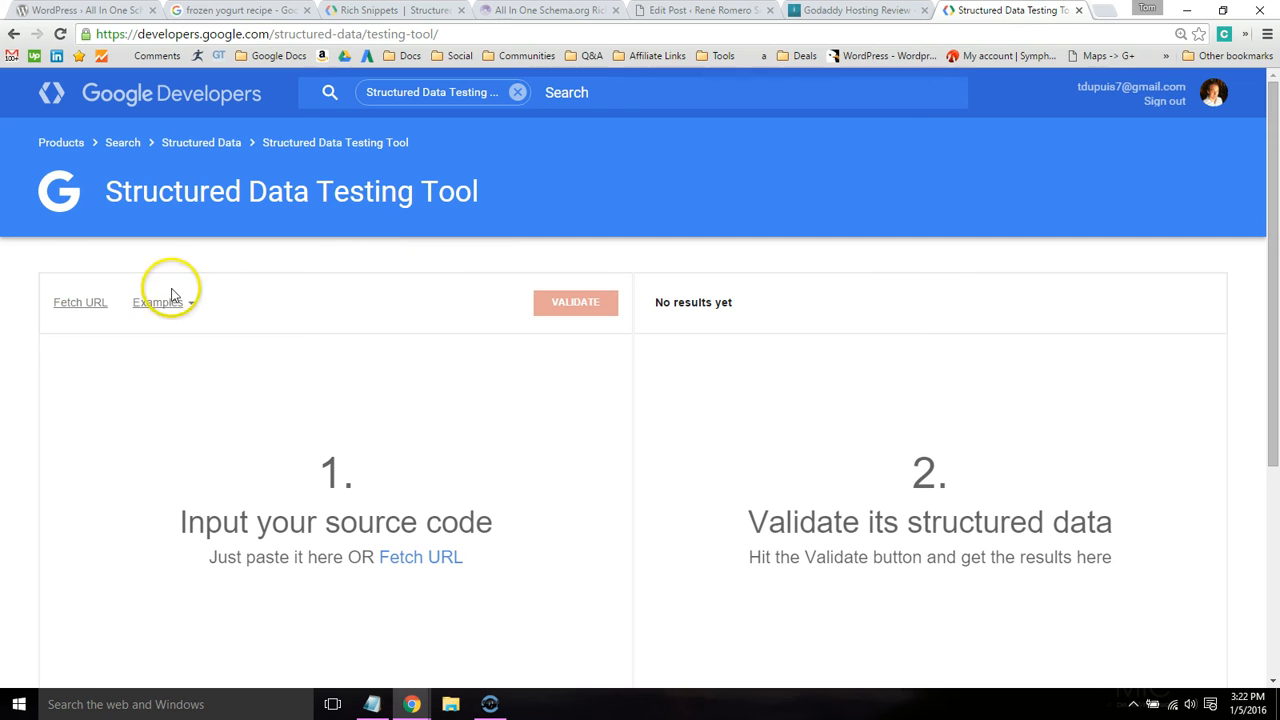
{"action": "left_click", "coordinate": [80, 302]}
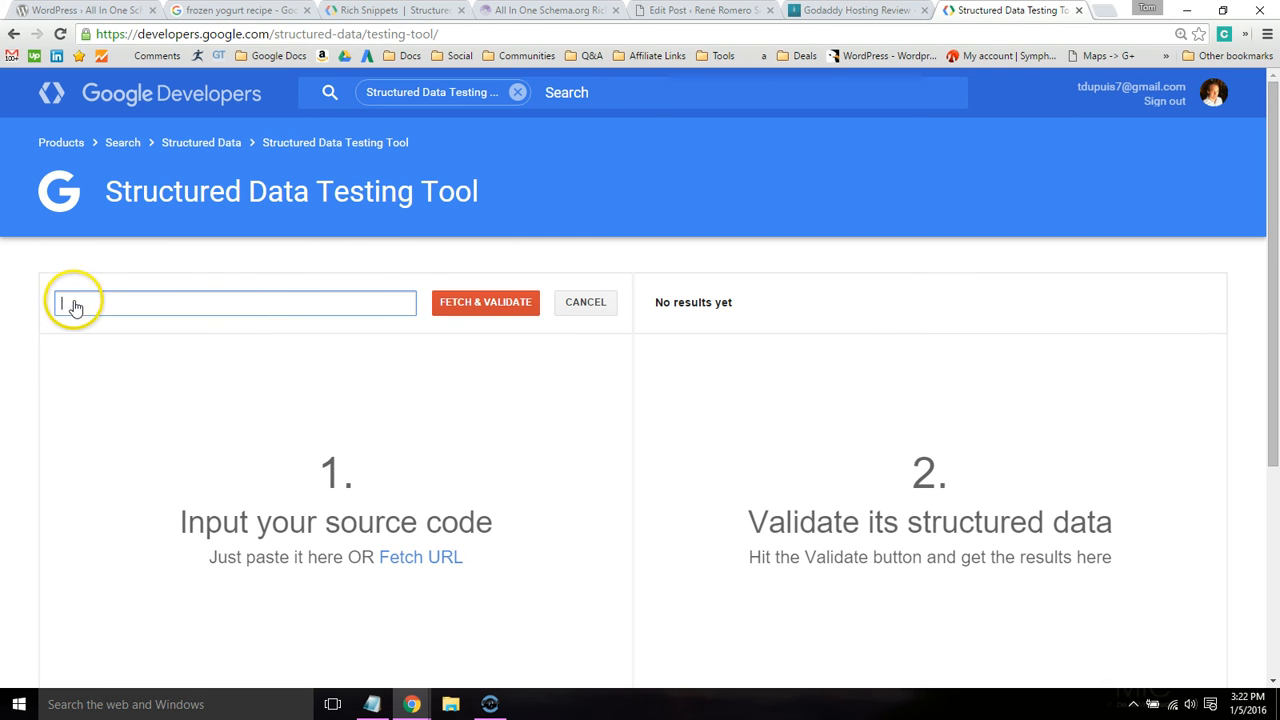
{"action": "left_click", "coordinate": [485, 302]}
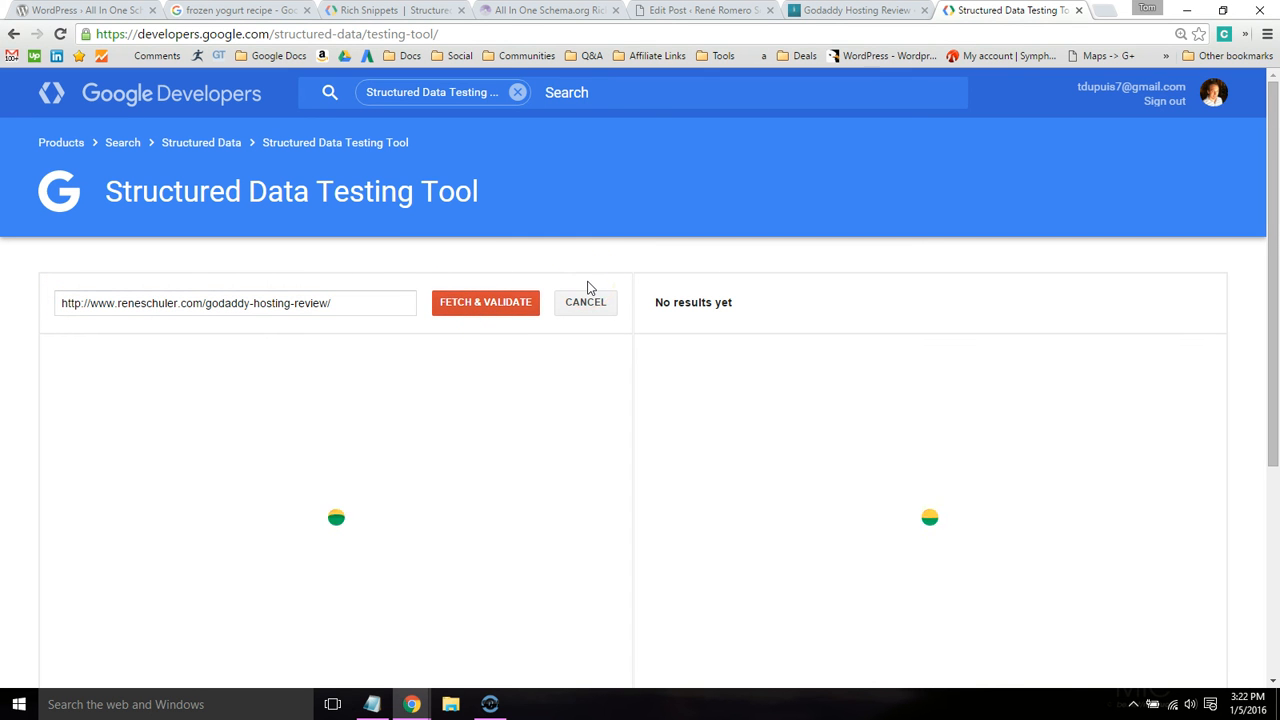
{"action": "left_click", "coordinate": [485, 302]}
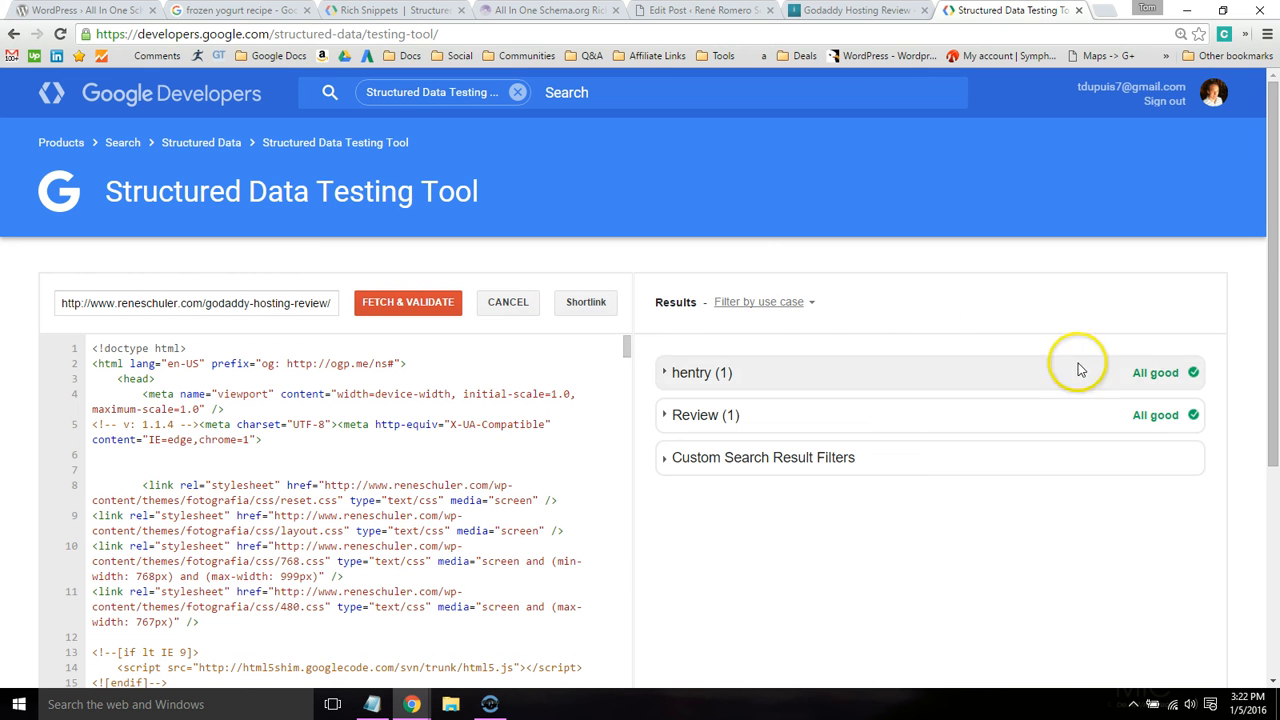
{"action": "mouse_move", "coordinate": [871, 468]}
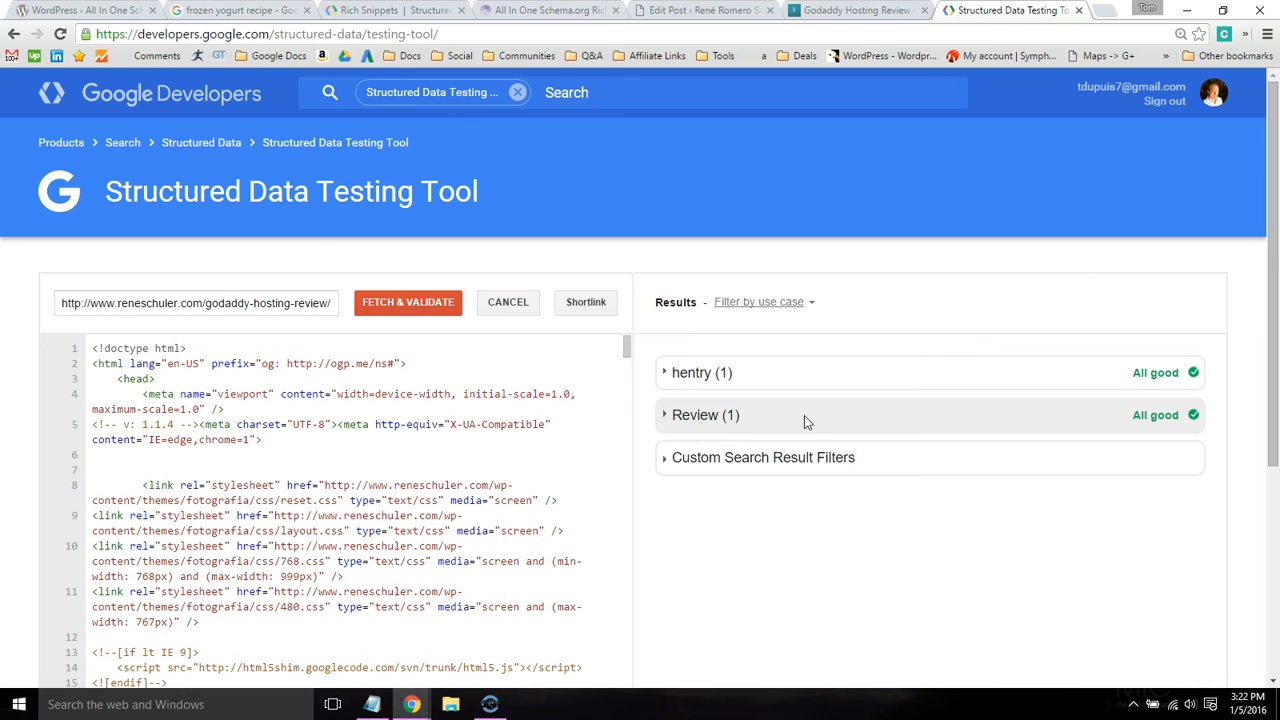
{"action": "mouse_move", "coordinate": [810, 422]}
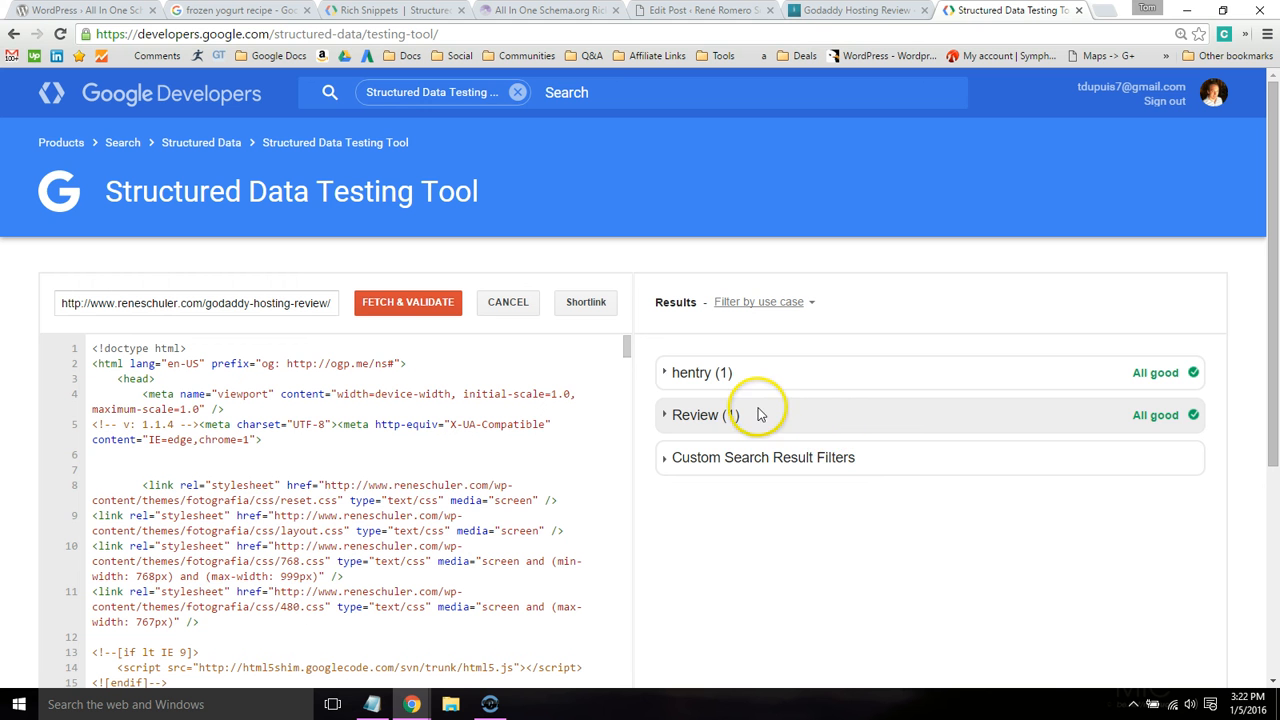
{"action": "left_click", "coordinate": [698, 372]}
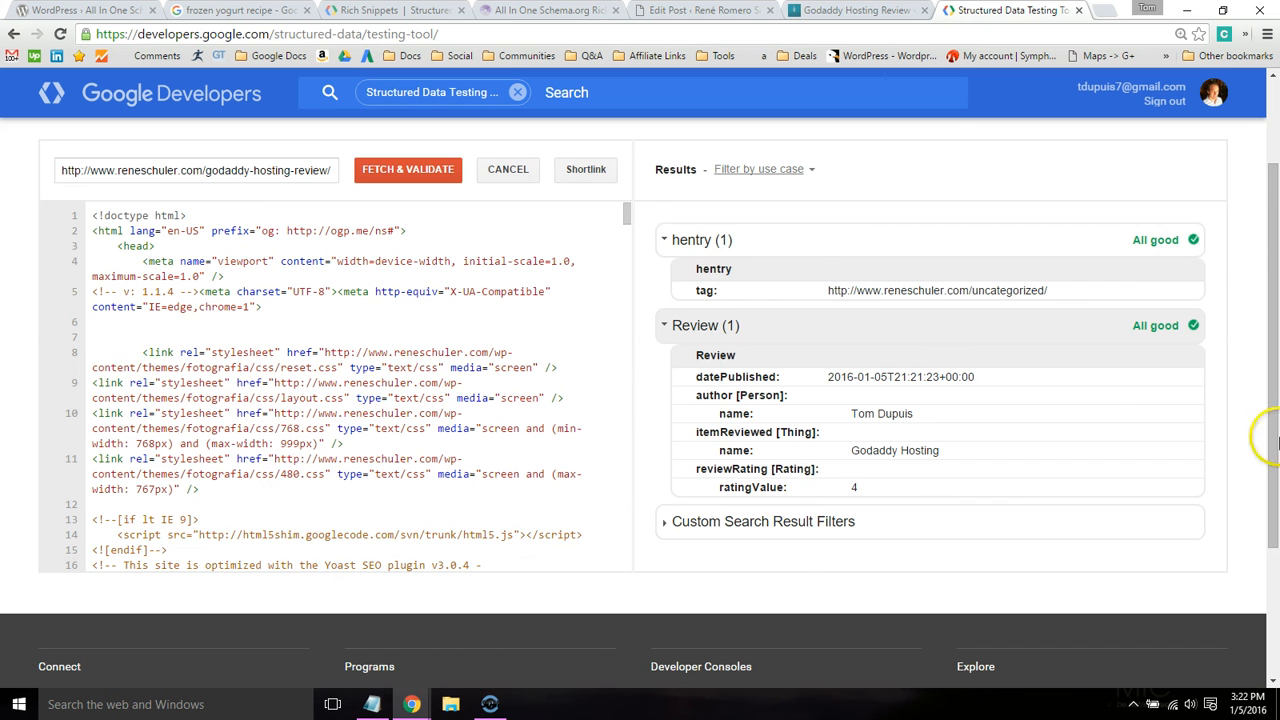
{"action": "mouse_move", "coordinate": [760, 439]}
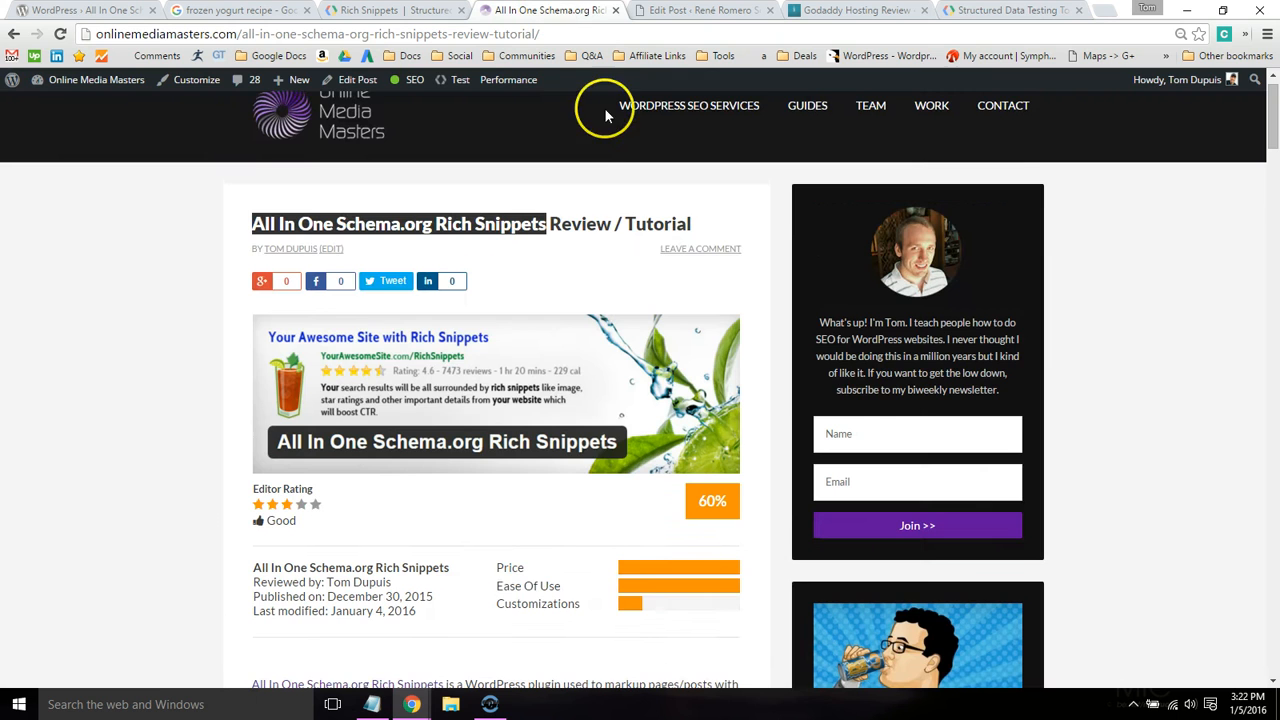
- Scroll the tutorial to Solutions To Common Problems and highlight the accurate rich snippet data tip
{"action": "scroll", "scroll_direction": "down", "scroll_amount": 3}
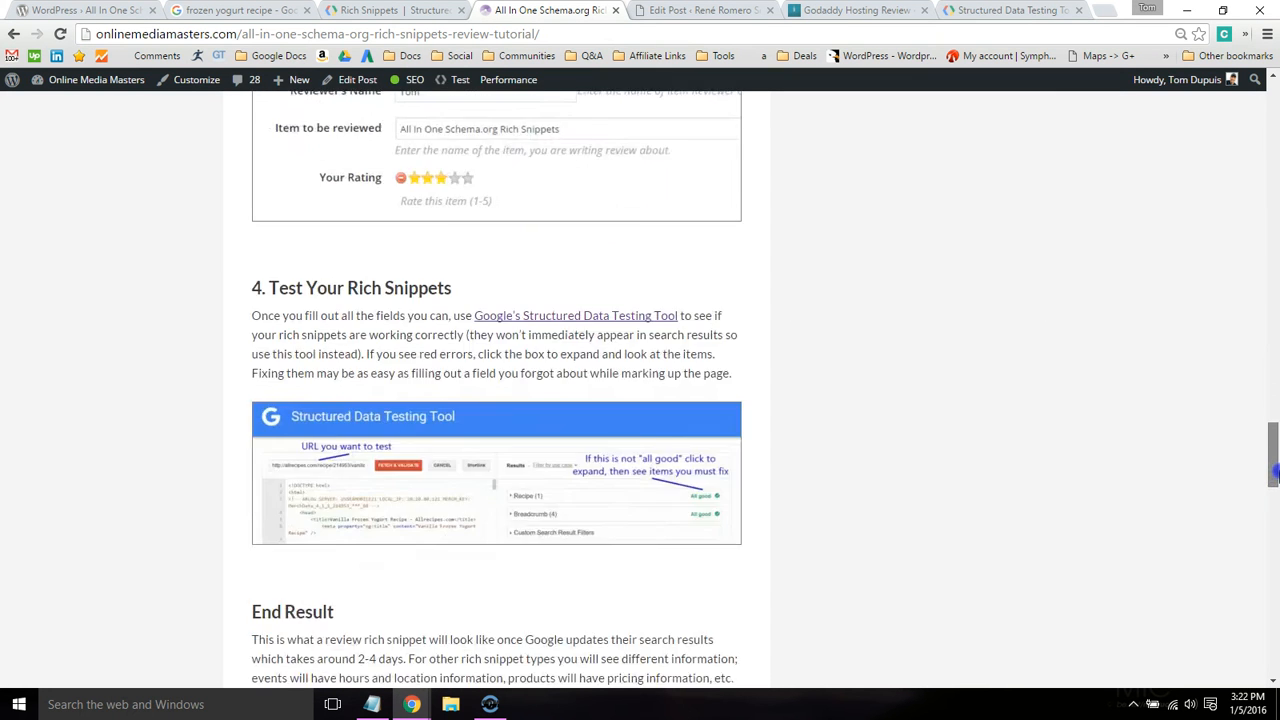
{"action": "scroll", "scroll_direction": "down", "scroll_amount": 3}
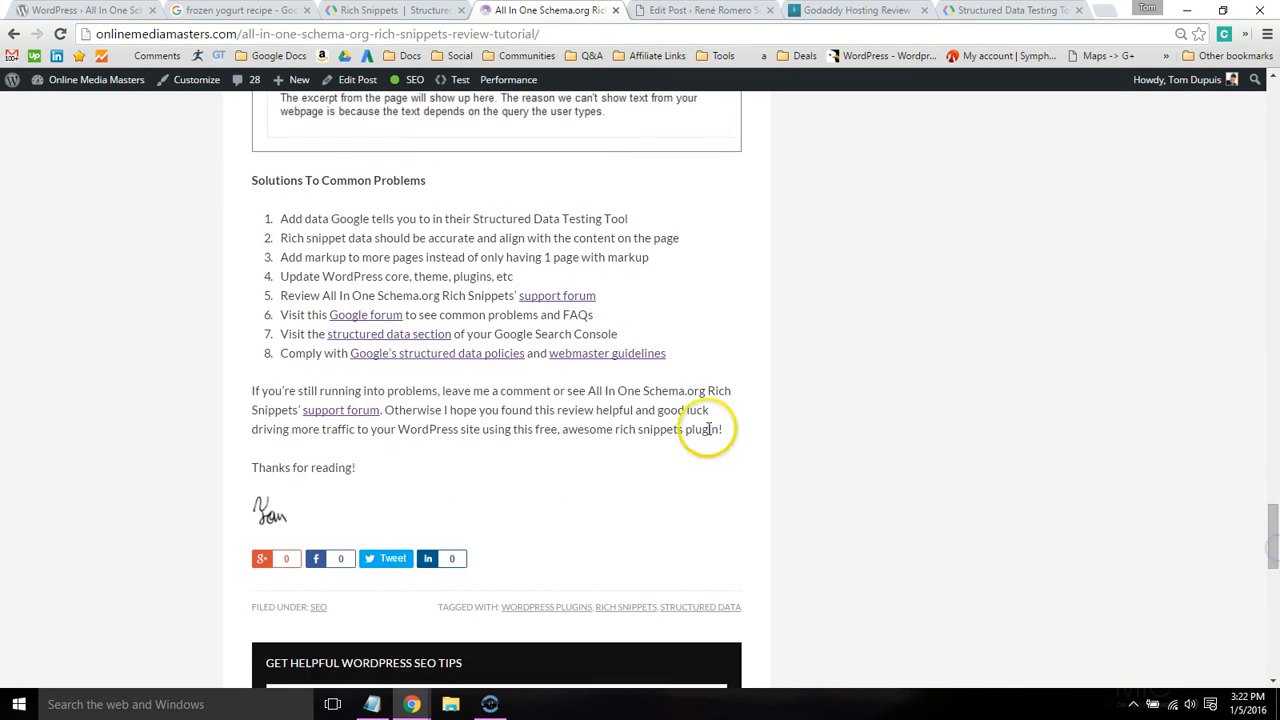
{"action": "left_click_drag", "start_coordinate": [280, 218], "coordinate": [388, 218]}
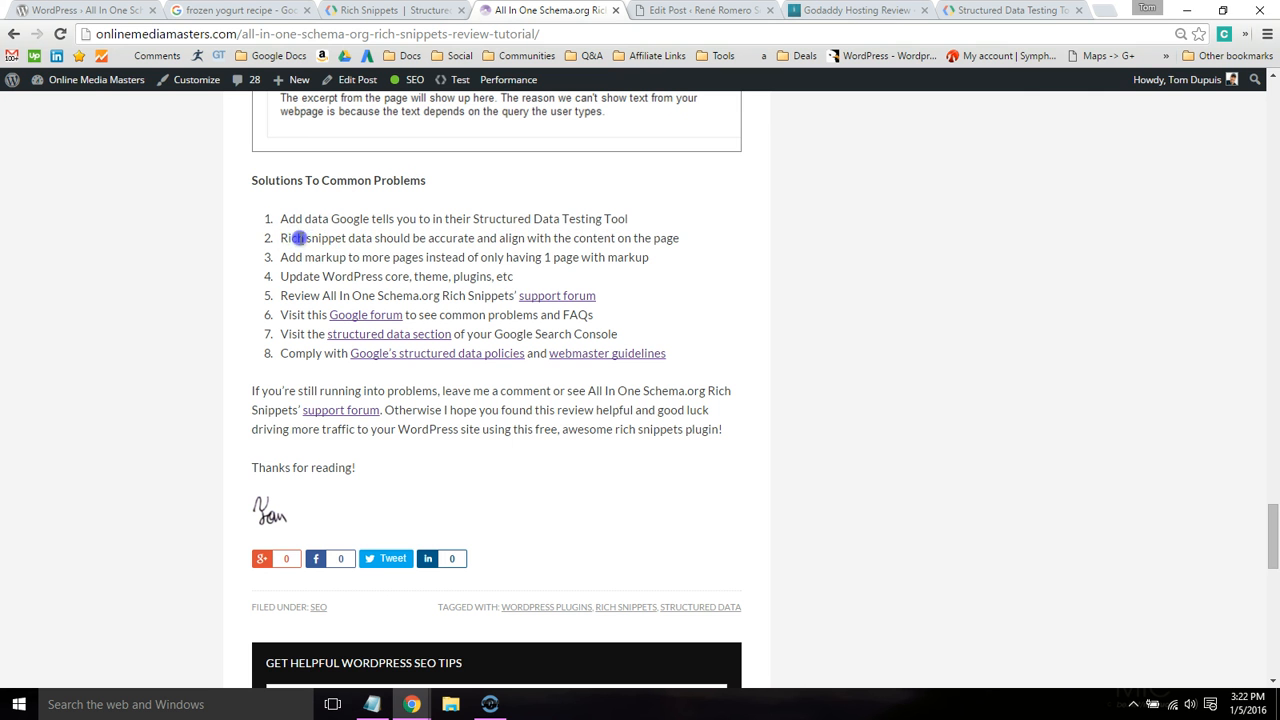
{"action": "left_click_drag", "start_coordinate": [281, 238], "coordinate": [678, 238]}
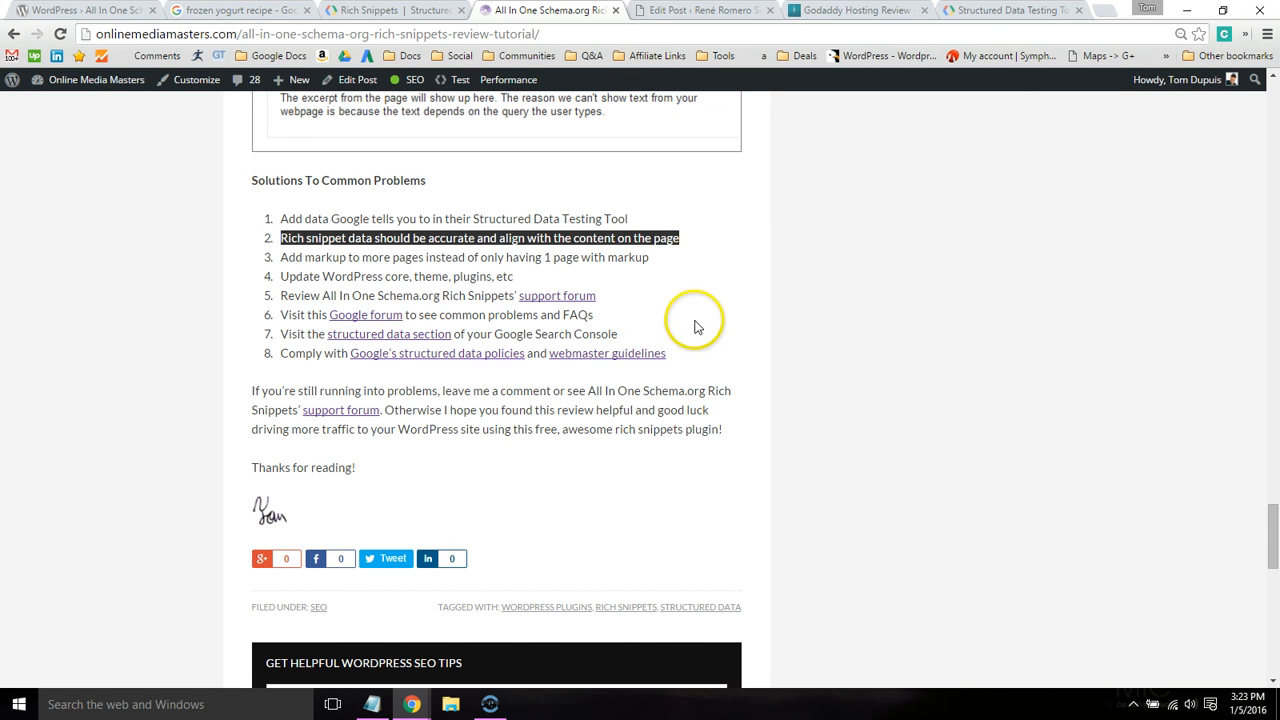
{"action": "left_click", "coordinate": [390, 11]}
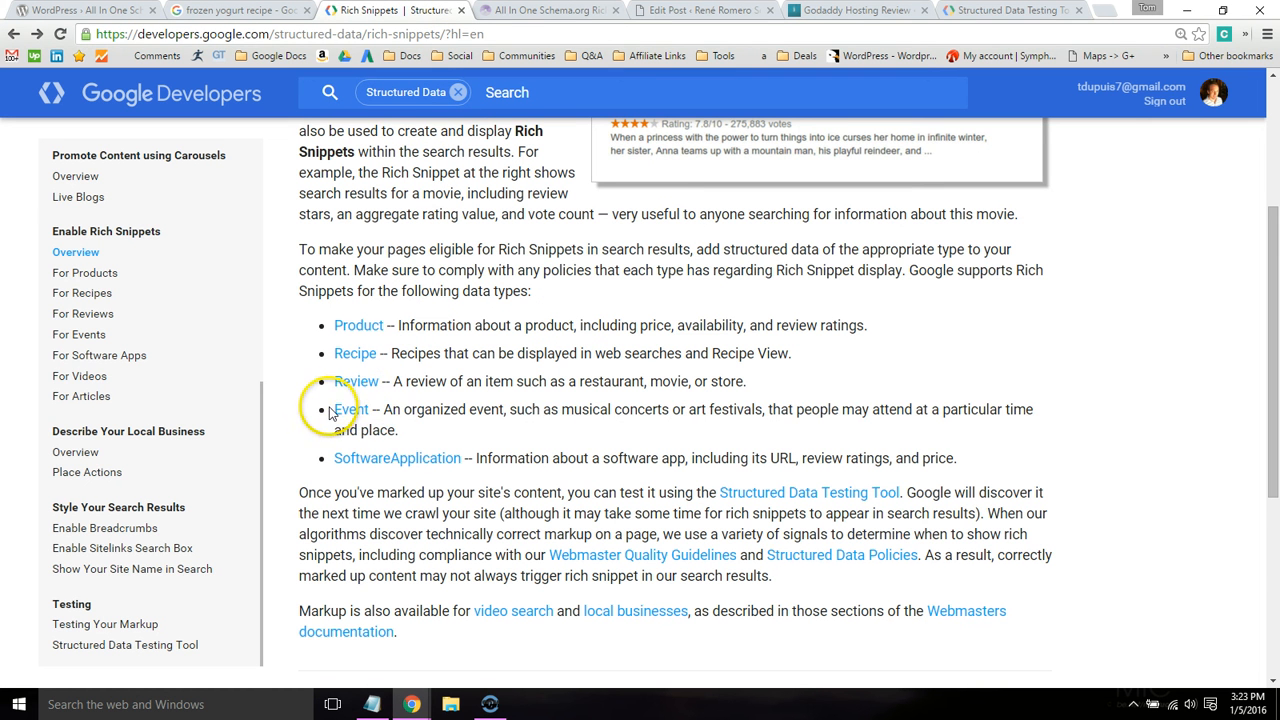
- Highlight Google's supported data types list: Product, Recipe, Review, Event, SoftwareApplication
{"action": "left_click_drag", "start_coordinate": [334, 409], "coordinate": [510, 430]}
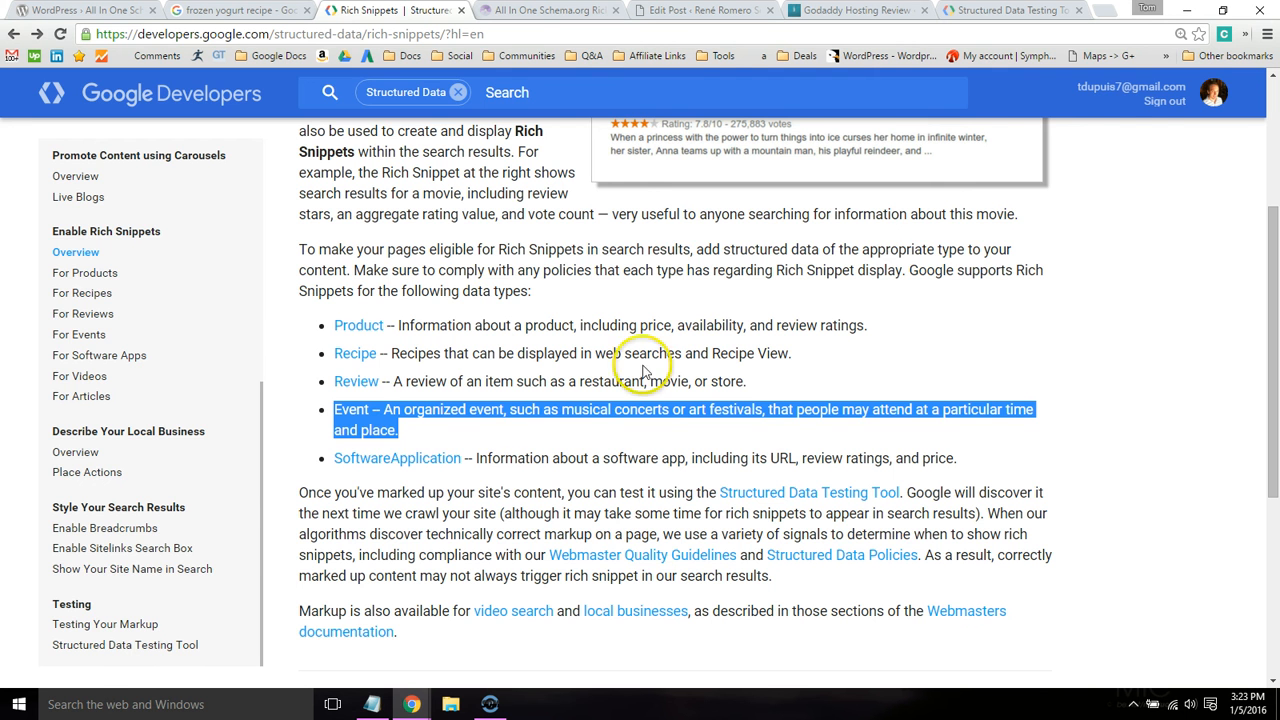
{"action": "left_click", "coordinate": [543, 11]}
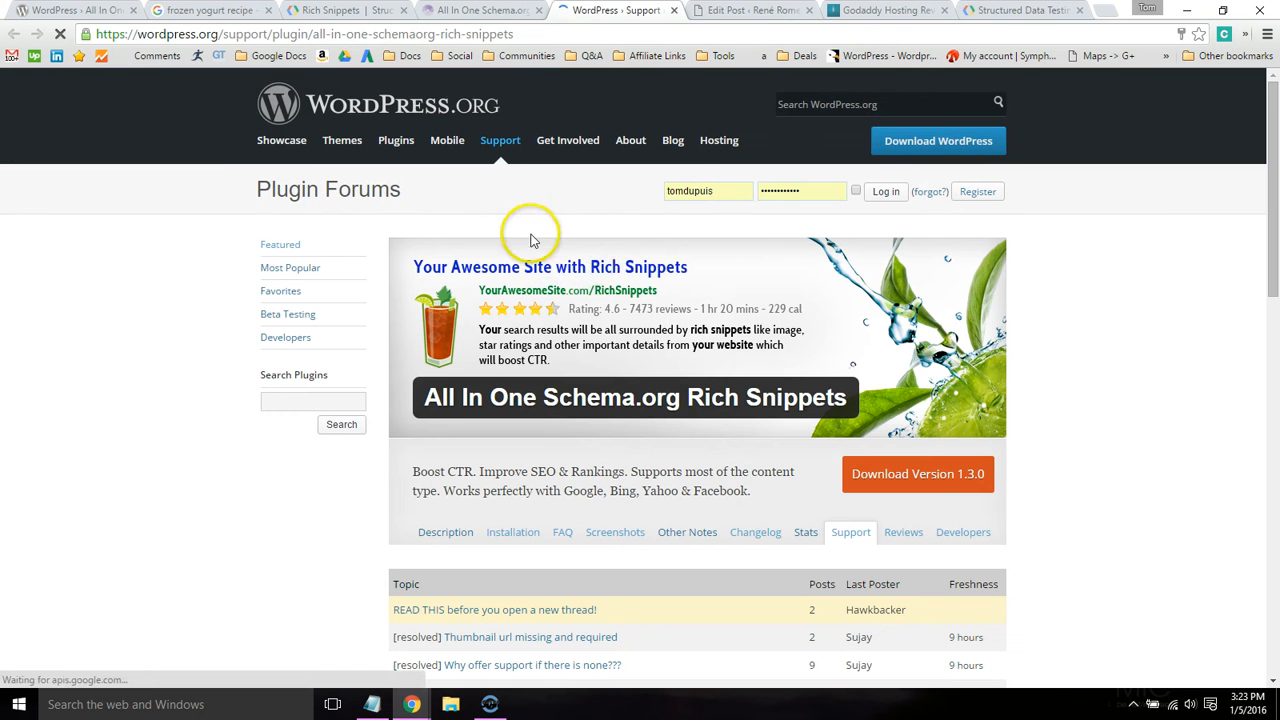
- Scroll through the All In One Schema.org Rich Snippets plugin's support forum topics
{"action": "scroll", "scroll_direction": "down", "scroll_amount": 3}
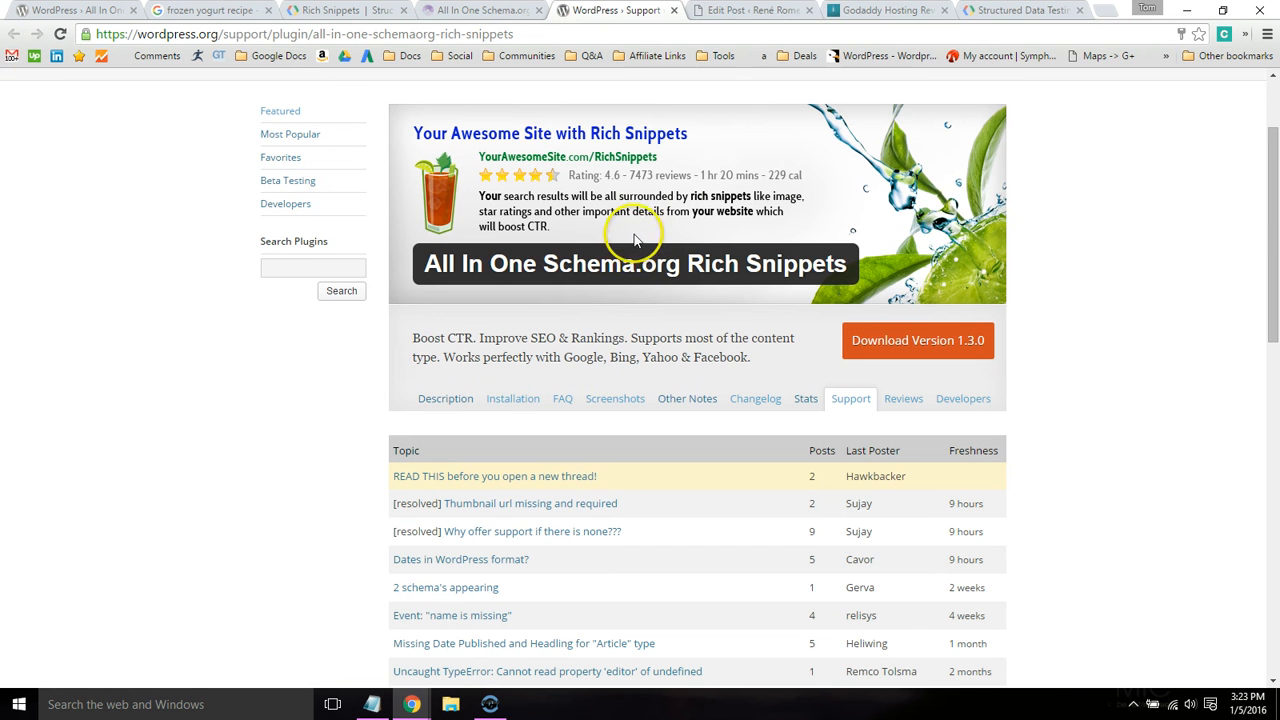
{"action": "scroll", "scroll_direction": "down", "scroll_amount": 3}
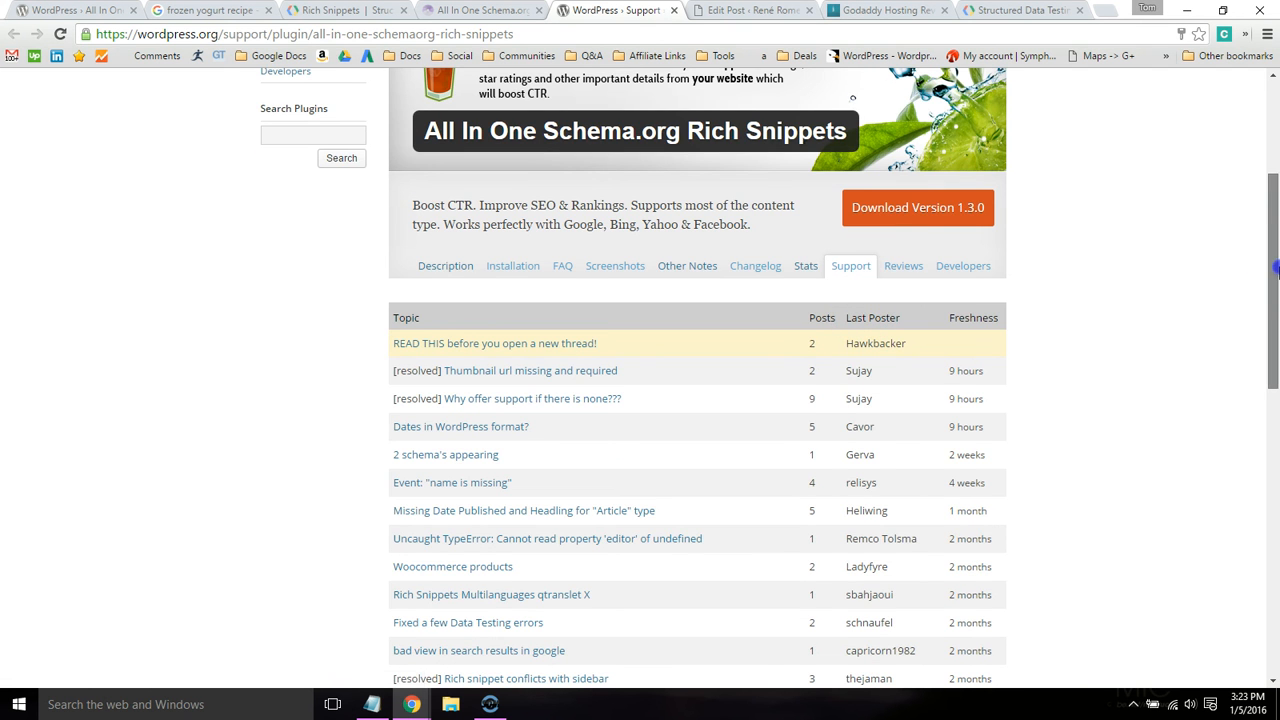
{"action": "scroll", "scroll_direction": "down", "scroll_amount": 3}
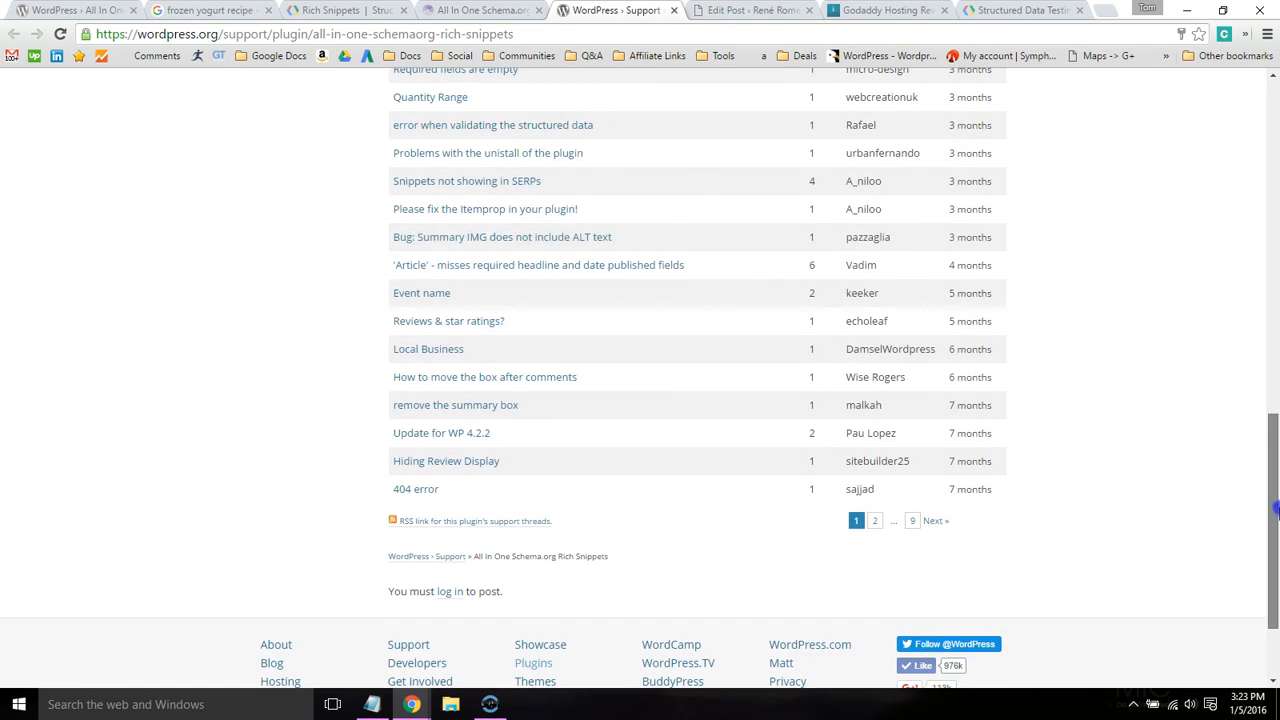
{"action": "left_click", "coordinate": [475, 11]}
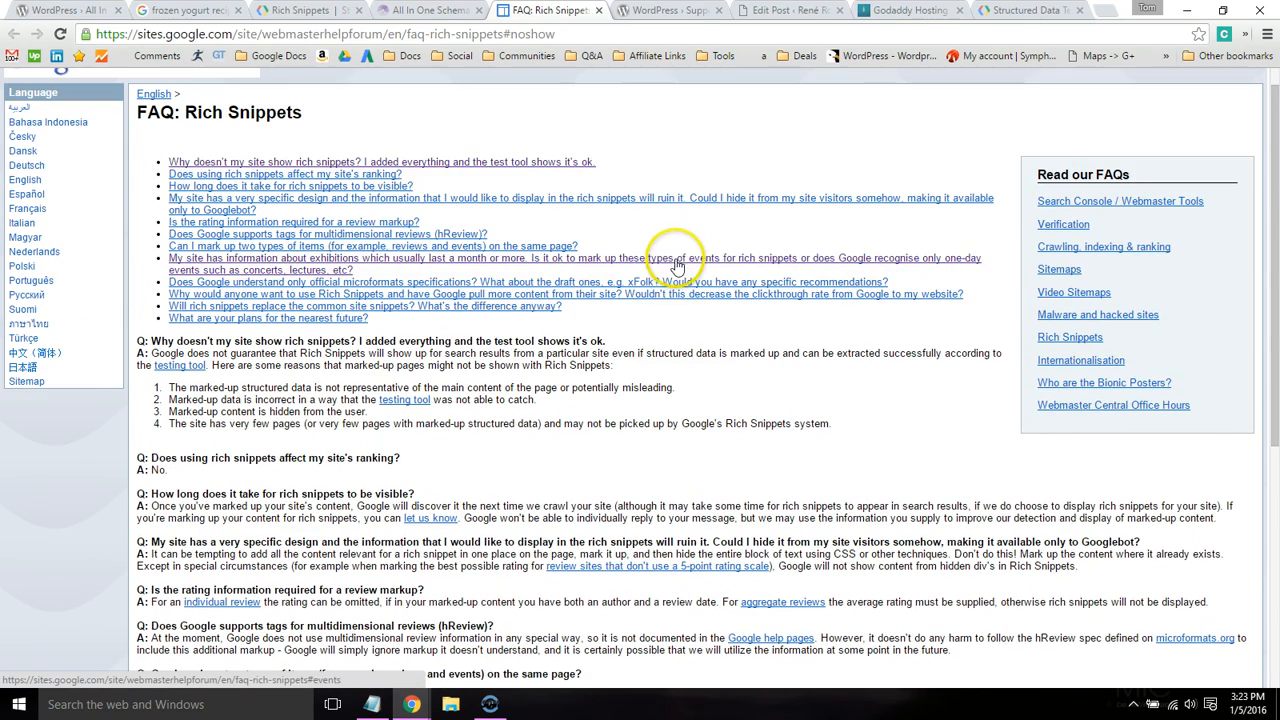
- Skim the Rich Snippets FAQ, return to the tutorial, and follow its structured data policies link
{"action": "scroll", "scroll_direction": "down", "scroll_amount": 3}
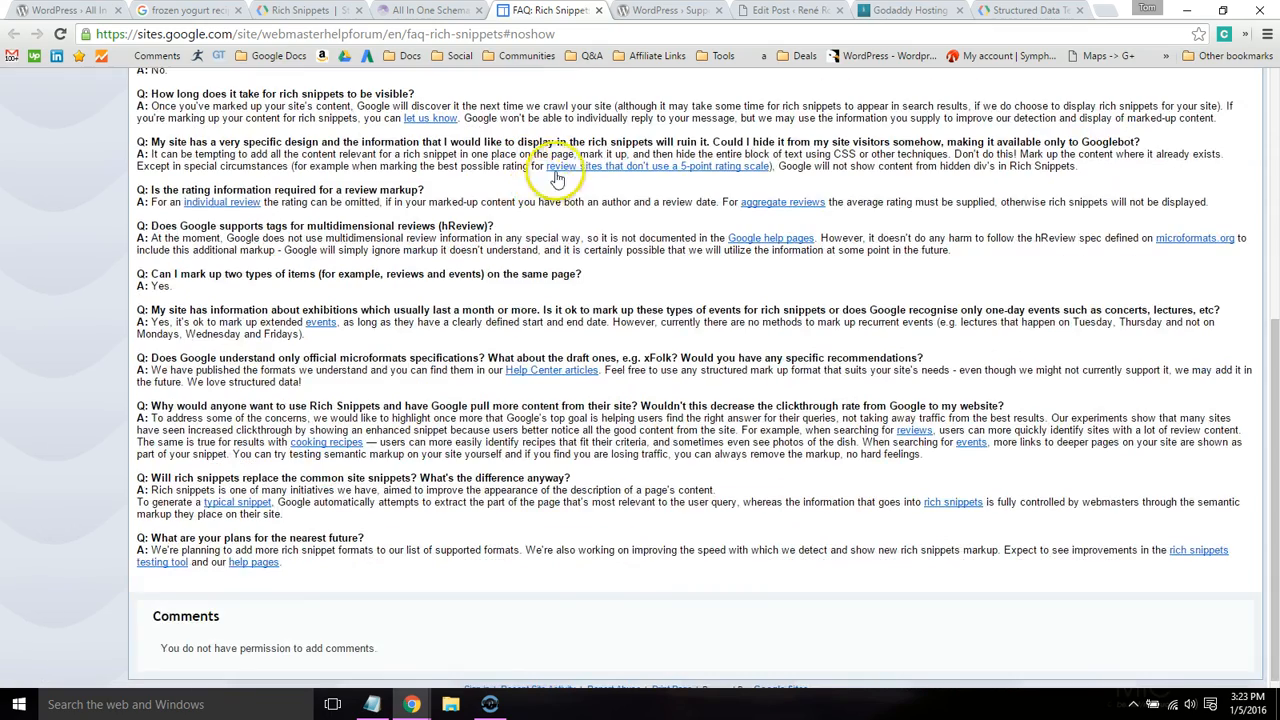
{"action": "left_click", "coordinate": [430, 11]}
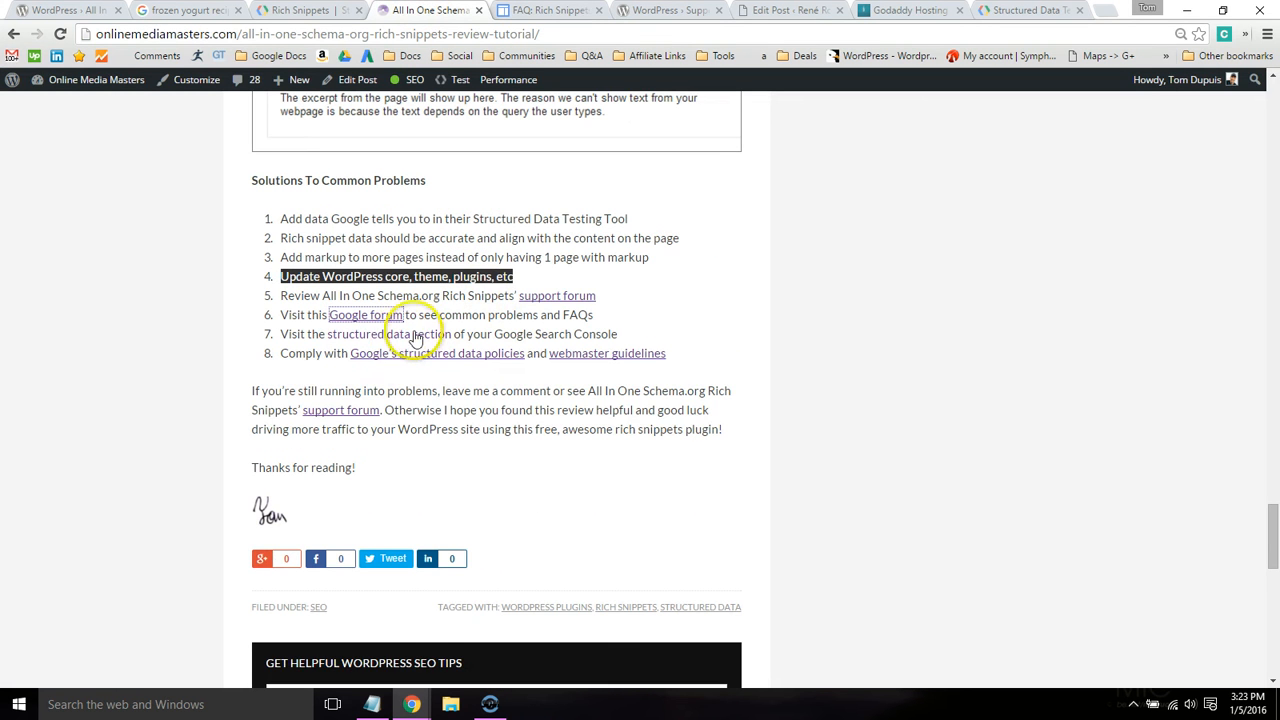
{"action": "mouse_move", "coordinate": [397, 338]}
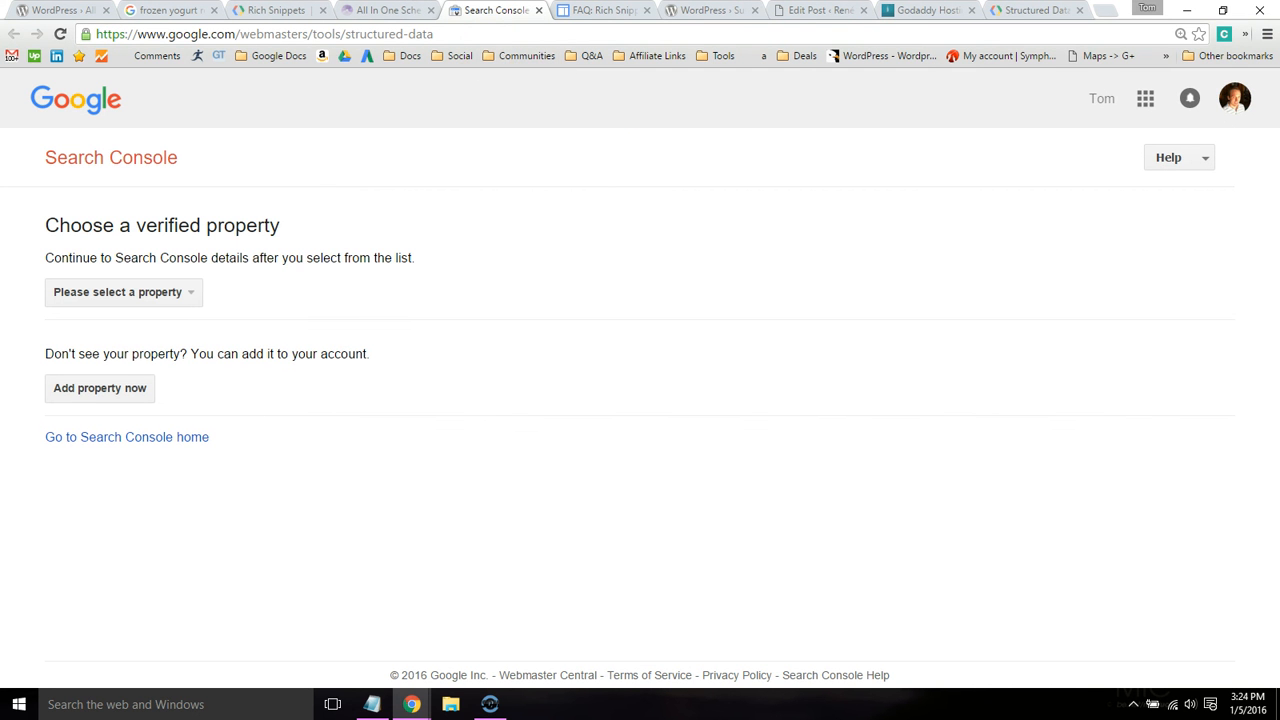
{"action": "left_click", "coordinate": [400, 10]}
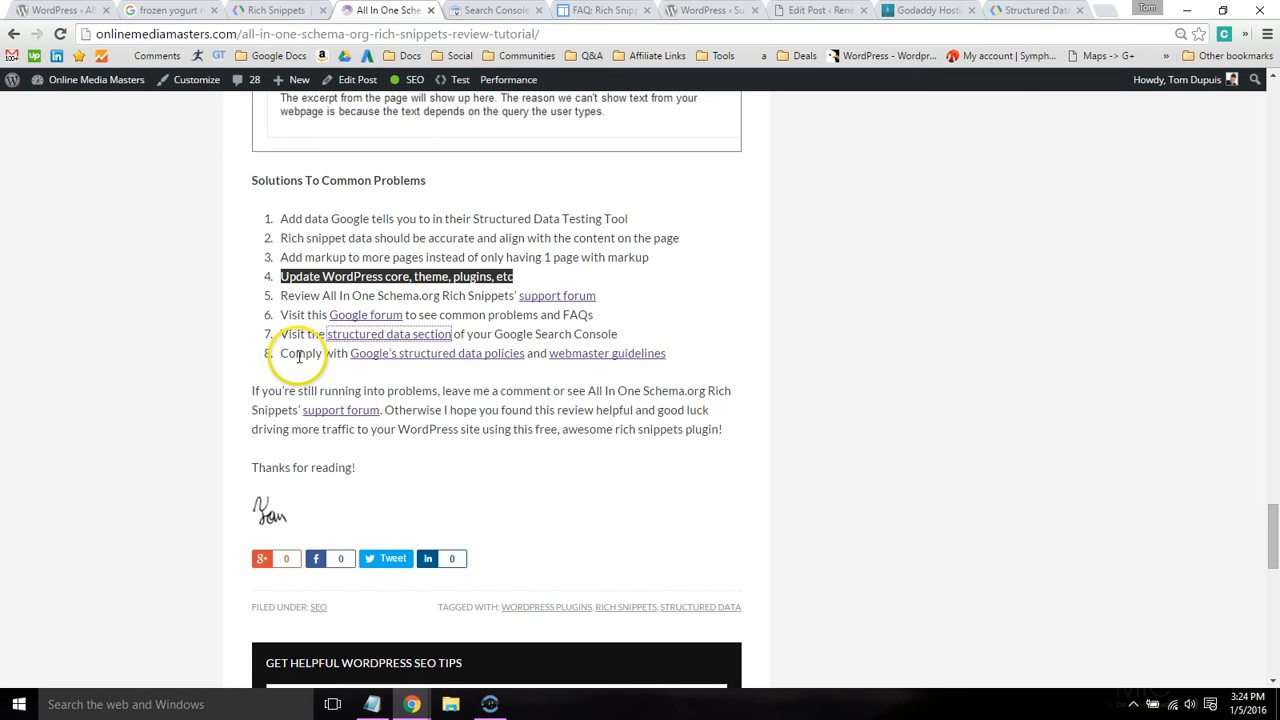
{"action": "left_click", "coordinate": [437, 353]}
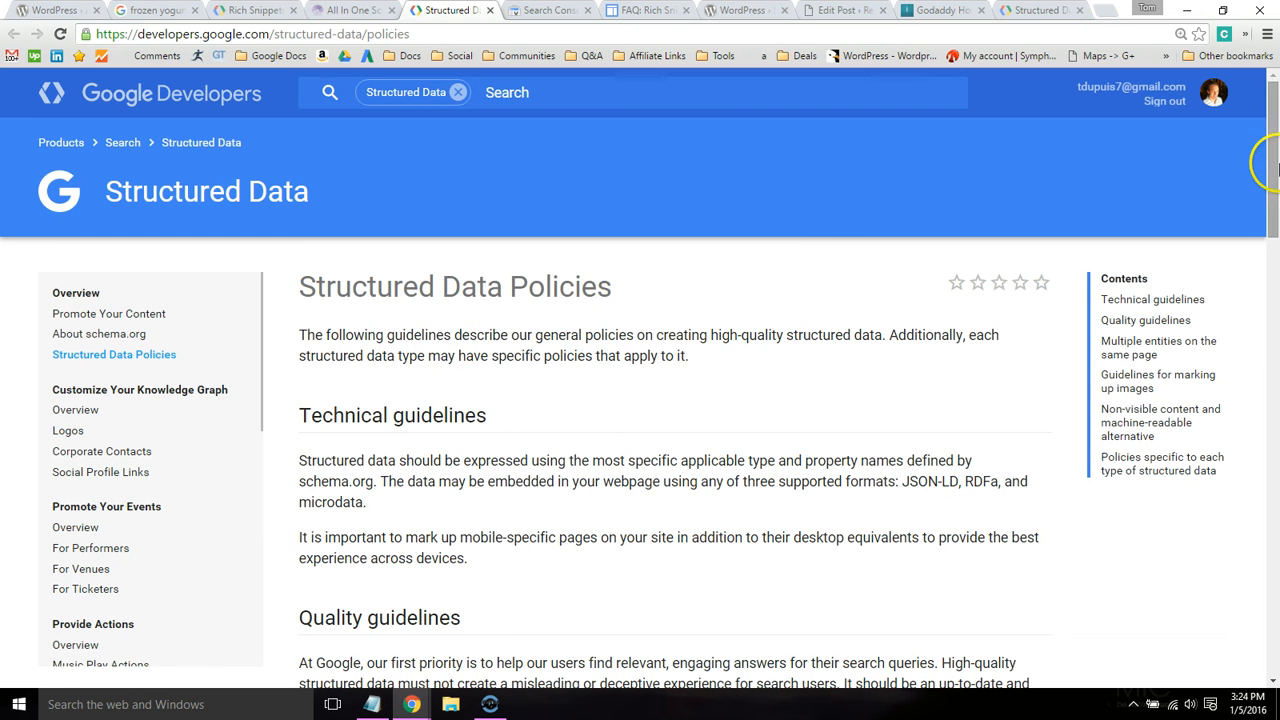
- Scroll down through the Structured Data Policies guideline sections
{"action": "scroll", "scroll_direction": "down", "scroll_amount": 3}
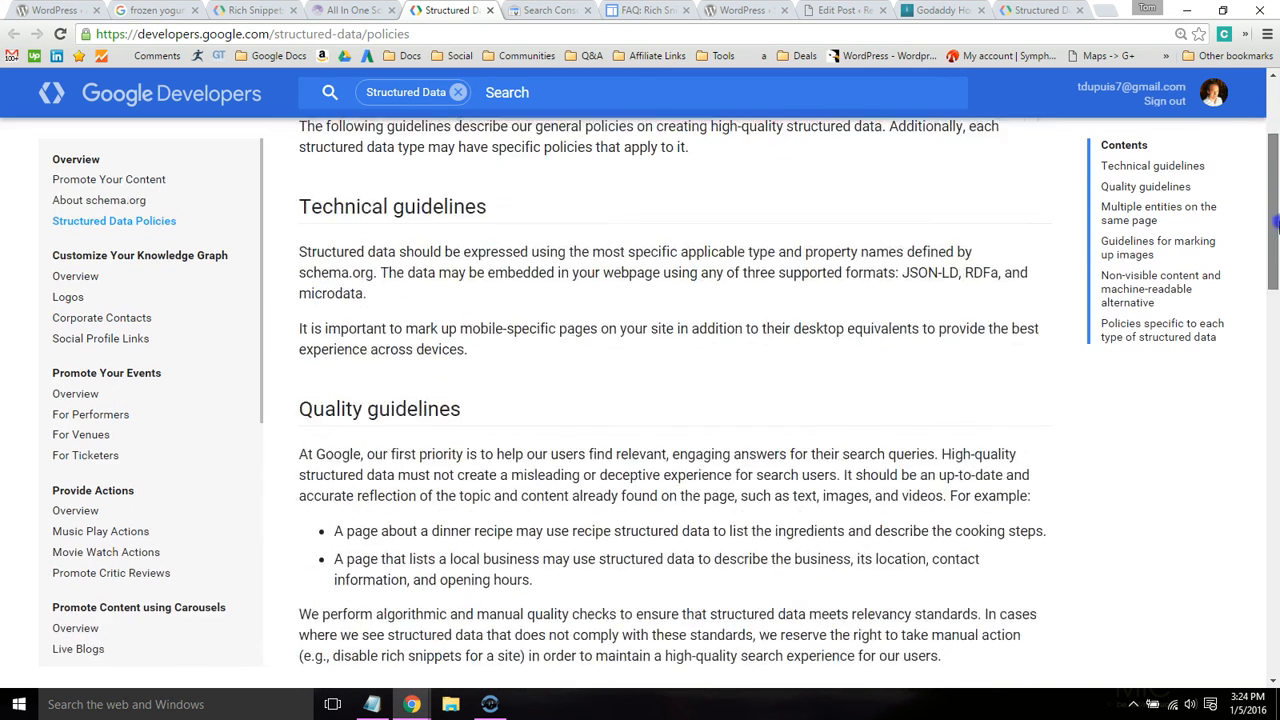
{"action": "scroll", "scroll_direction": "down", "scroll_amount": 3}
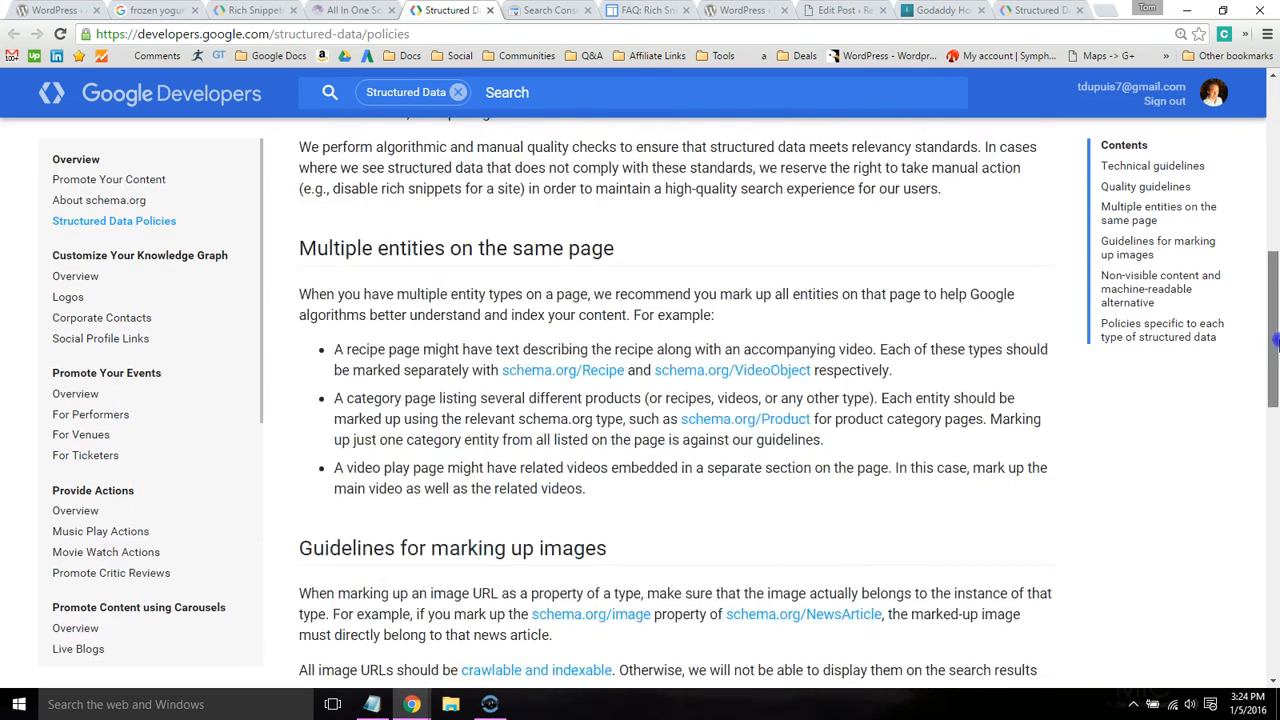
{"action": "scroll", "scroll_direction": "down", "scroll_amount": 3}
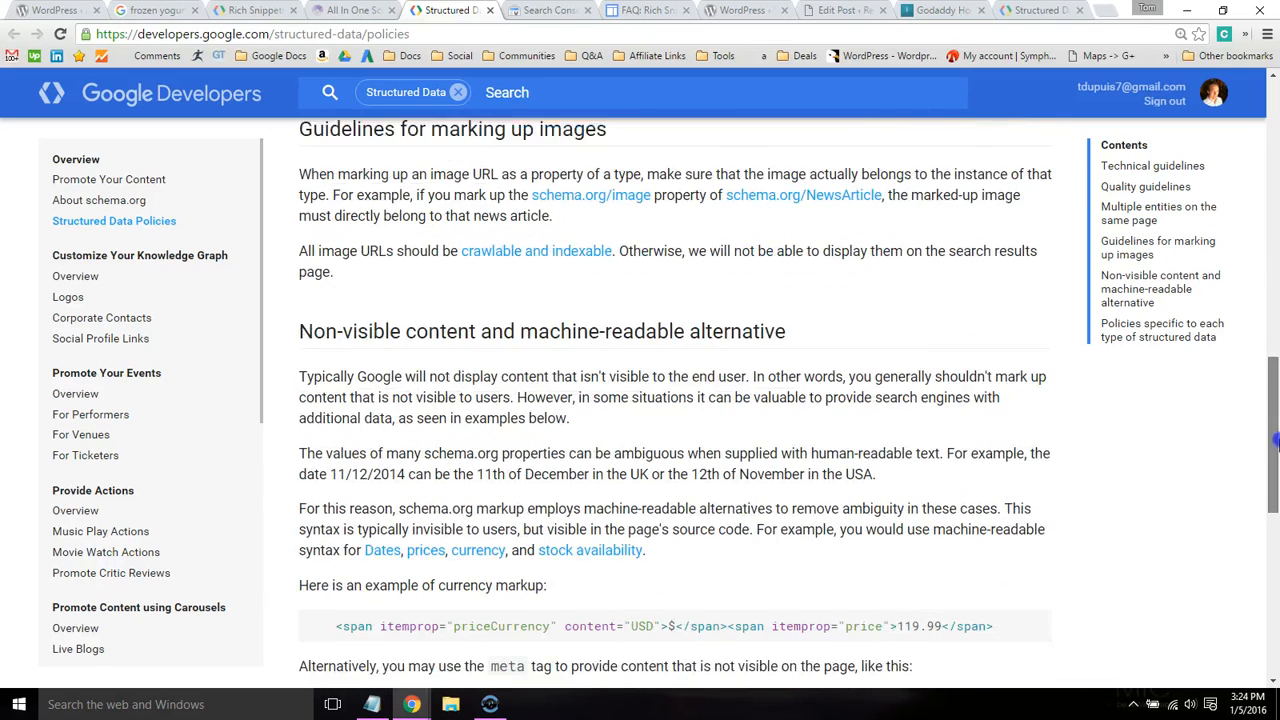
{"action": "scroll", "scroll_direction": "down", "scroll_amount": 3}
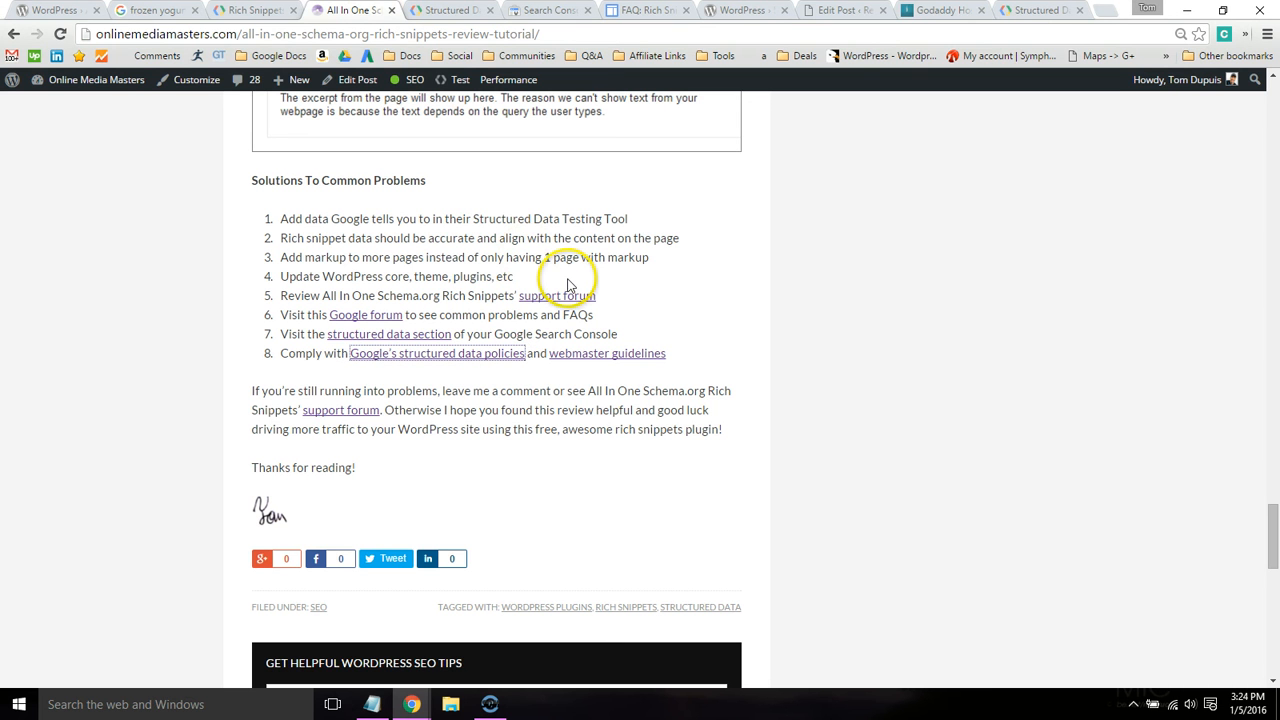
{"action": "mouse_move", "coordinate": [556, 232]}
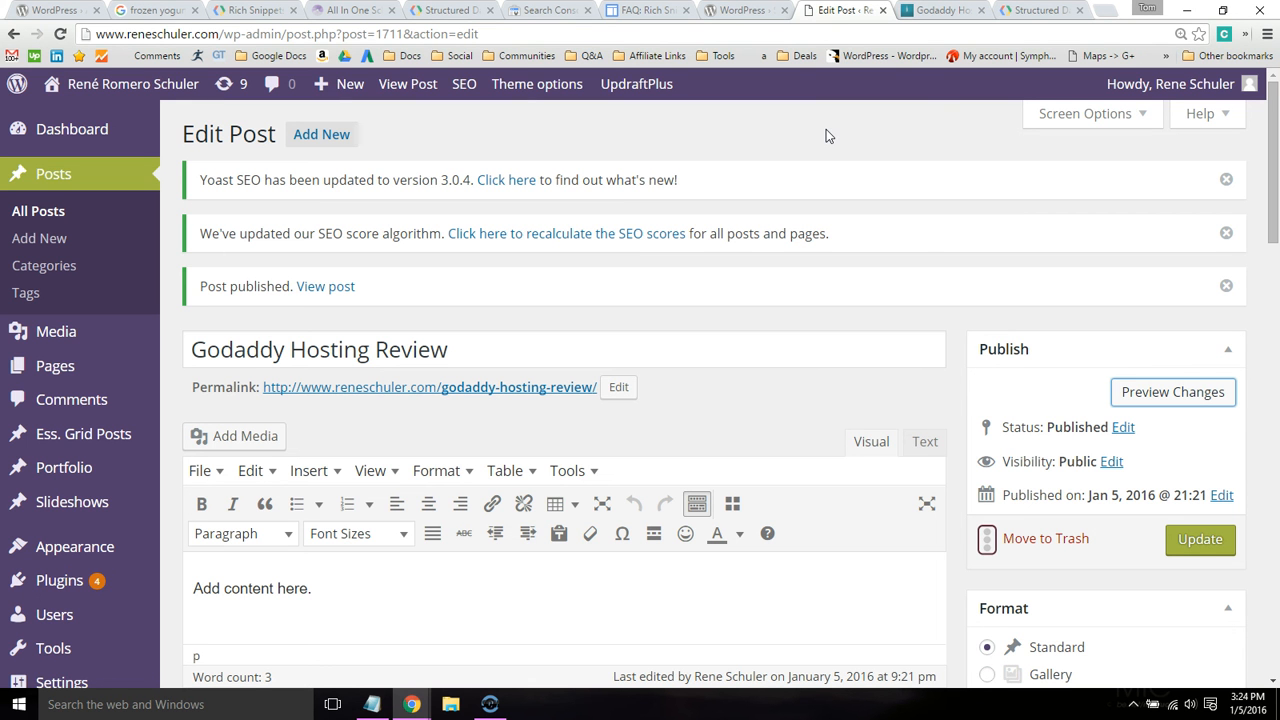
{"action": "mouse_move", "coordinate": [1205, 216]}
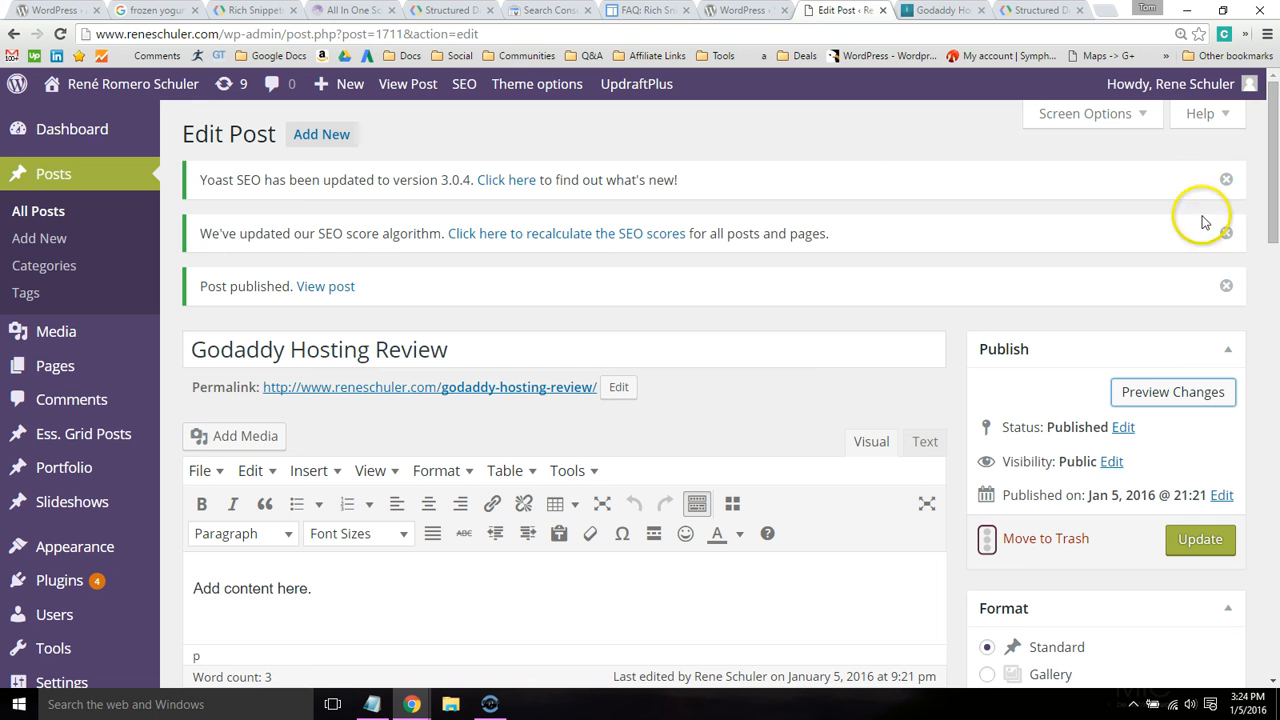
- In Configure Rich Snippet, change the Godaddy Hosting Review post's snippet type to Video
{"action": "scroll", "scroll_direction": "down", "scroll_amount": 3}
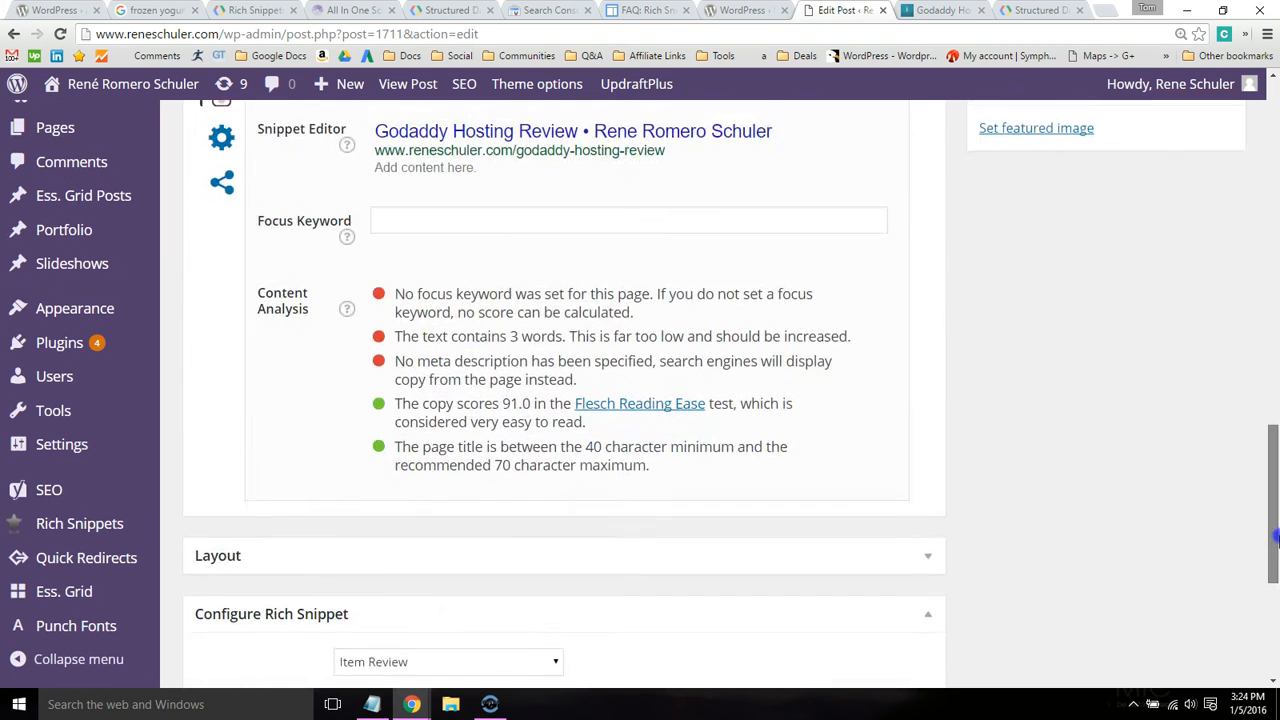
{"action": "scroll", "scroll_direction": "down", "scroll_amount": 3}
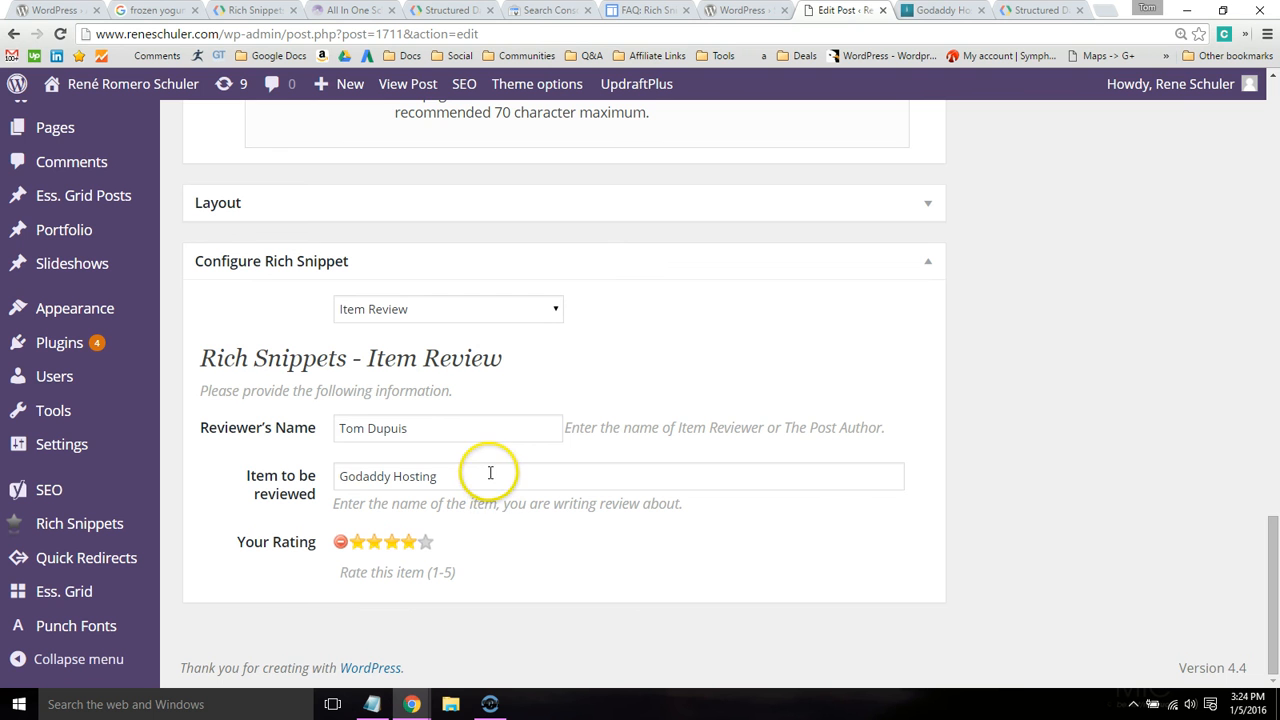
{"action": "double_click", "coordinate": [408, 476]}
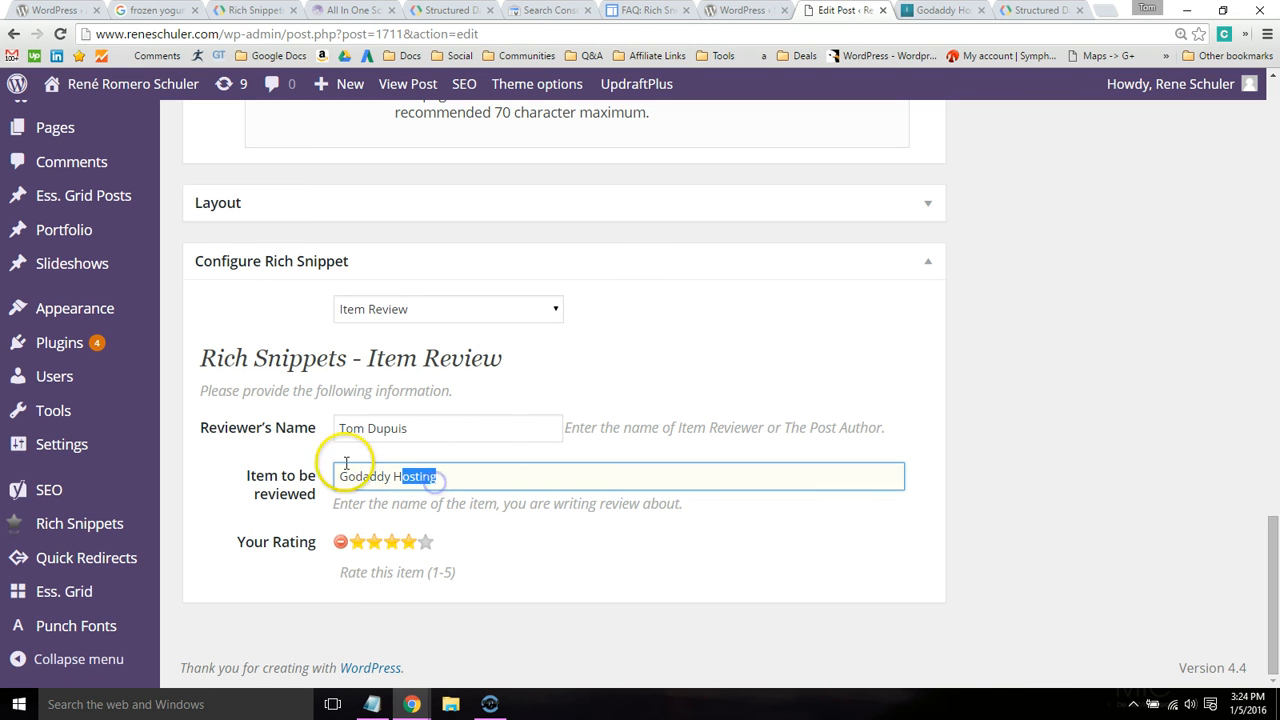
{"action": "left_click", "coordinate": [447, 308]}
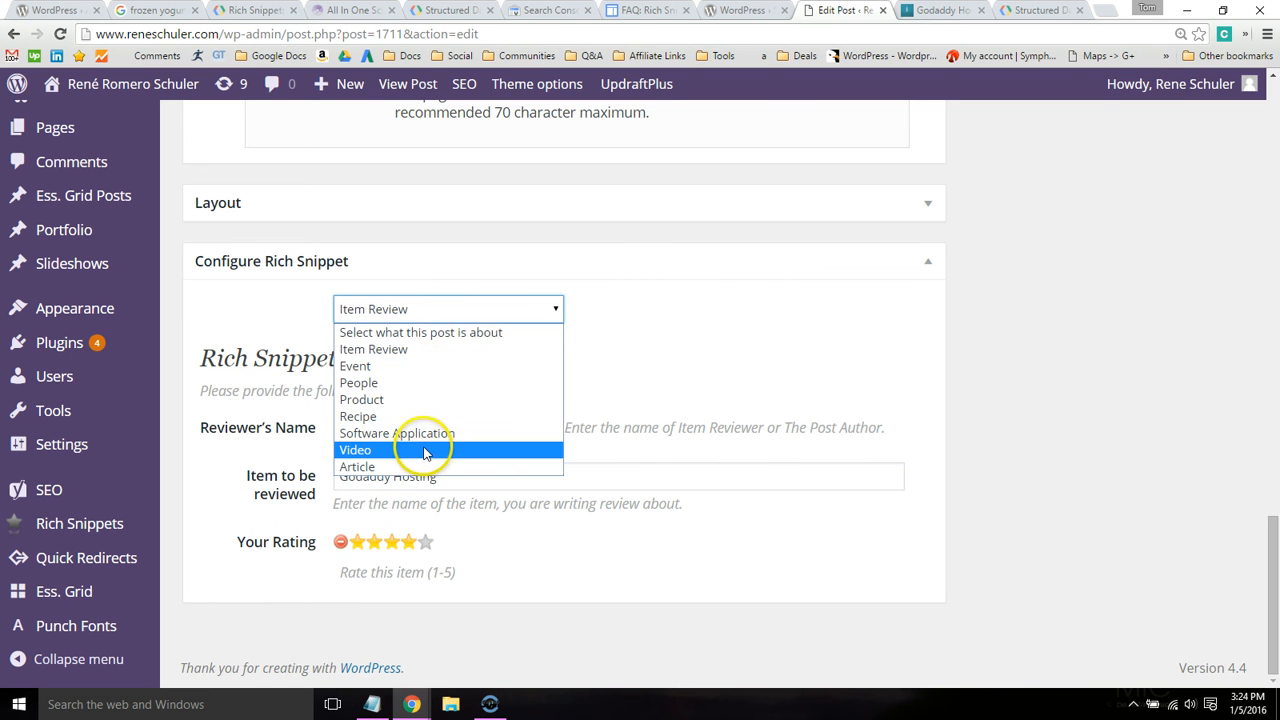
{"action": "left_click", "coordinate": [355, 450]}
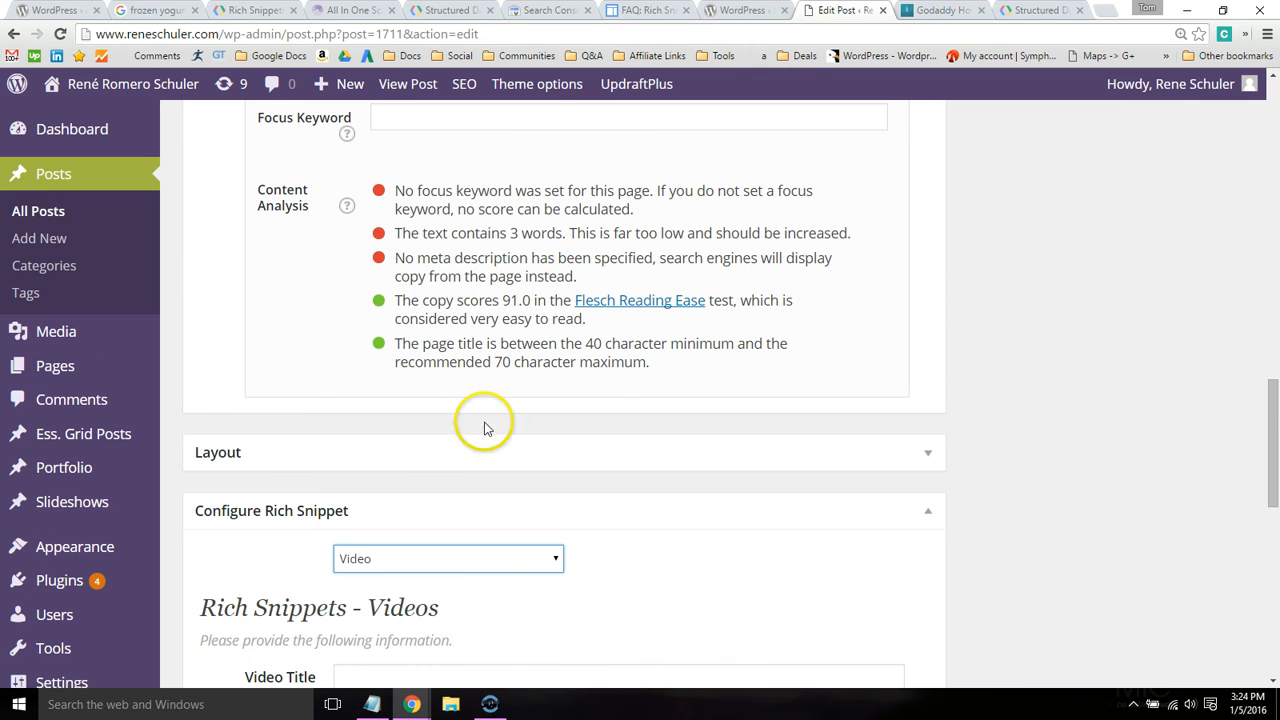
- Place the cursor in the Video Description field, then view the Structured Data Testing Tool results
{"action": "scroll", "scroll_direction": "down", "scroll_amount": 3}
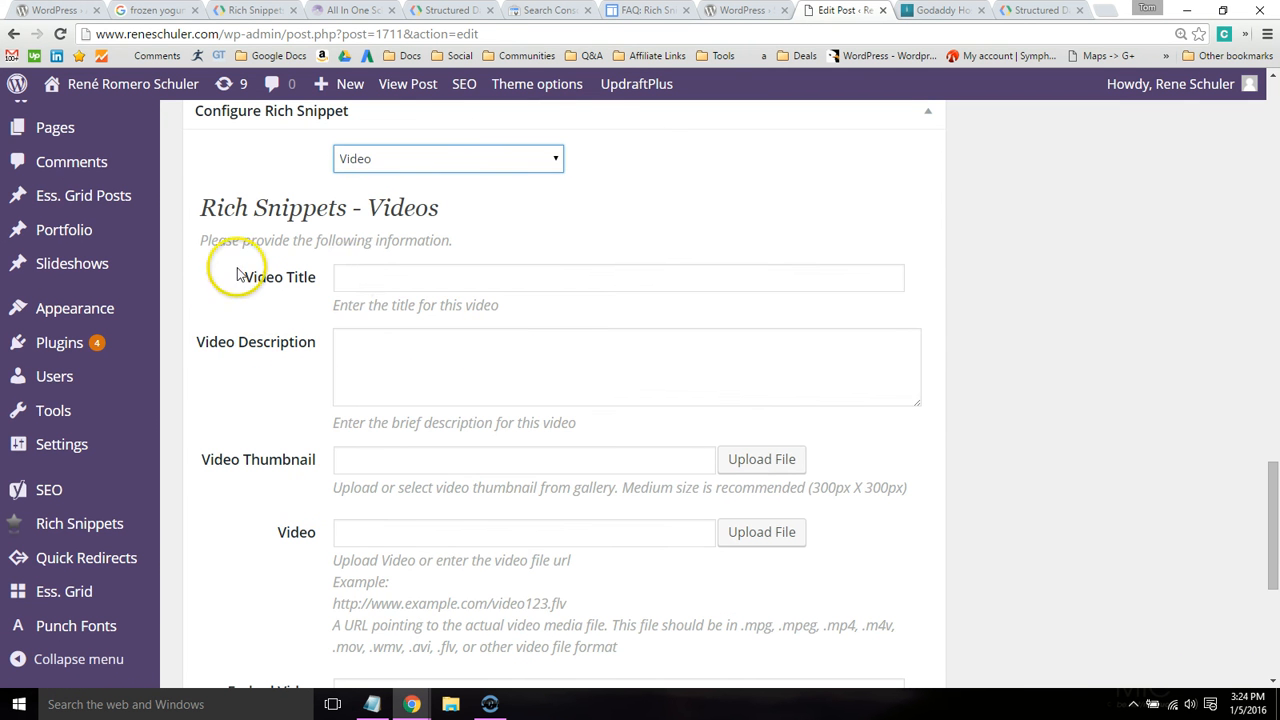
{"action": "left_click", "coordinate": [628, 364]}
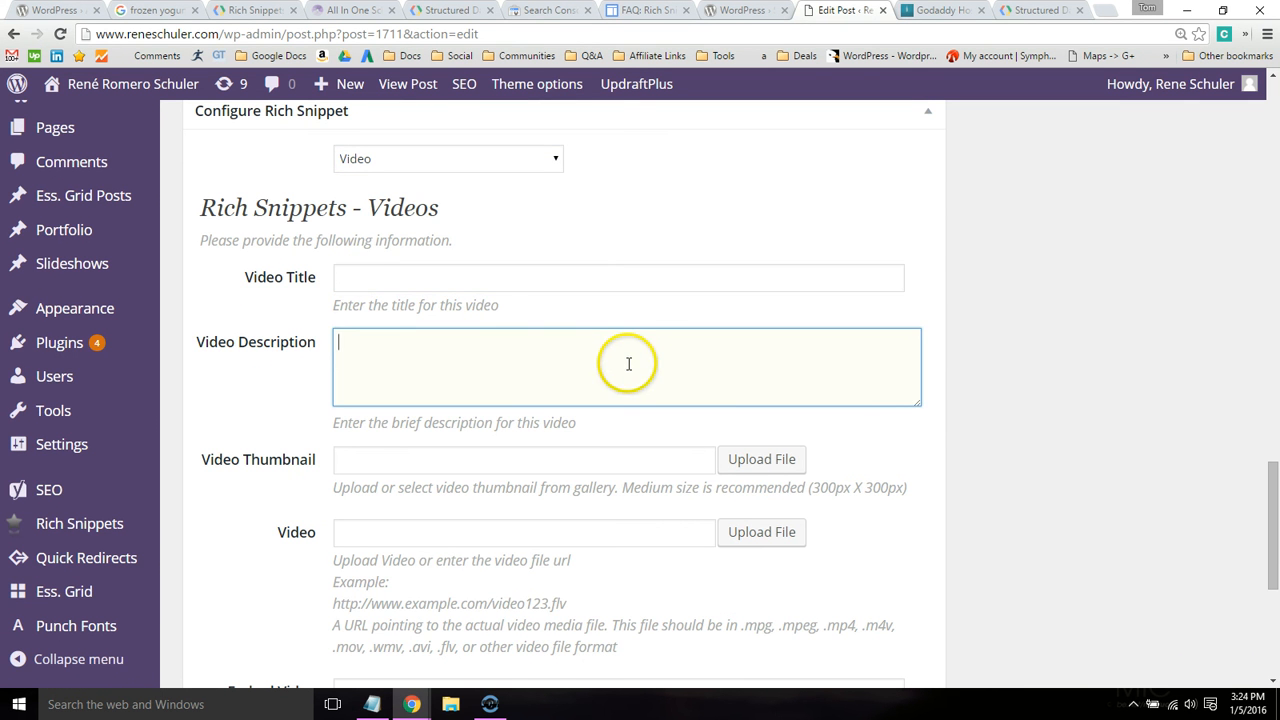
{"action": "scroll", "scroll_direction": "down", "scroll_amount": 3}
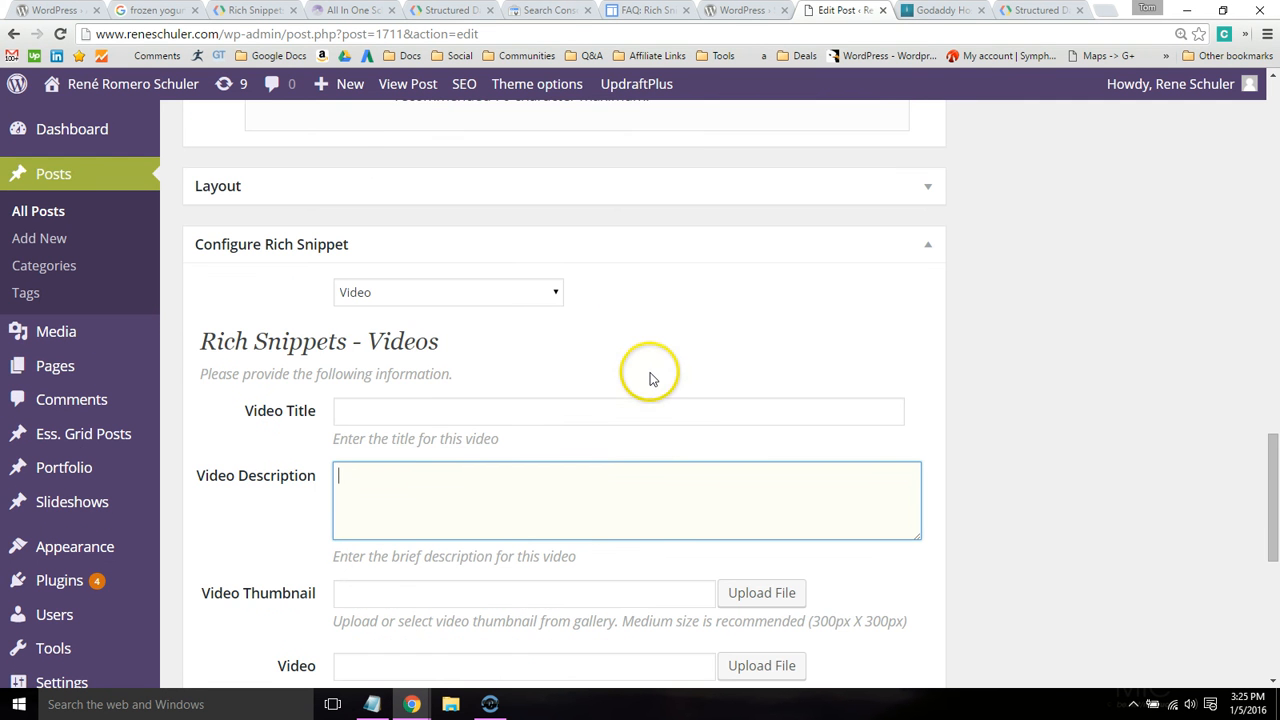
{"action": "left_click", "coordinate": [1046, 13]}
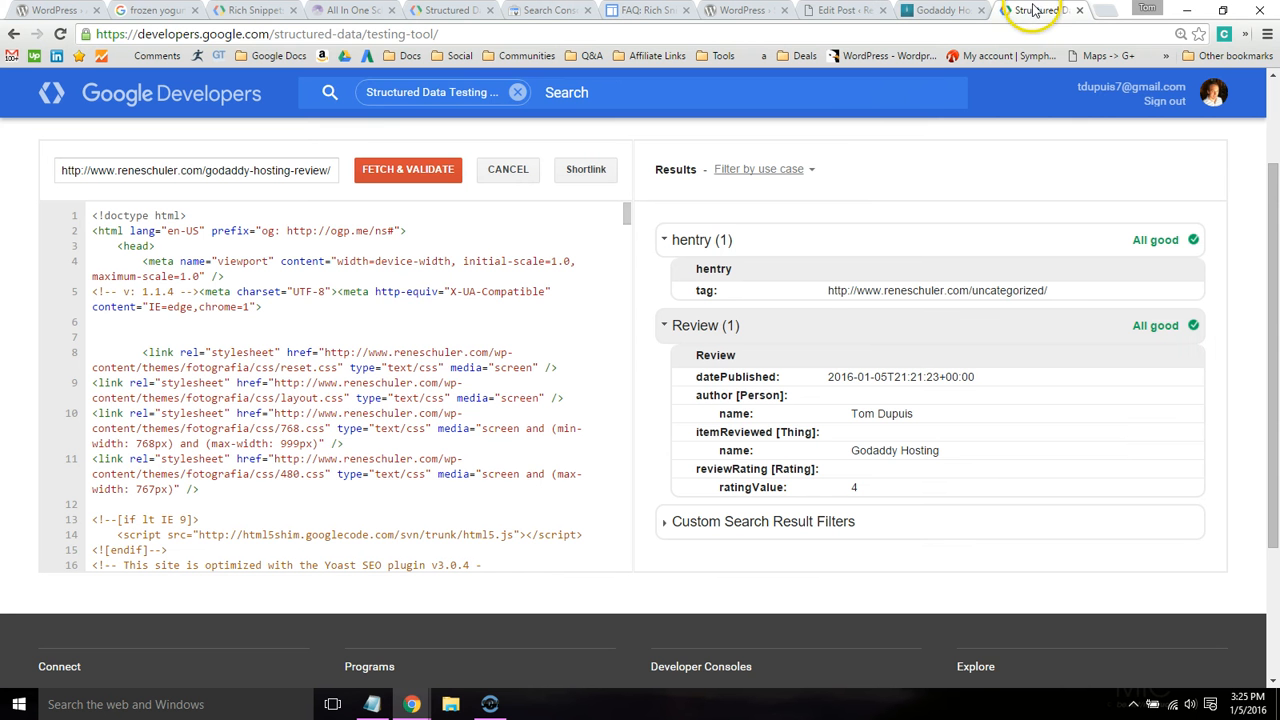